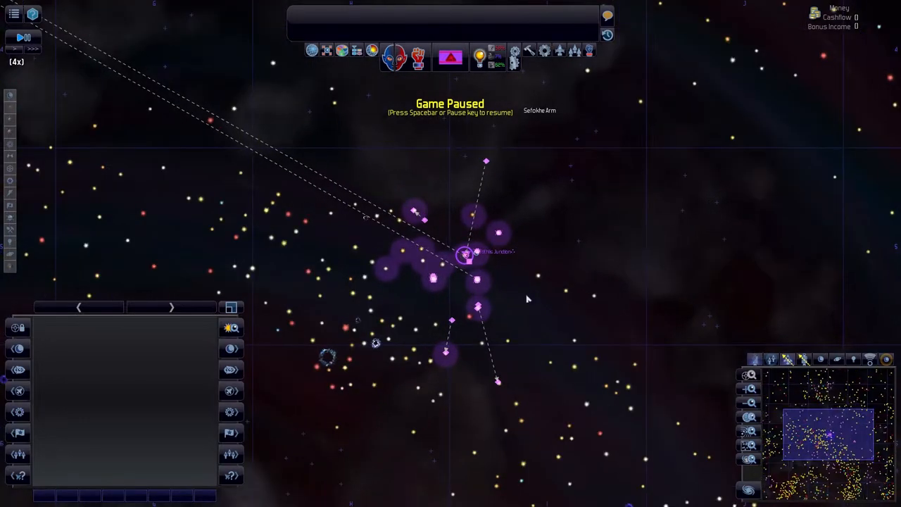
{"action": "mouse_move", "coordinate": [495, 289]}
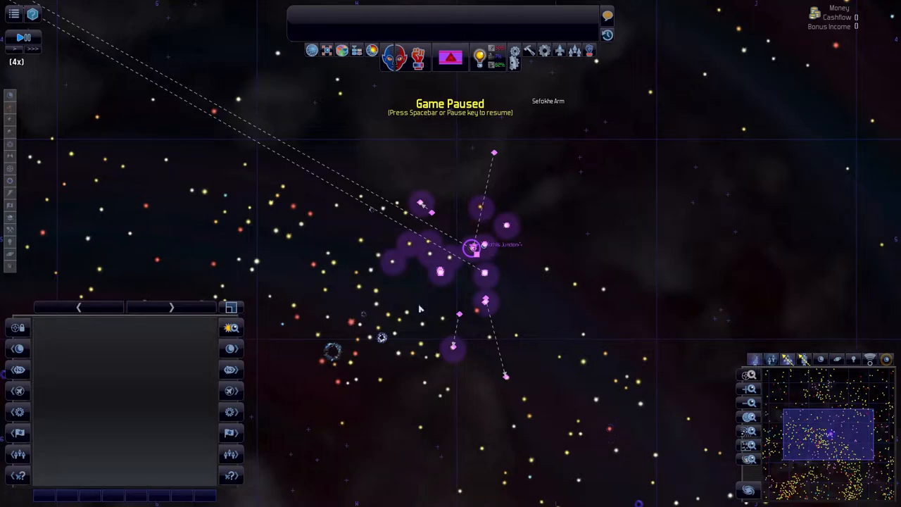
- Unpause the game so time advances toward Risky Starfire's mission completion
{"action": "key", "text": "space"}
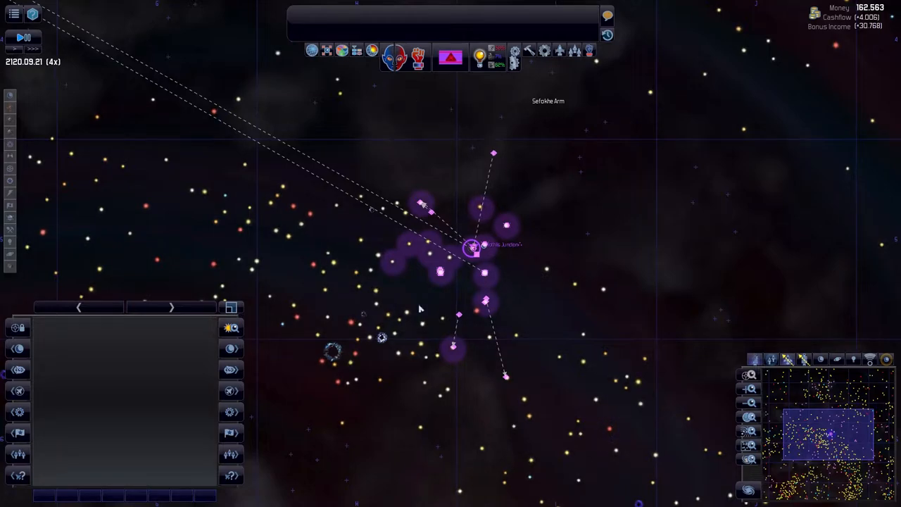
{"action": "mouse_move", "coordinate": [589, 280]}
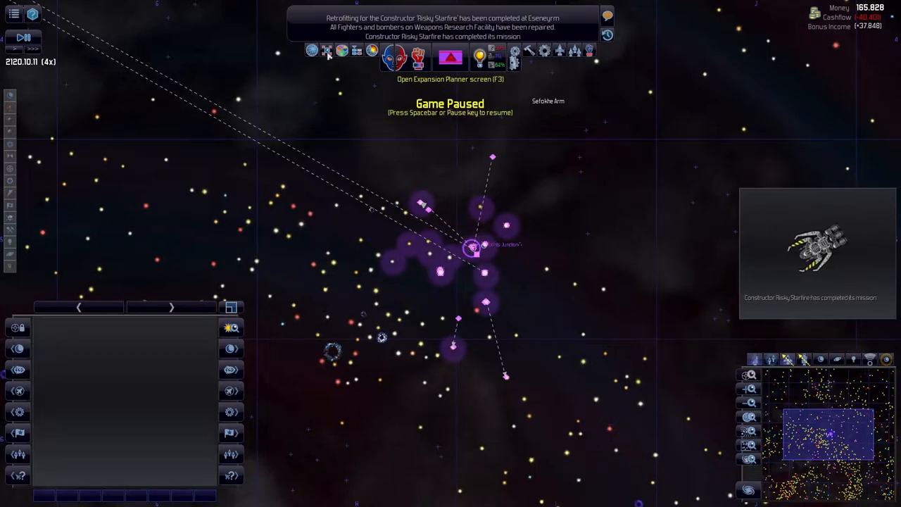
- List resource targets by galaxy priority in the Expansion Planner and select the second target
{"action": "left_click", "coordinate": [341, 53]}
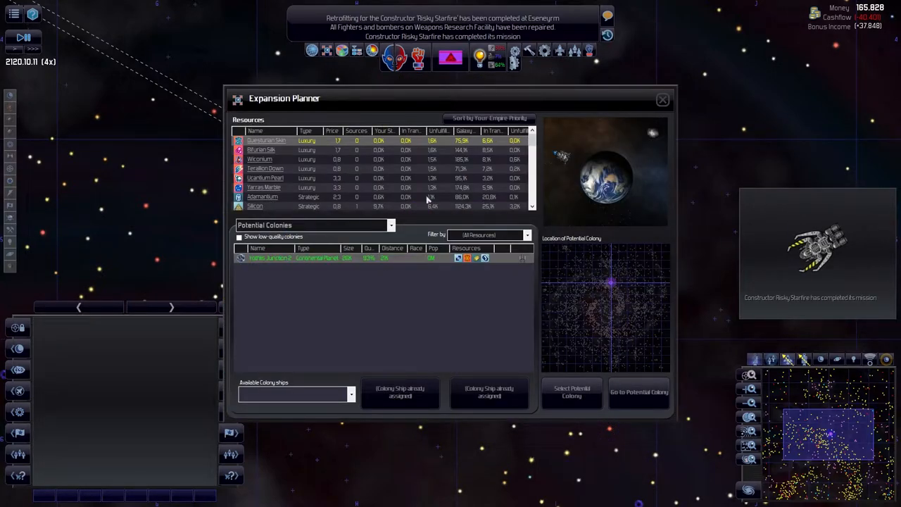
{"action": "left_click", "coordinate": [316, 225]}
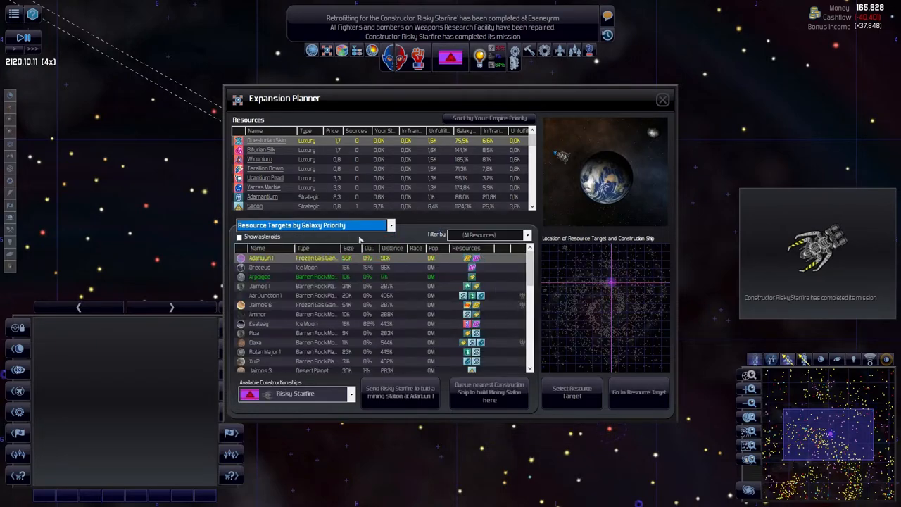
{"action": "mouse_move", "coordinate": [474, 258]}
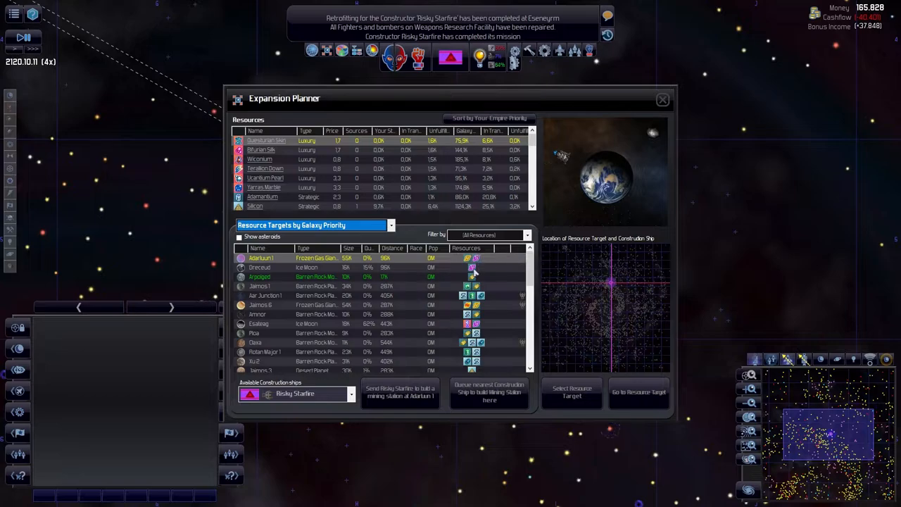
{"action": "left_click", "coordinate": [289, 267]}
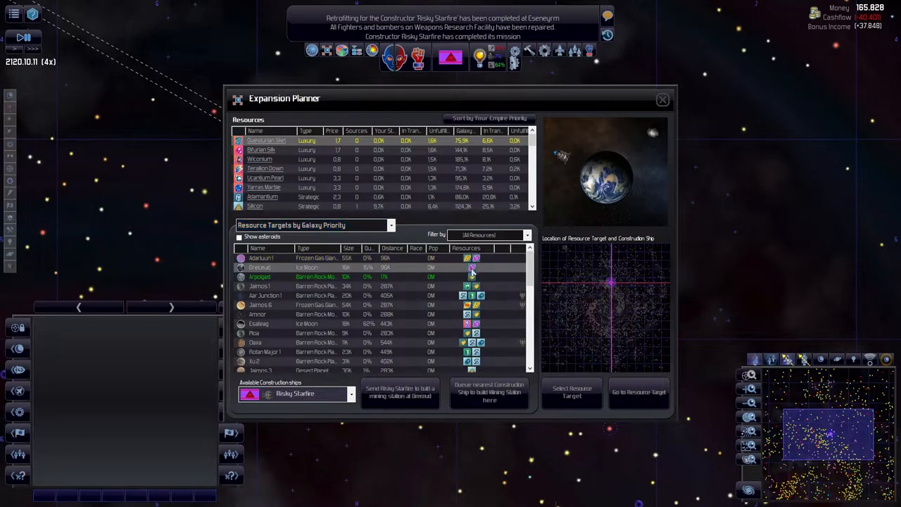
{"action": "mouse_move", "coordinate": [471, 268]}
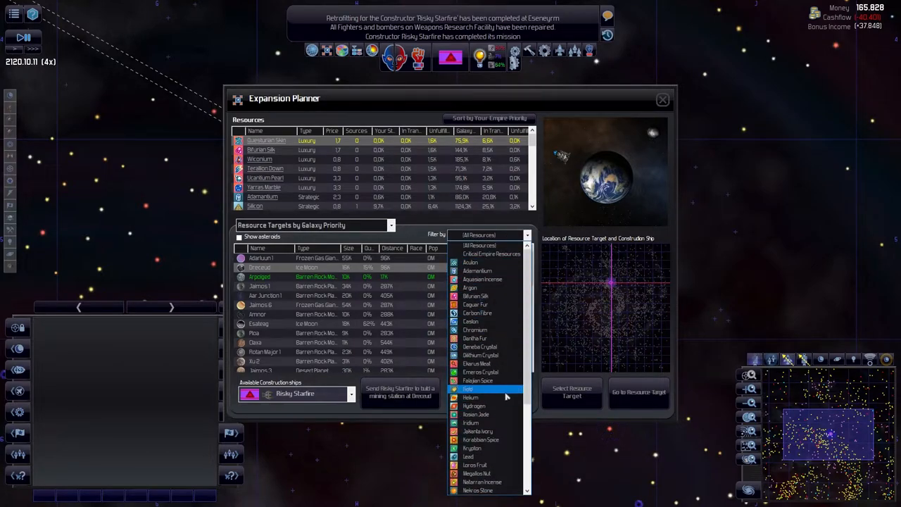
- Filter to a single resource and send Risky Starfire to build a mining station at a barren rock target
{"action": "left_click", "coordinate": [471, 397]}
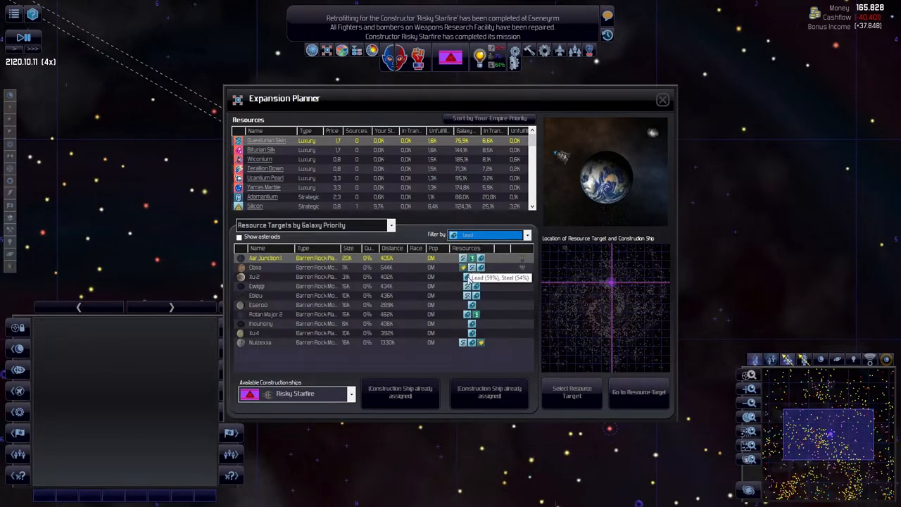
{"action": "left_click", "coordinate": [256, 276]}
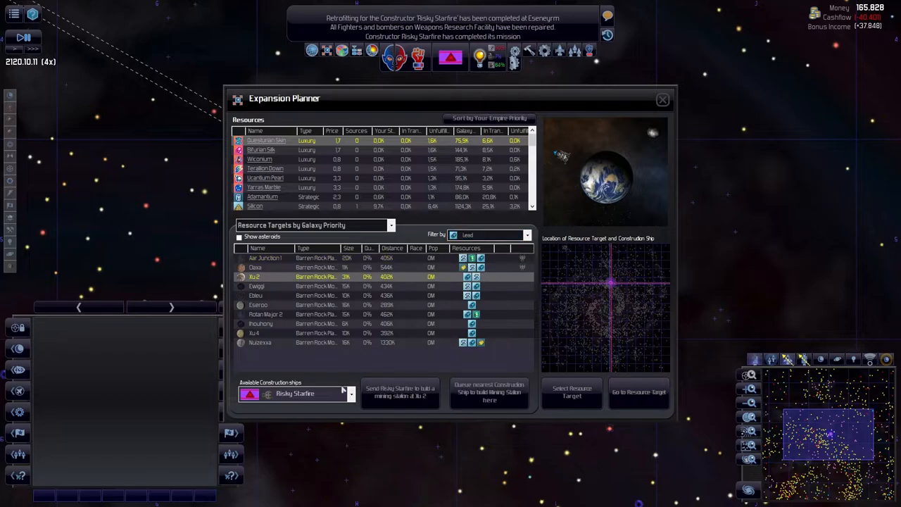
{"action": "left_click", "coordinate": [400, 393]}
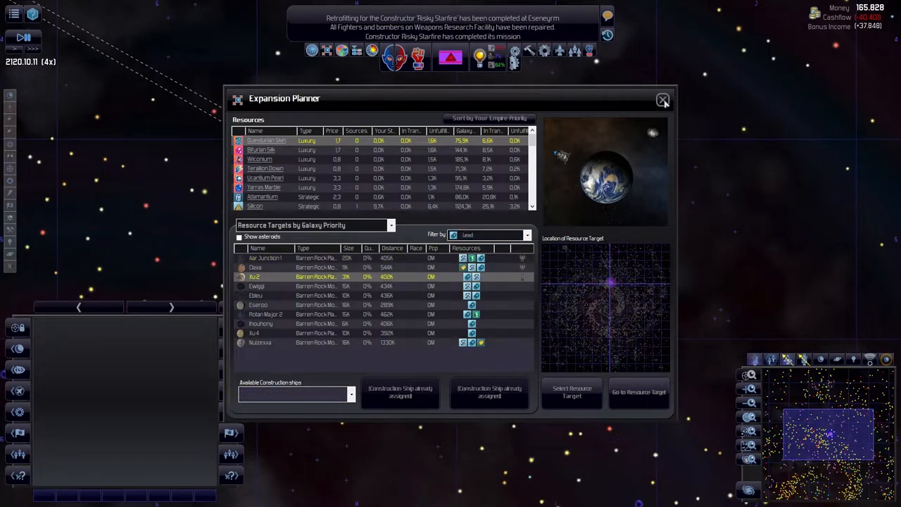
- Filter Ships and Bases to Colony Ships to confirm Express Force's colonization order, then close it
{"action": "left_click", "coordinate": [662, 99]}
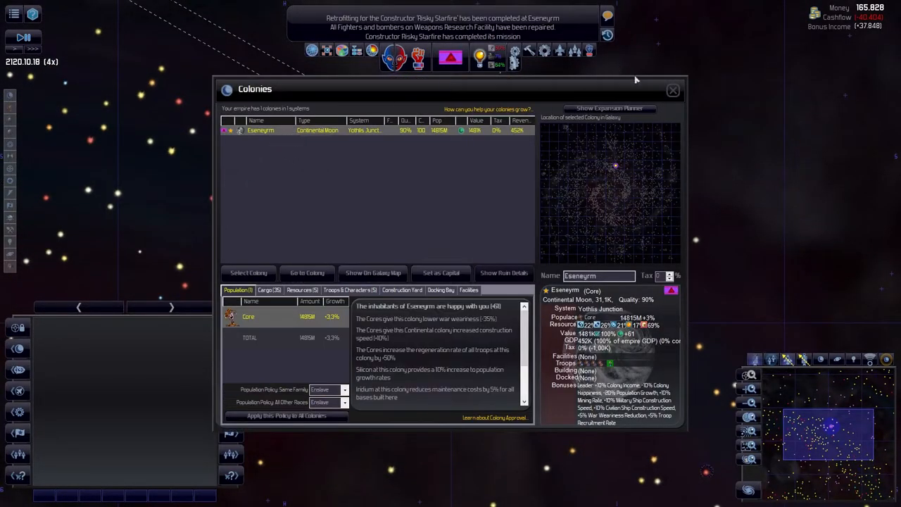
{"action": "left_click", "coordinate": [674, 90]}
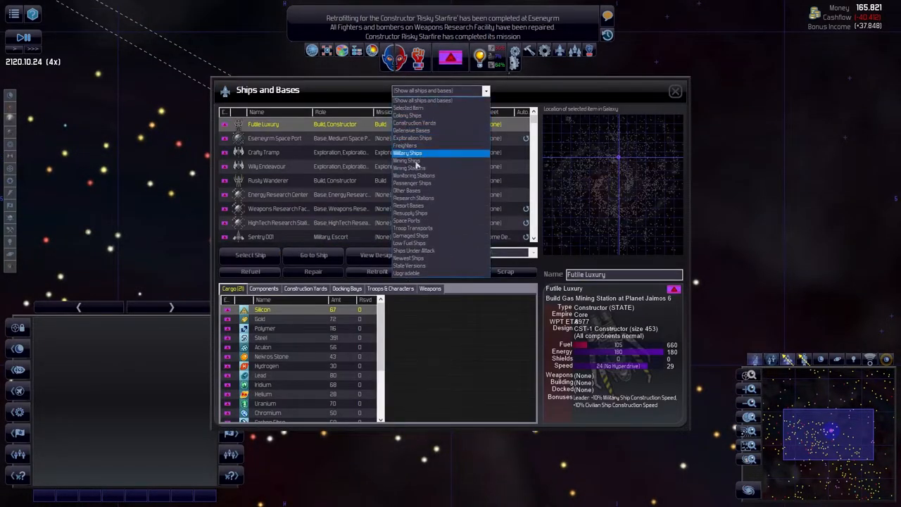
{"action": "mouse_move", "coordinate": [407, 190]}
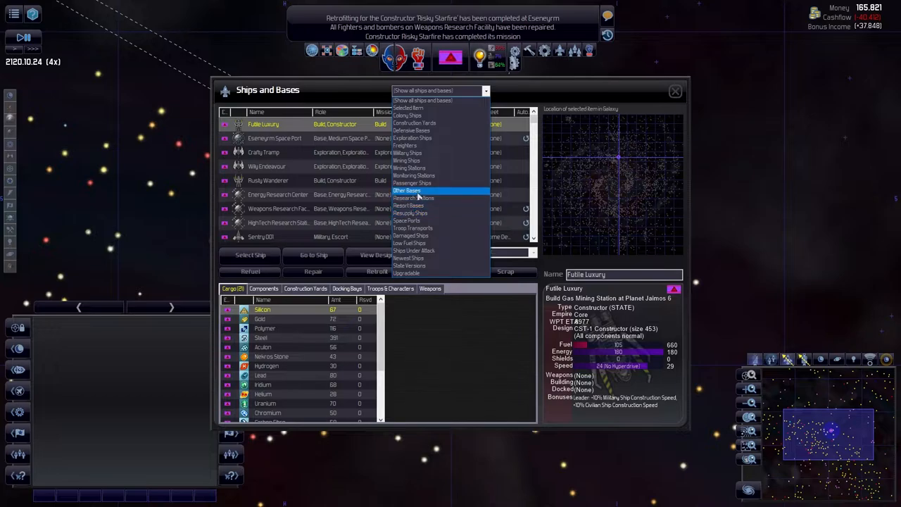
{"action": "left_click", "coordinate": [407, 115]}
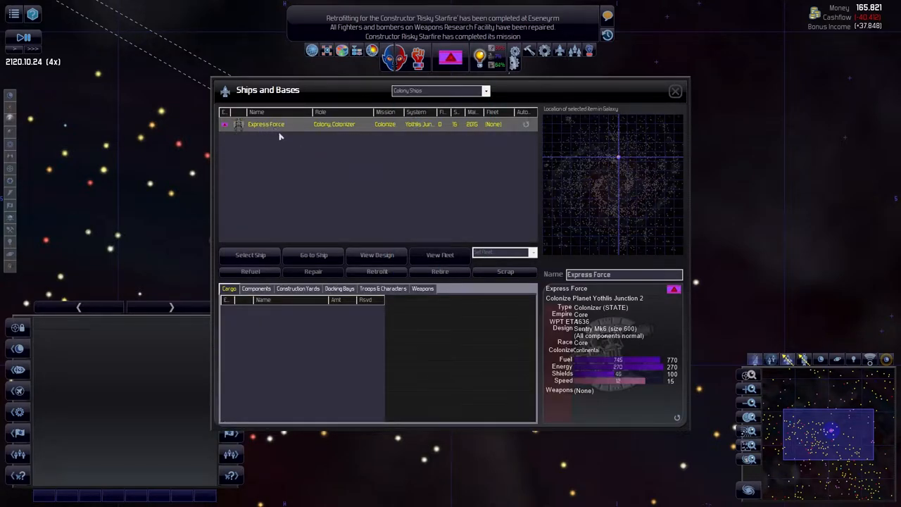
{"action": "mouse_move", "coordinate": [552, 333]}
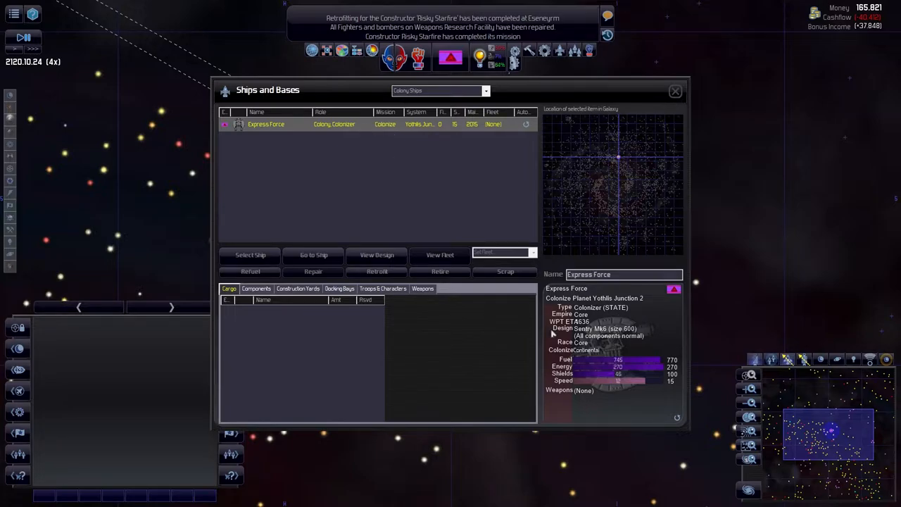
{"action": "mouse_move", "coordinate": [684, 109]}
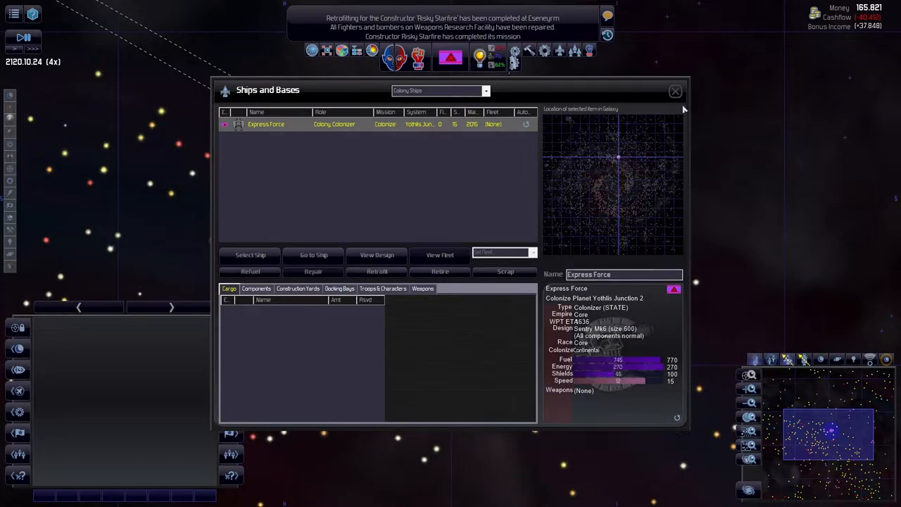
{"action": "left_click", "coordinate": [674, 90]}
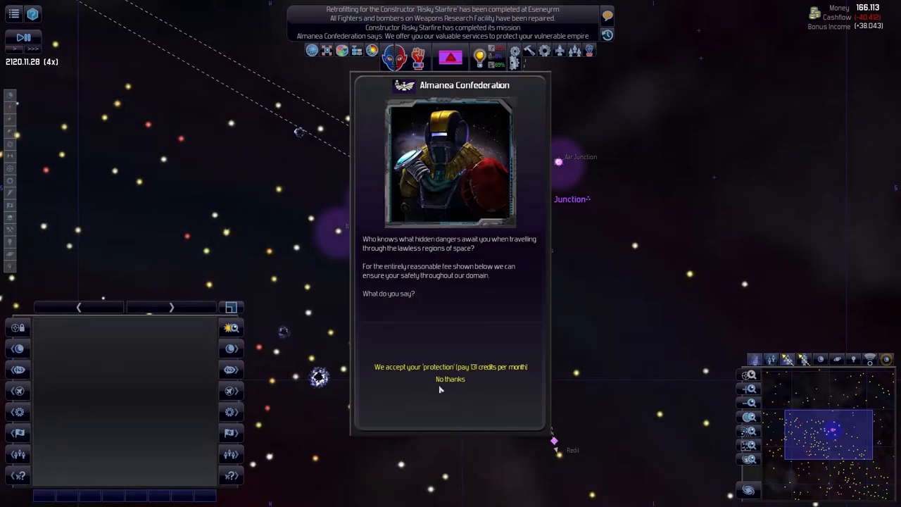
- Decline the Almanea Confederation's paid protection offer with 'No thanks'
{"action": "left_click", "coordinate": [451, 379]}
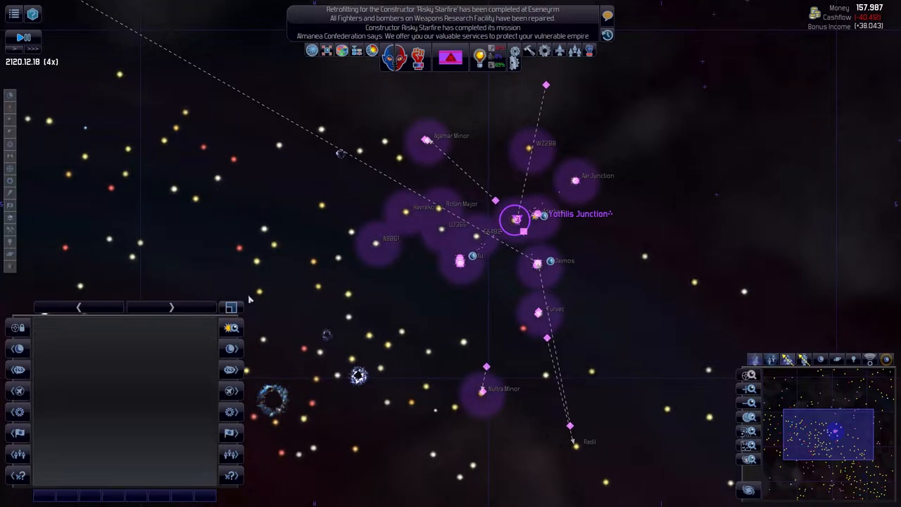
{"action": "mouse_move", "coordinate": [453, 172]}
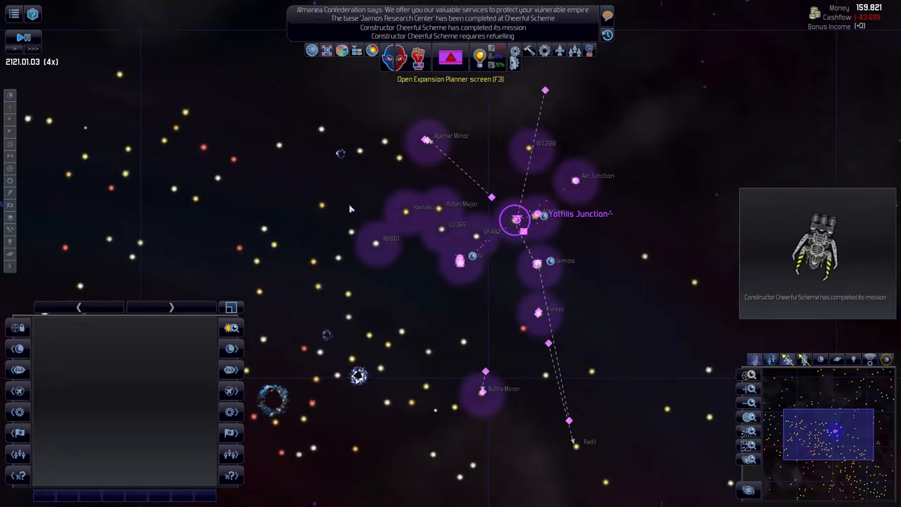
- Filter the Expansion Planner to one resource and assign Cheerful Scheme to a target there
{"action": "left_click", "coordinate": [448, 55]}
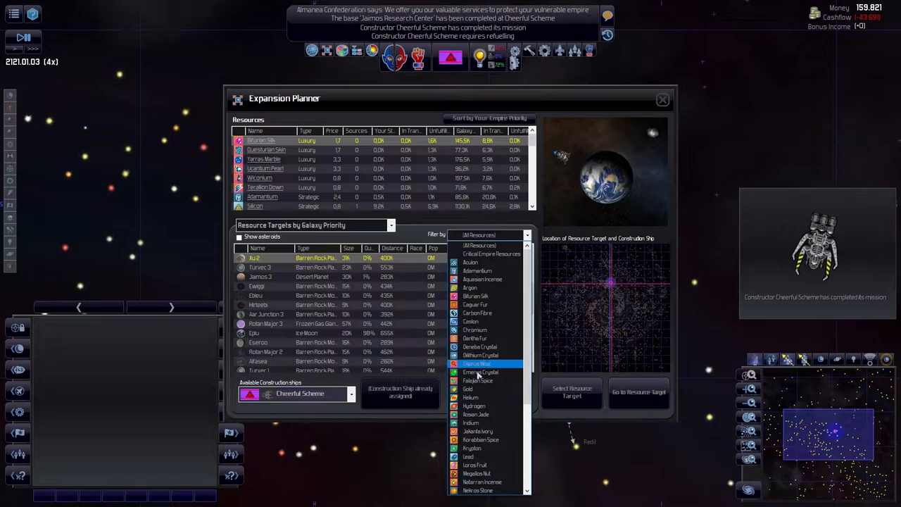
{"action": "mouse_move", "coordinate": [478, 313]}
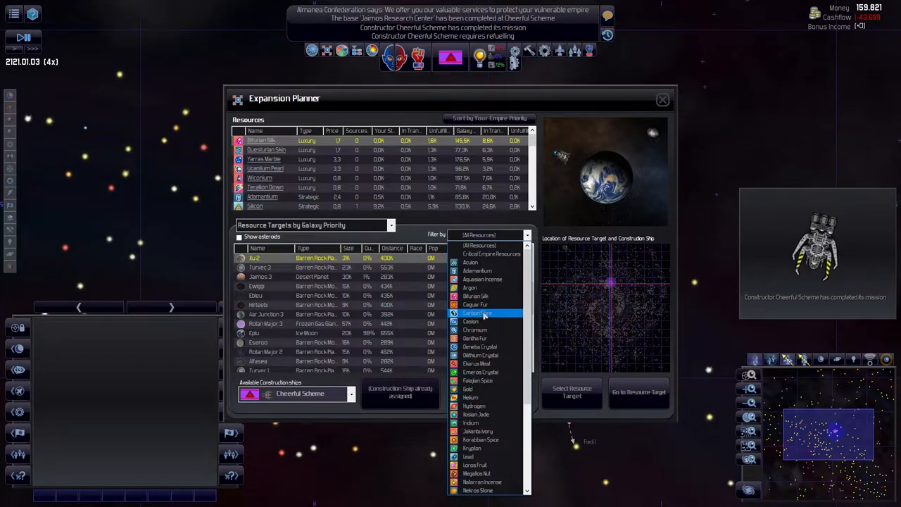
{"action": "left_click", "coordinate": [478, 312]}
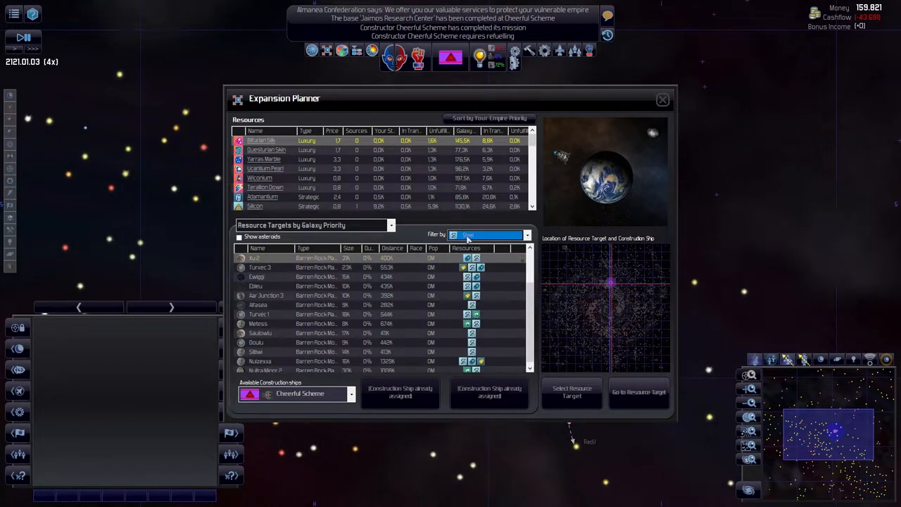
{"action": "mouse_move", "coordinate": [468, 267]}
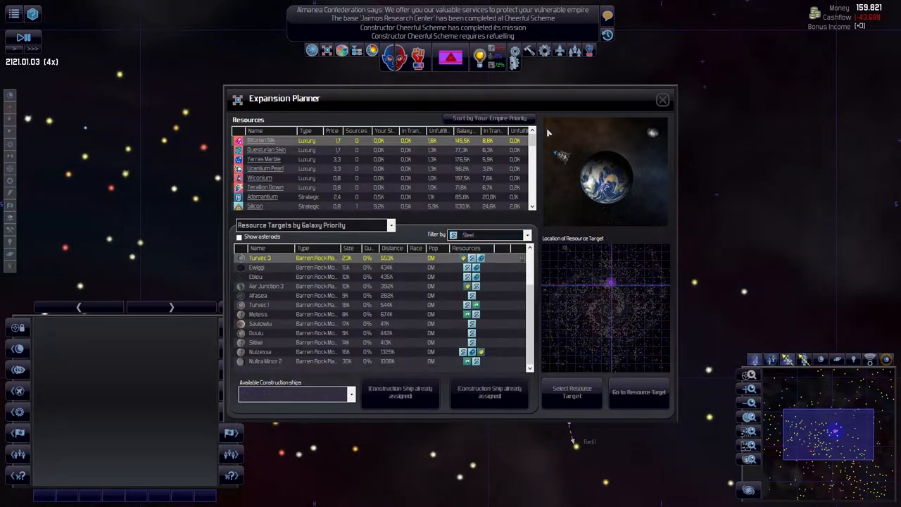
{"action": "left_click", "coordinate": [662, 99]}
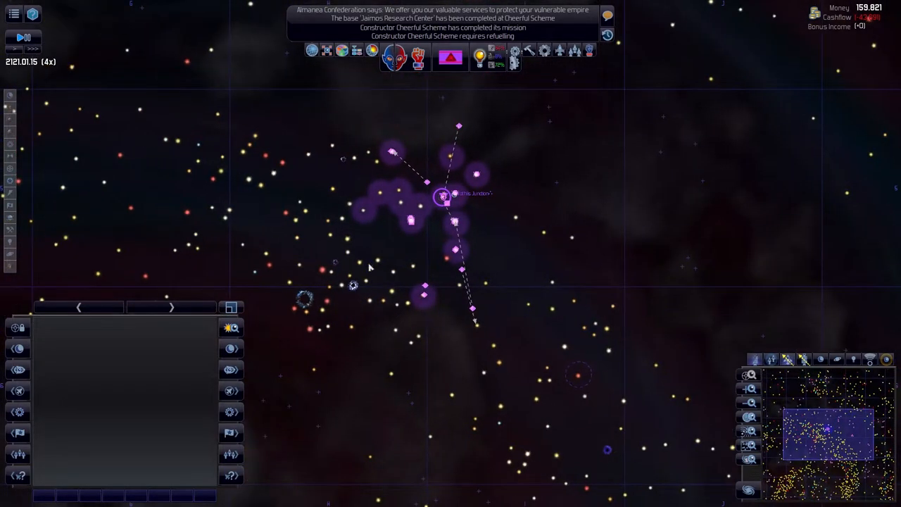
{"action": "mouse_move", "coordinate": [507, 58]}
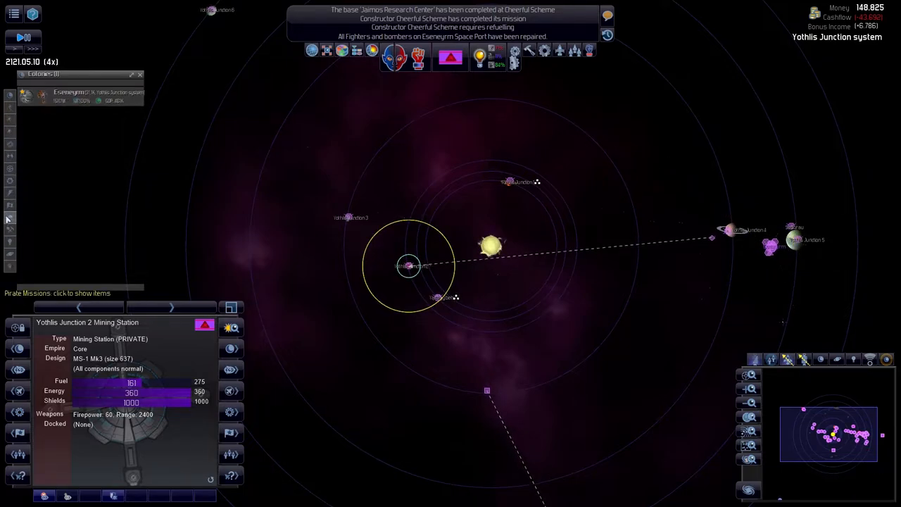
- Select the freighter Stellar Agent in the Yothlis Junction system to view its details
{"action": "left_click", "coordinate": [77, 98]}
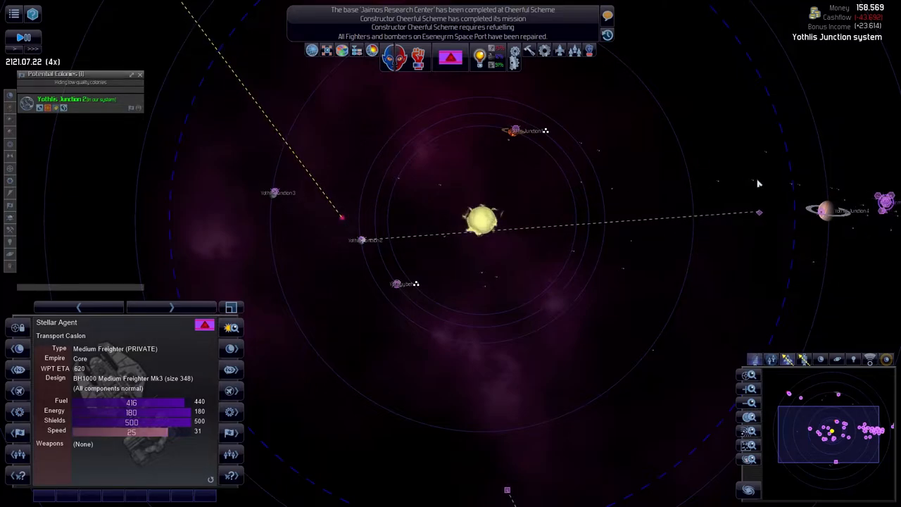
{"action": "mouse_move", "coordinate": [511, 60]}
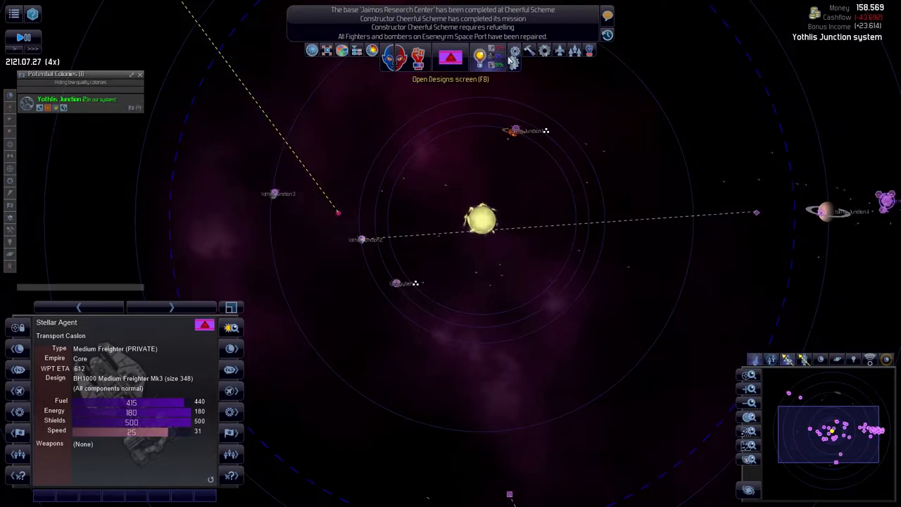
- Filter the Designs list to state bases and load the SSP-1 Mk6 small space port into the editor
{"action": "left_click", "coordinate": [447, 56]}
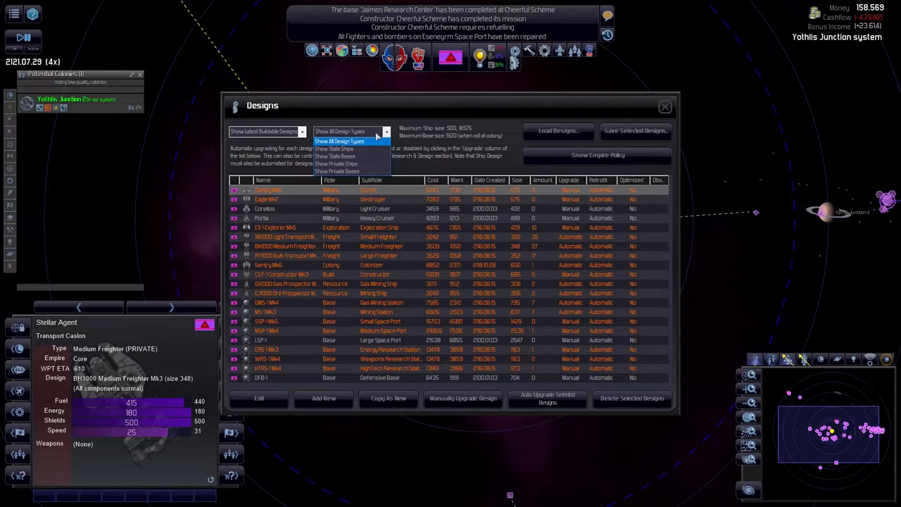
{"action": "mouse_move", "coordinate": [345, 149]}
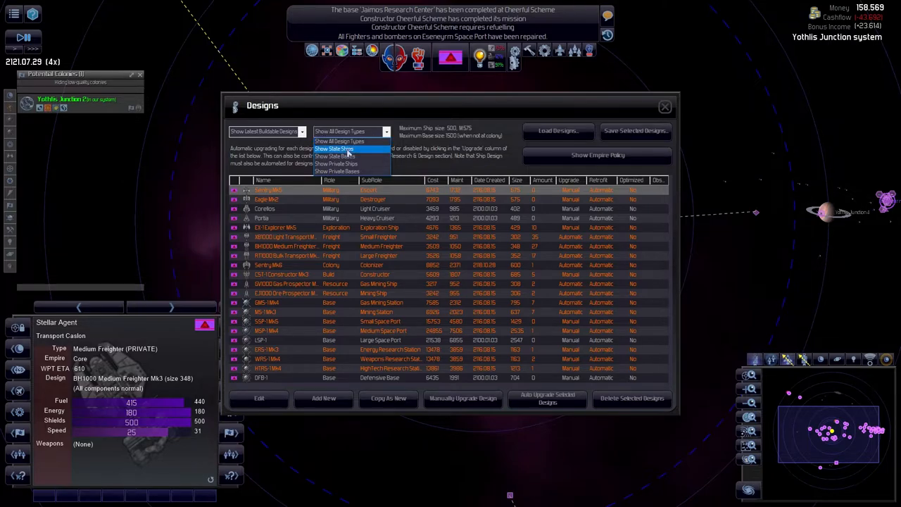
{"action": "left_click", "coordinate": [335, 163]}
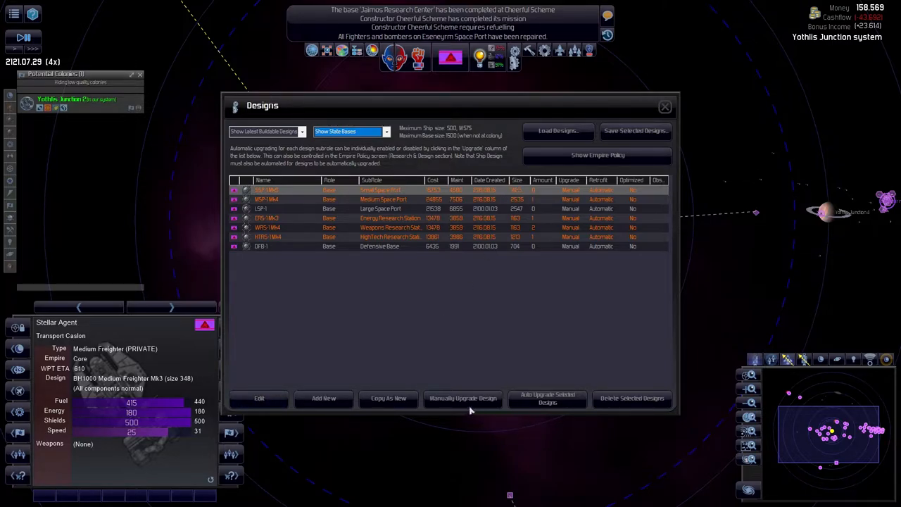
{"action": "left_click", "coordinate": [259, 400]}
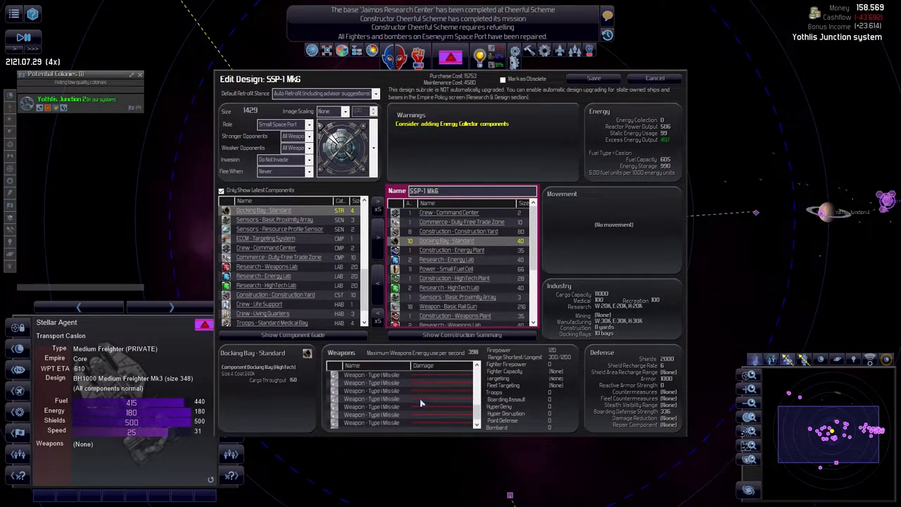
- Close the editor and reload the SSP-1 Mk6 space port design for editing
{"action": "left_click", "coordinate": [654, 78]}
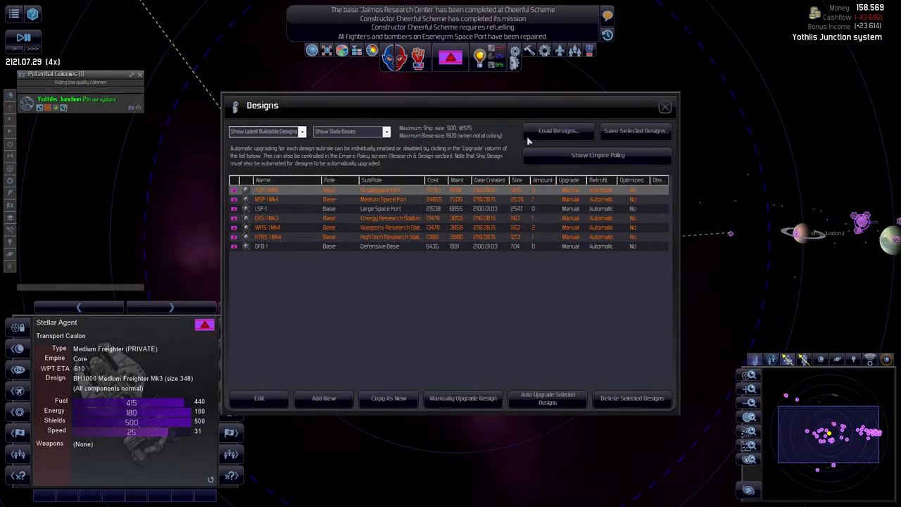
{"action": "left_click", "coordinate": [259, 398]}
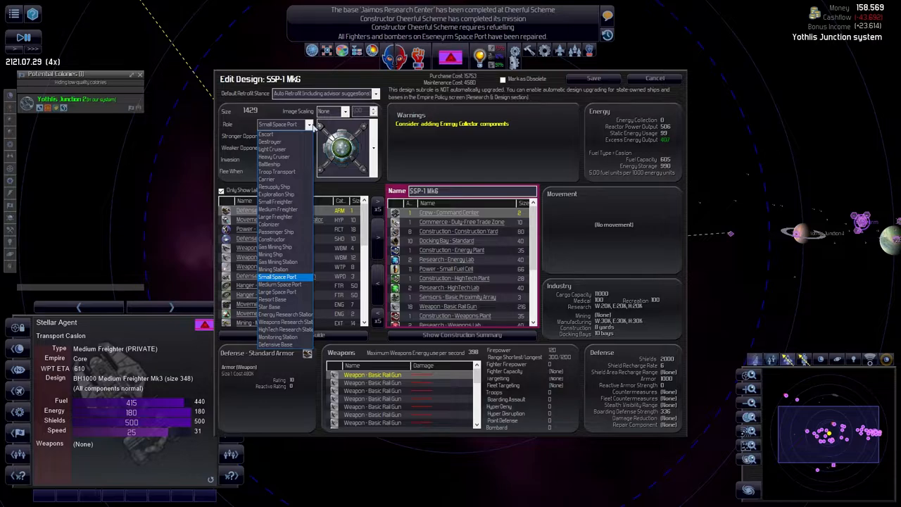
- Make the design a Star Base, add components from the list, and begin renaming it
{"action": "left_click", "coordinate": [279, 276]}
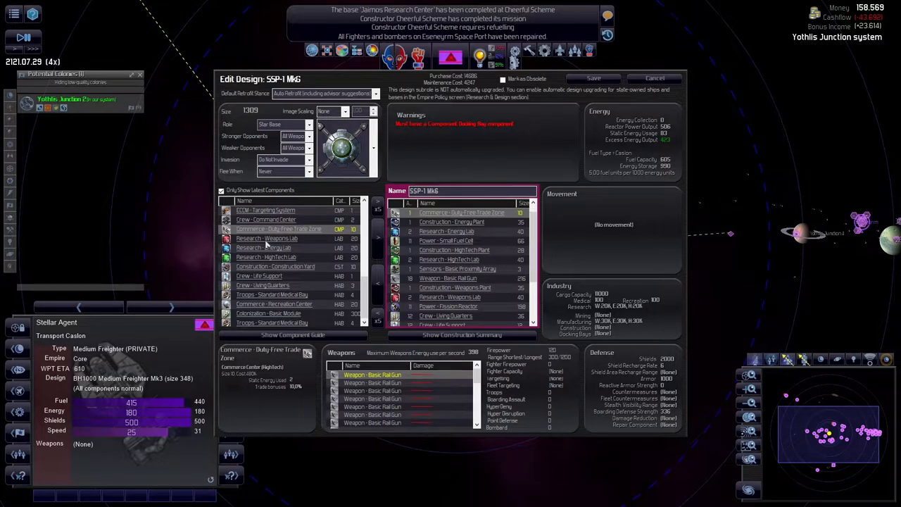
{"action": "left_click", "coordinate": [276, 266]}
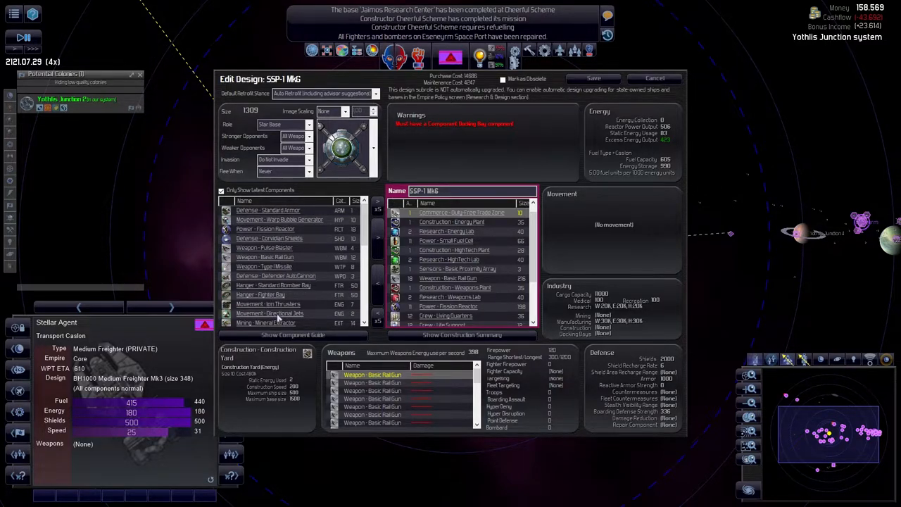
{"action": "scroll", "scroll_direction": "down", "scroll_amount": 3}
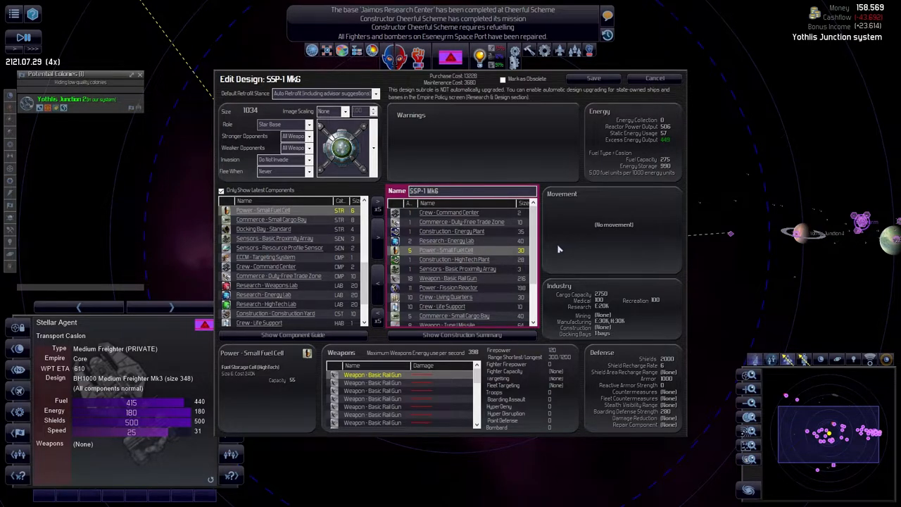
{"action": "mouse_move", "coordinate": [534, 254]}
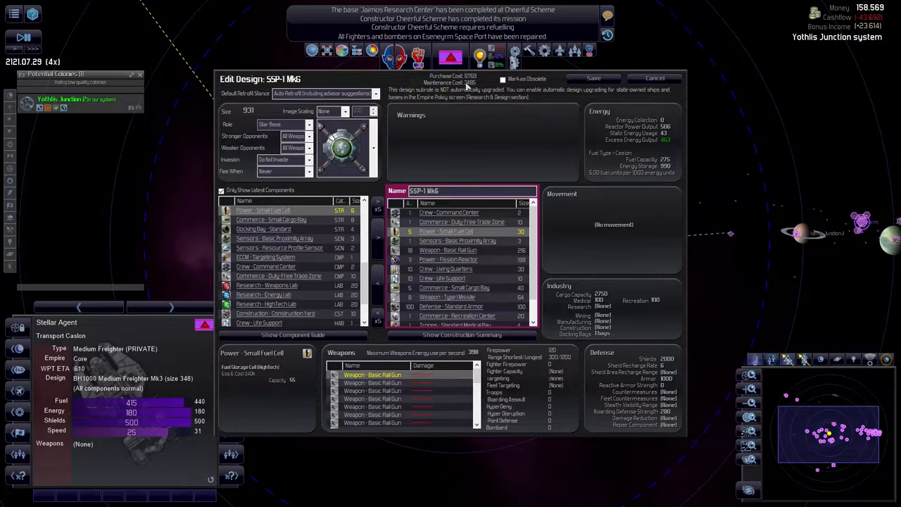
{"action": "mouse_move", "coordinate": [562, 111]}
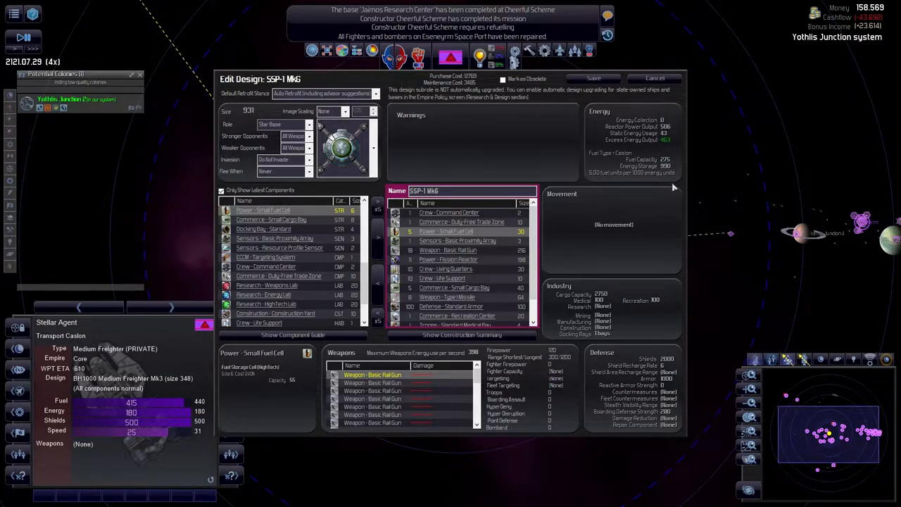
{"action": "mouse_move", "coordinate": [653, 139]}
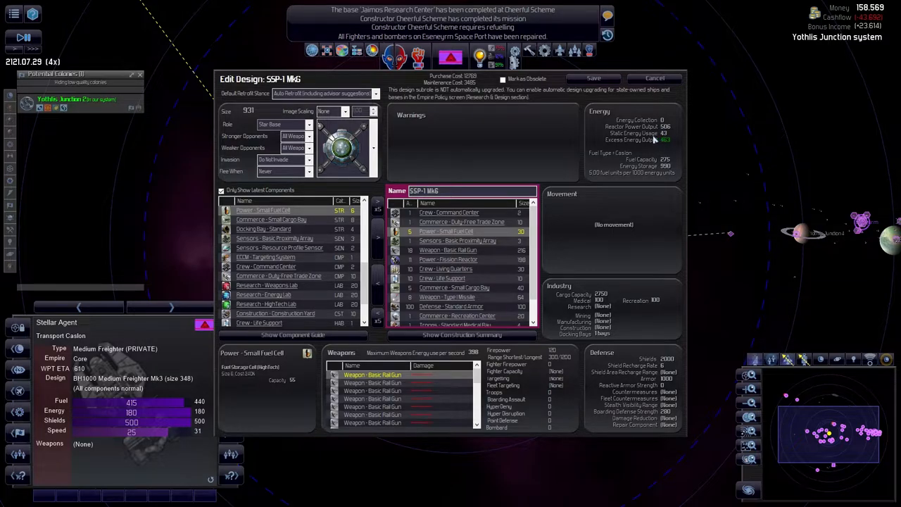
{"action": "mouse_move", "coordinate": [251, 338]}
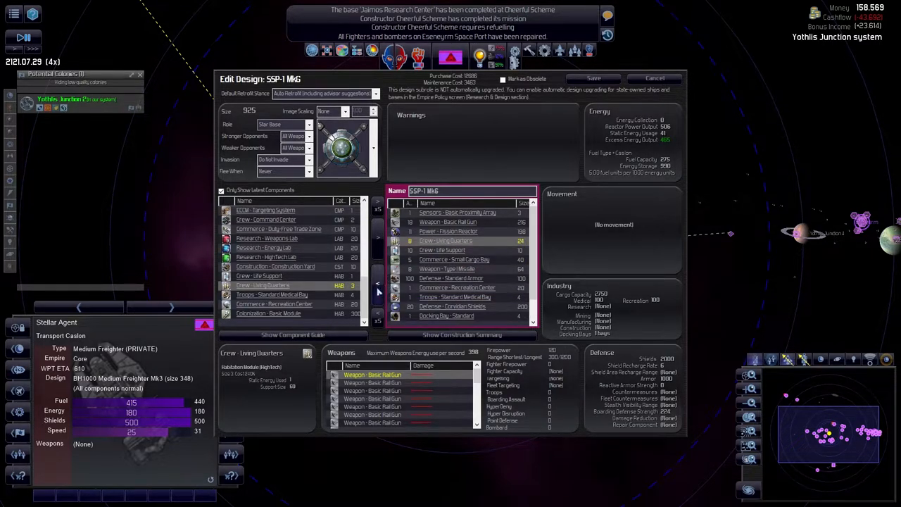
{"action": "left_click", "coordinate": [442, 251]}
{"action": "type", "text": "Colony grow"}
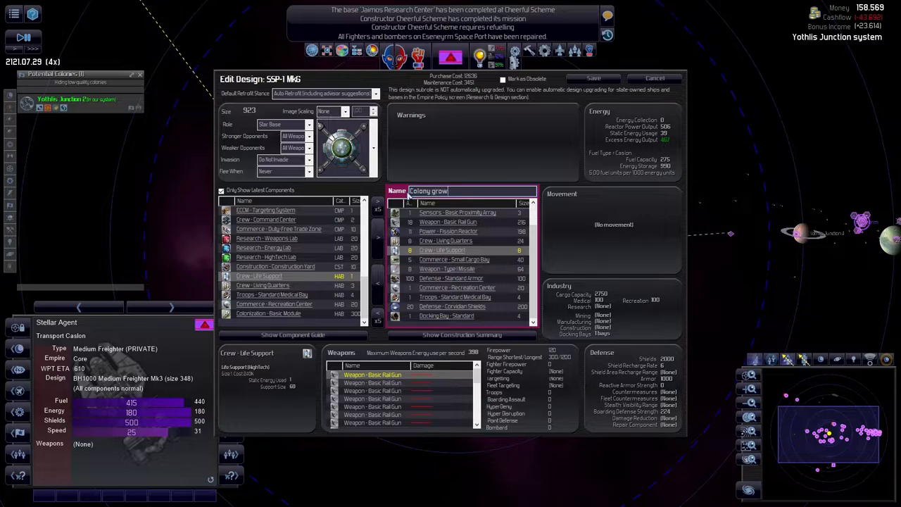
- Name the design 'Colony growth base' and save it
{"action": "type", "text": "th"}
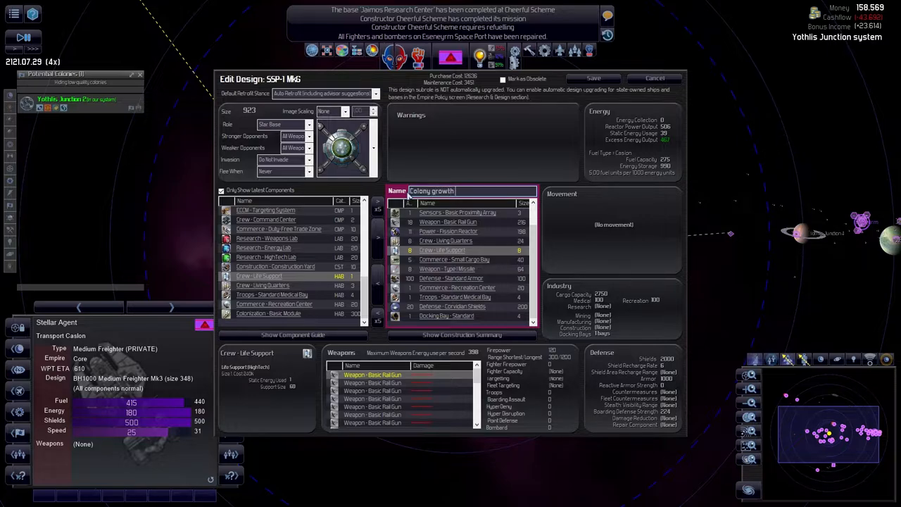
{"action": "type", "text": "base"}
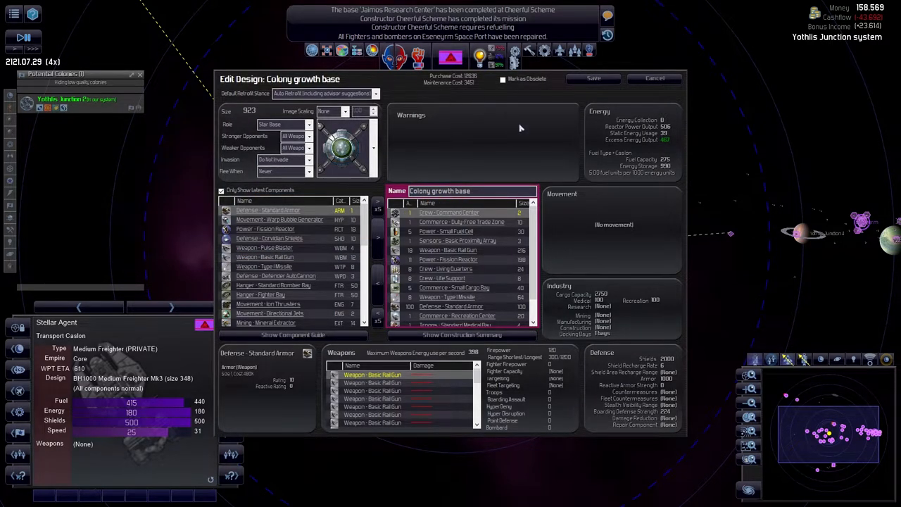
{"action": "left_click", "coordinate": [654, 78]}
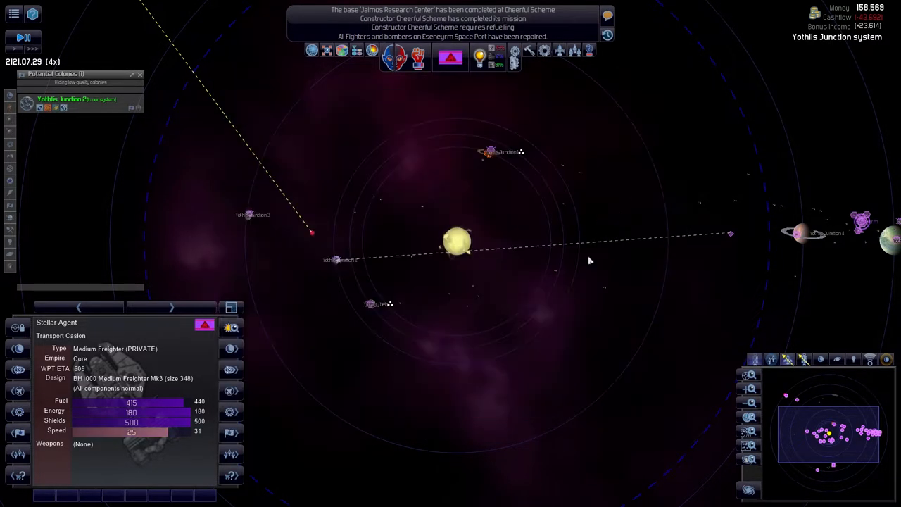
- Pause the game and bring up the research tree from the Countermeasures breakthrough notice
{"action": "left_click", "coordinate": [336, 259]}
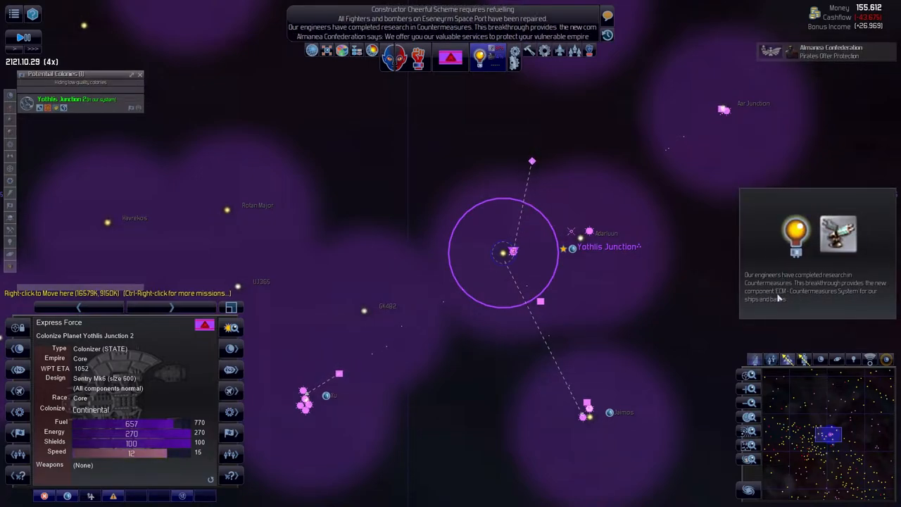
{"action": "key", "text": "space"}
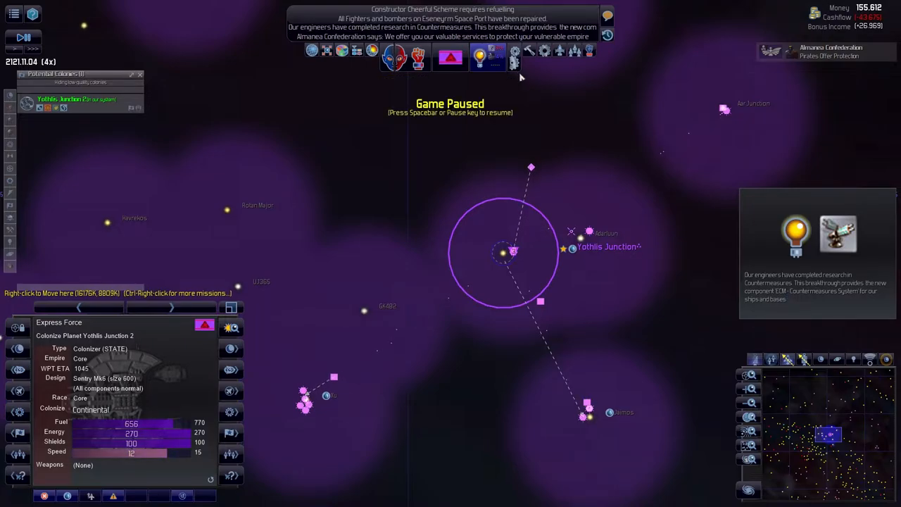
{"action": "left_click", "coordinate": [477, 58]}
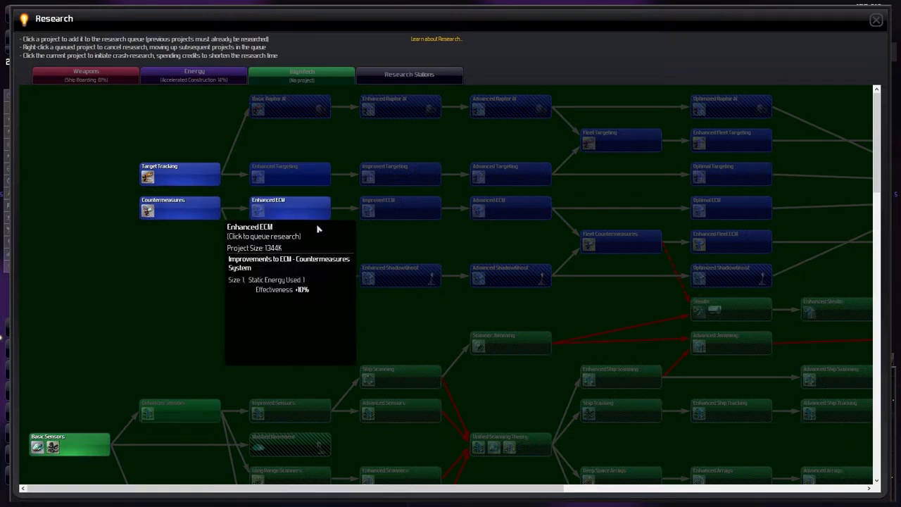
- Scroll through the research trees toward the Accelerated Construction branch
{"action": "scroll", "scroll_direction": "down", "scroll_amount": 3}
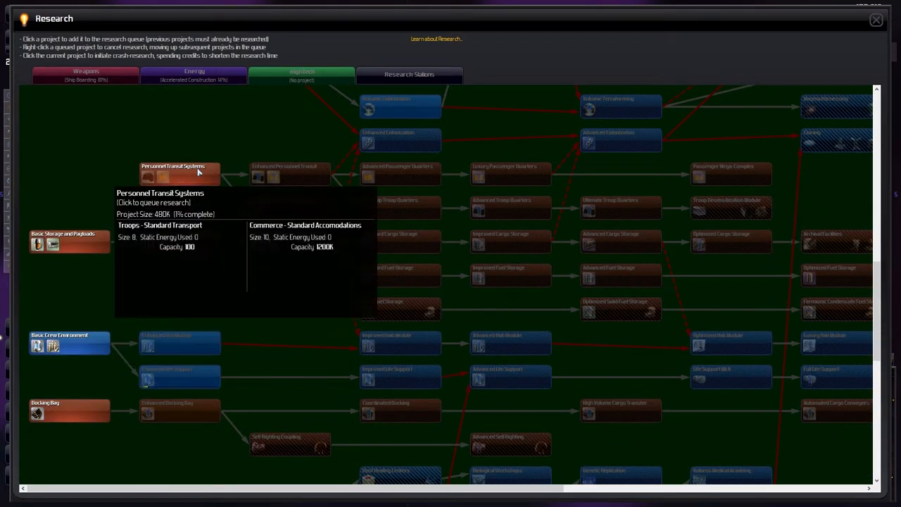
{"action": "mouse_move", "coordinate": [255, 317]}
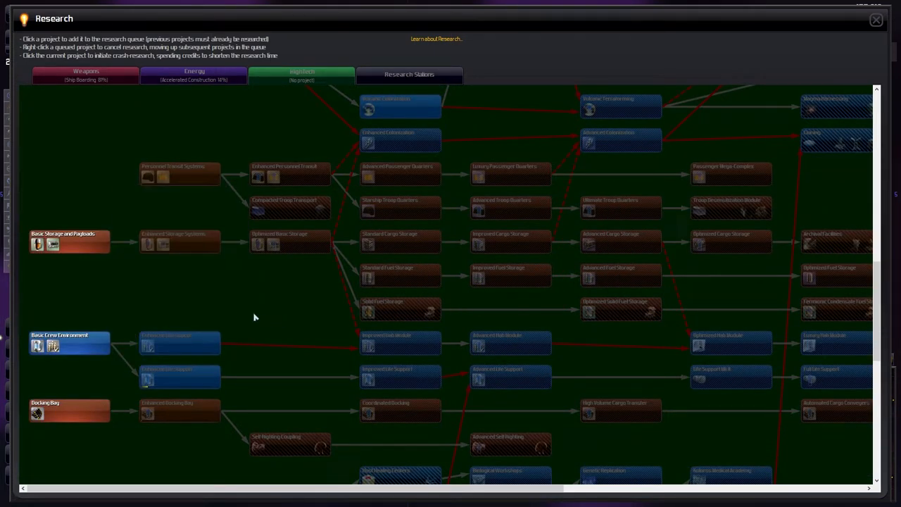
{"action": "mouse_move", "coordinate": [198, 176]}
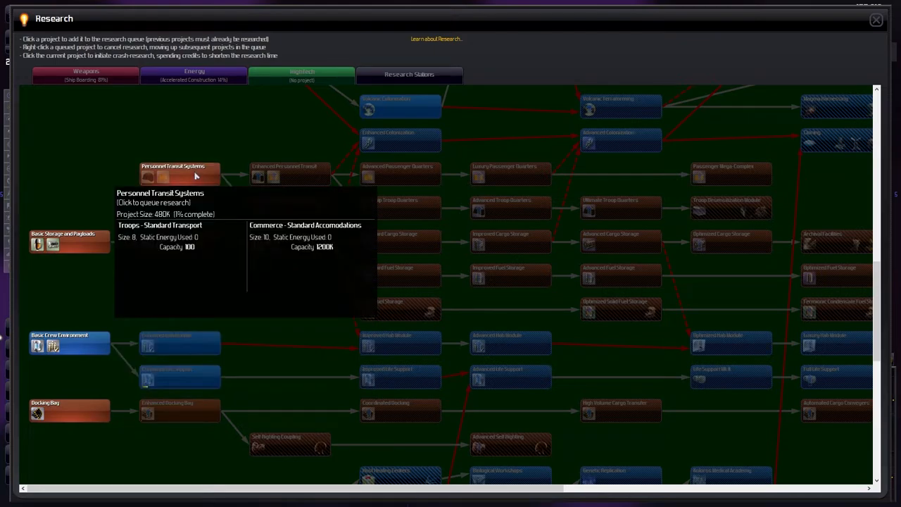
{"action": "mouse_move", "coordinate": [198, 171]}
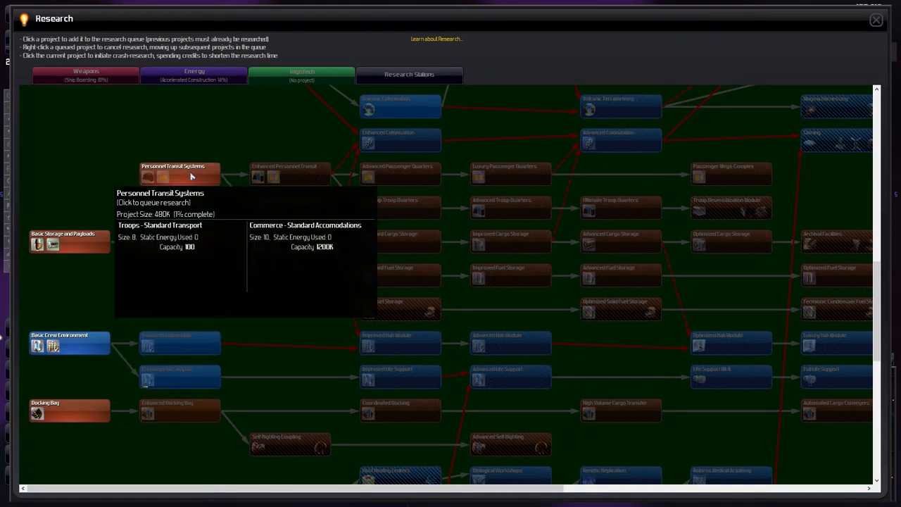
{"action": "mouse_move", "coordinate": [190, 169]}
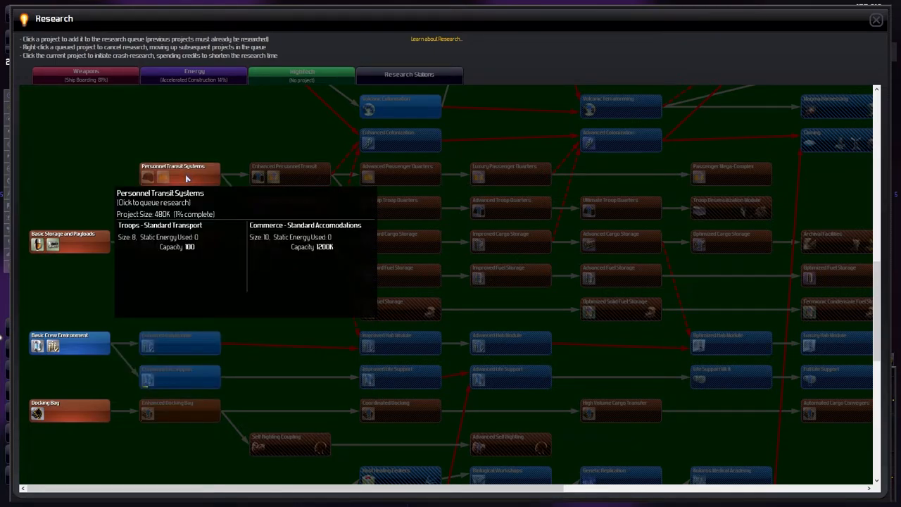
{"action": "mouse_move", "coordinate": [175, 242]}
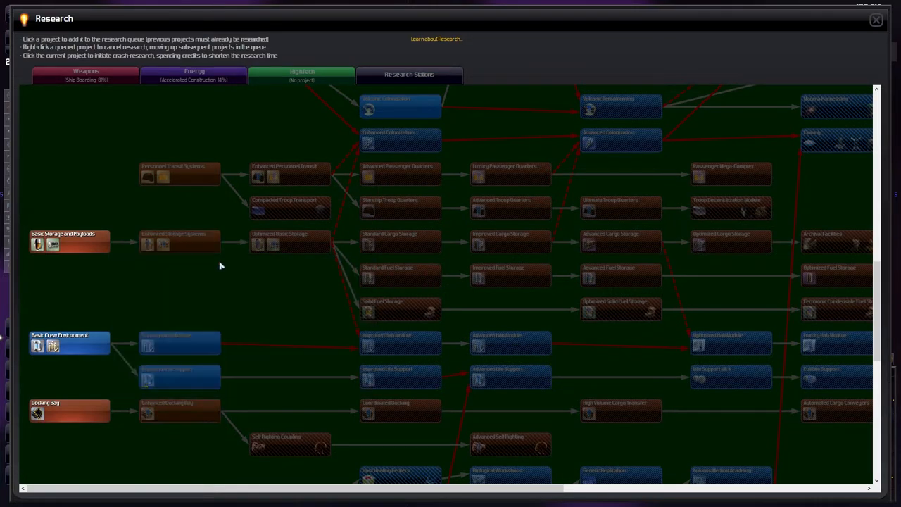
{"action": "mouse_move", "coordinate": [237, 421]}
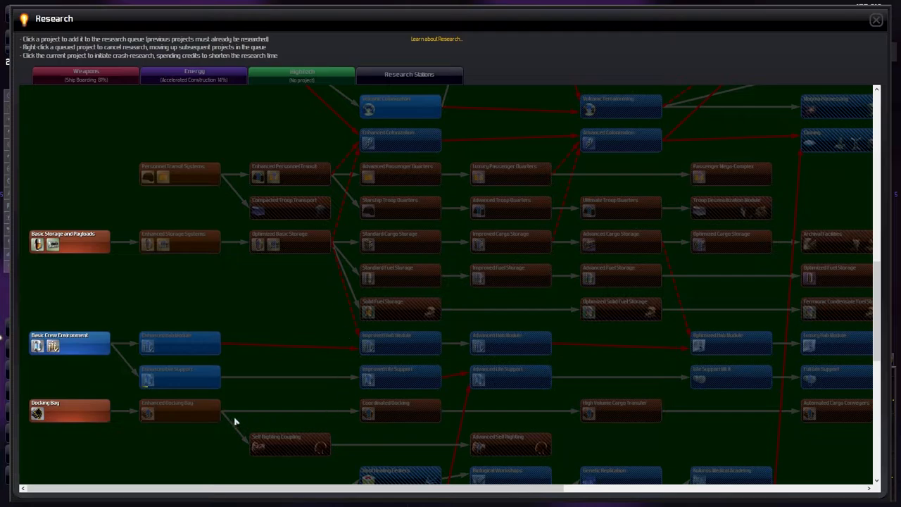
{"action": "scroll", "scroll_direction": "down", "scroll_amount": 3}
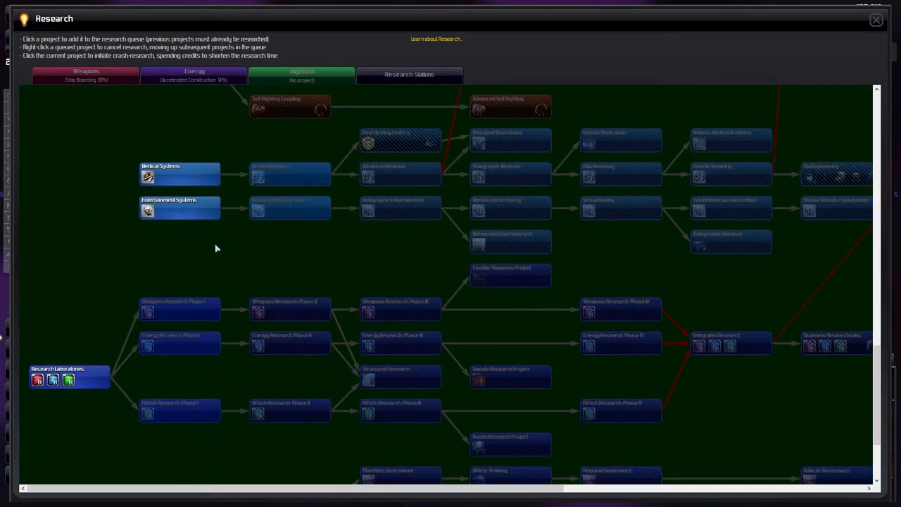
{"action": "mouse_move", "coordinate": [521, 148]}
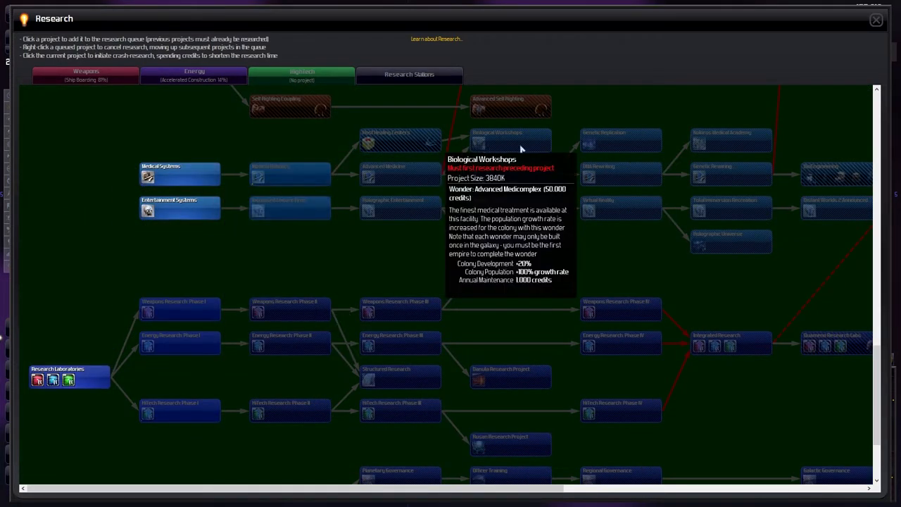
{"action": "mouse_move", "coordinate": [523, 141]}
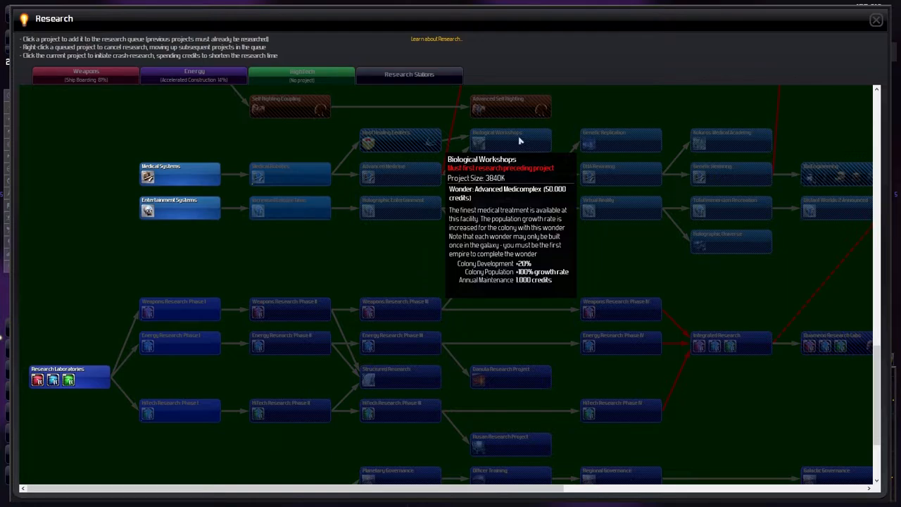
{"action": "mouse_move", "coordinate": [509, 151]}
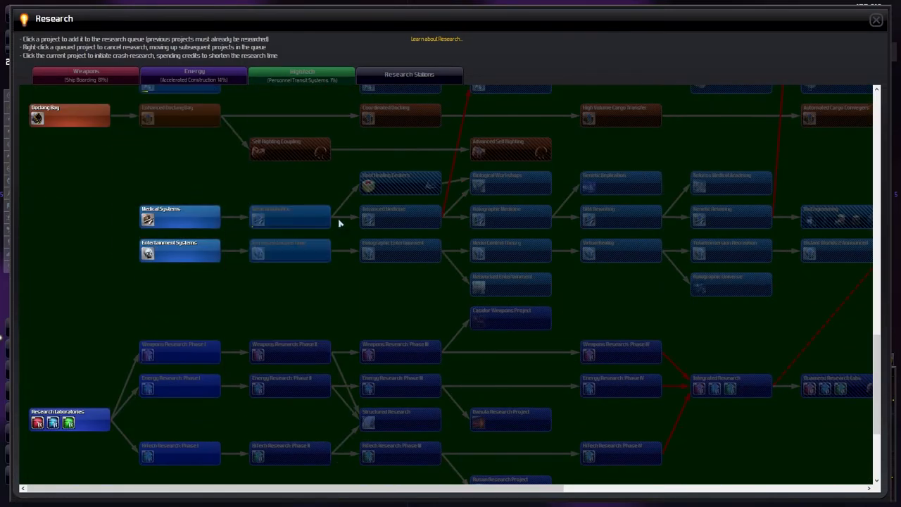
{"action": "mouse_move", "coordinate": [289, 220]}
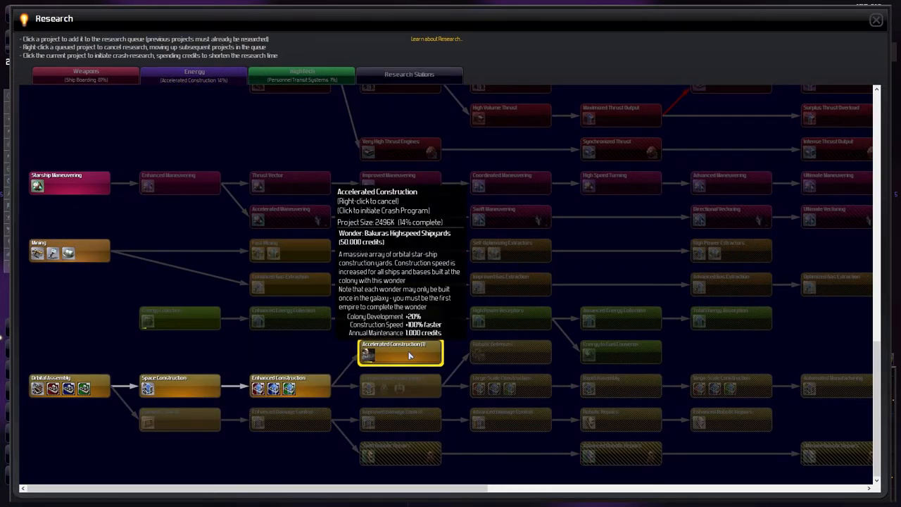
{"action": "mouse_move", "coordinate": [406, 355]}
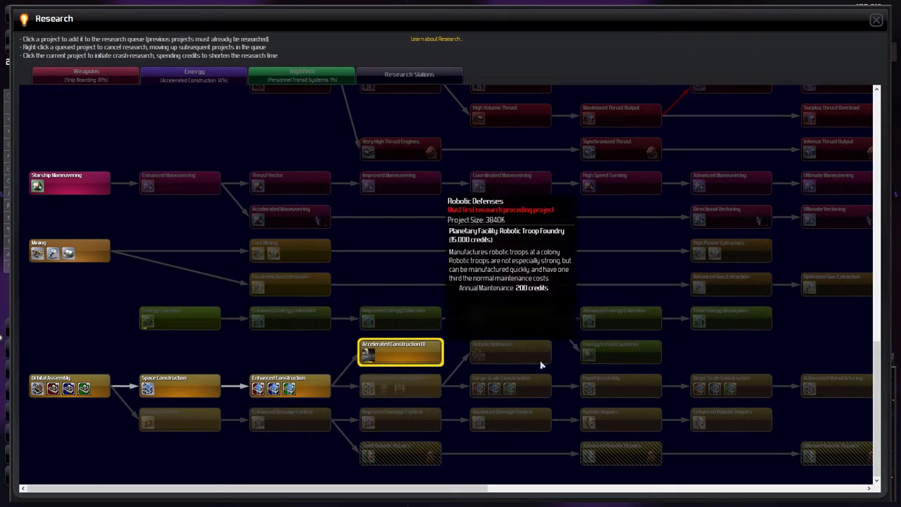
{"action": "mouse_move", "coordinate": [398, 386]}
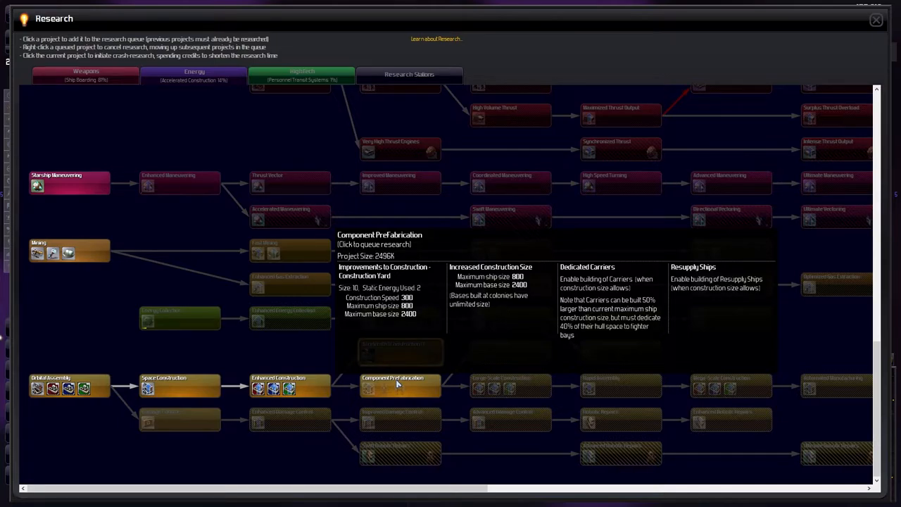
- Queue the Component Prefabrication research project
{"action": "left_click", "coordinate": [82, 78]}
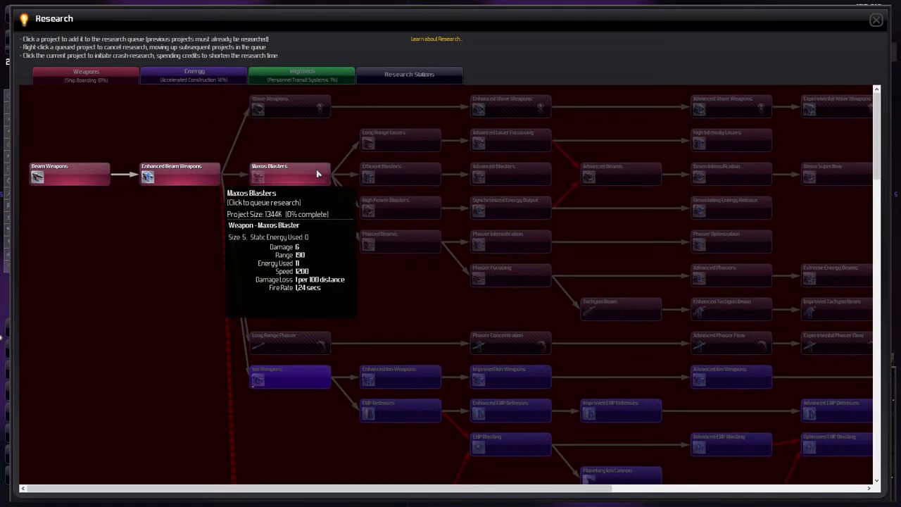
{"action": "mouse_move", "coordinate": [283, 380]}
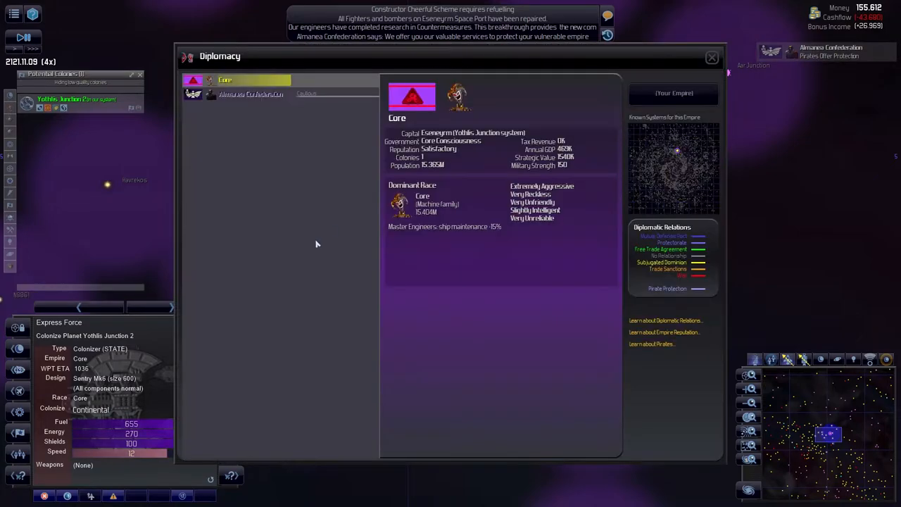
{"action": "left_click", "coordinate": [248, 93]}
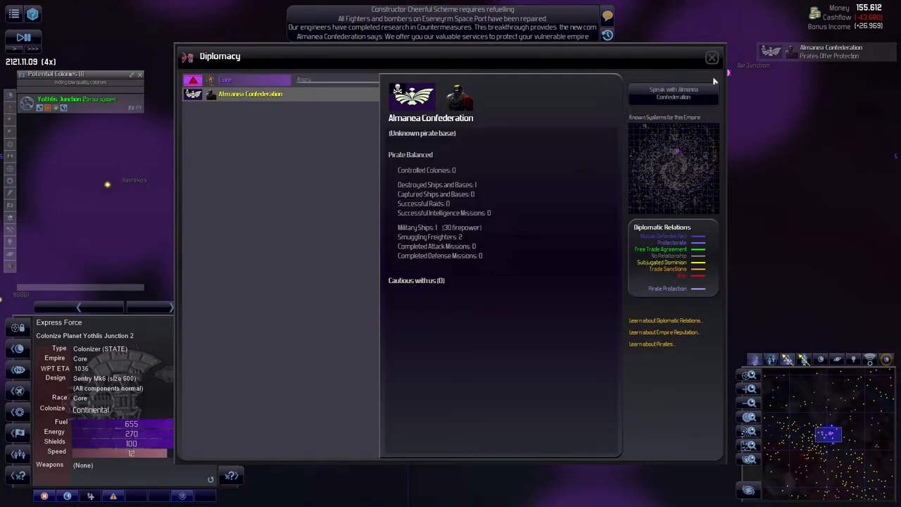
{"action": "left_click", "coordinate": [710, 56]}
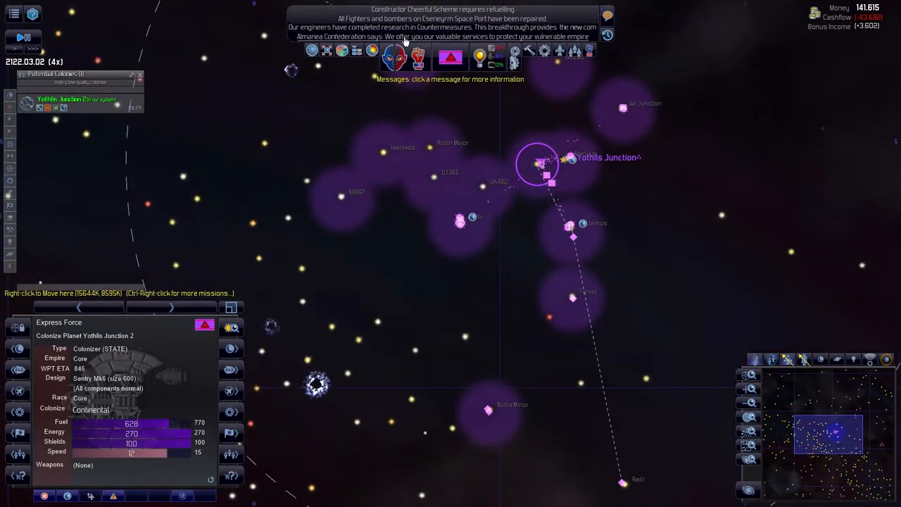
{"action": "mouse_move", "coordinate": [402, 68]}
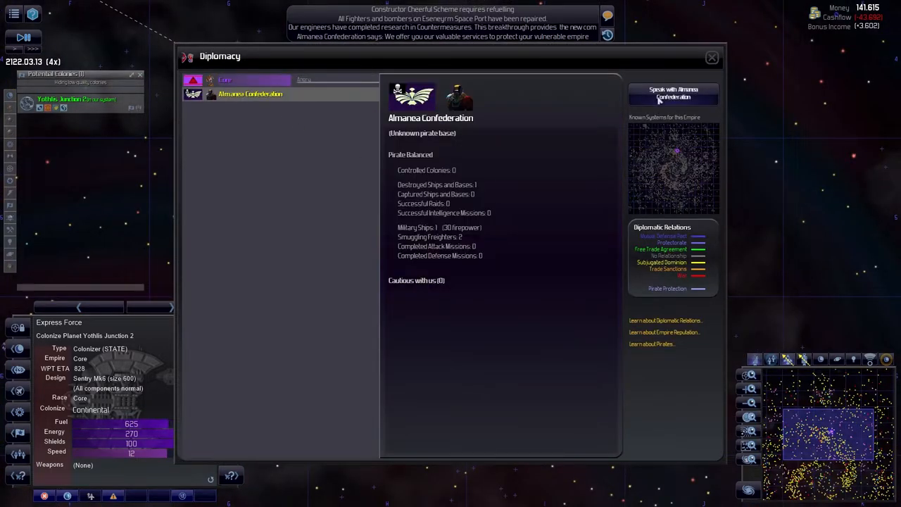
- Speak with the Almanea Confederation, buy contact with another empire, then close diplomacy
{"action": "left_click", "coordinate": [673, 93]}
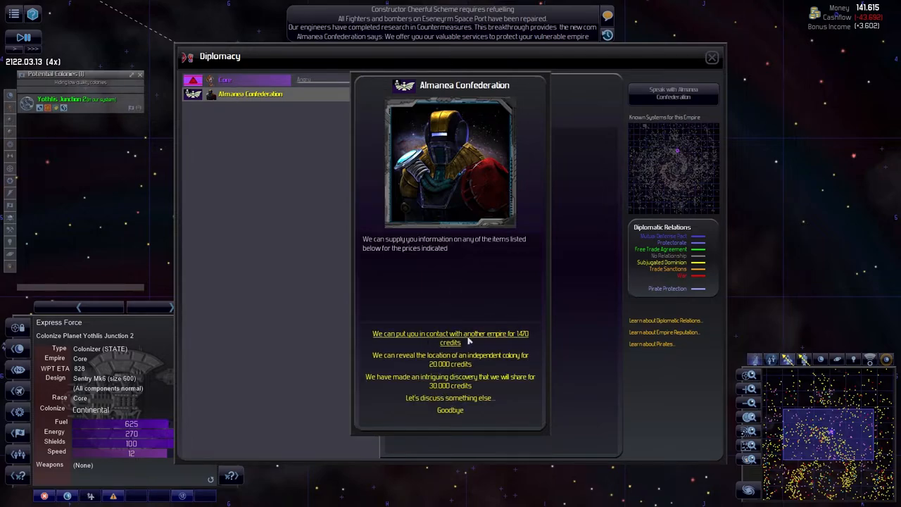
{"action": "left_click", "coordinate": [449, 338]}
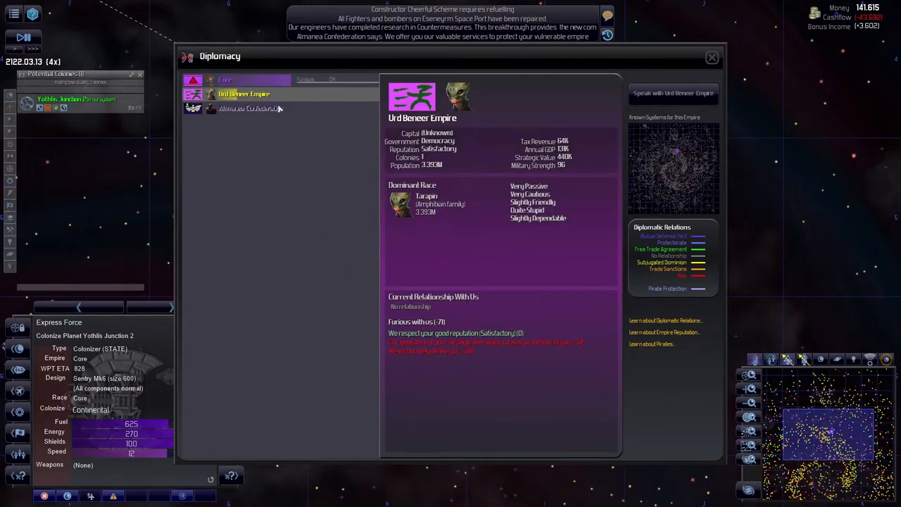
{"action": "mouse_move", "coordinate": [393, 349]}
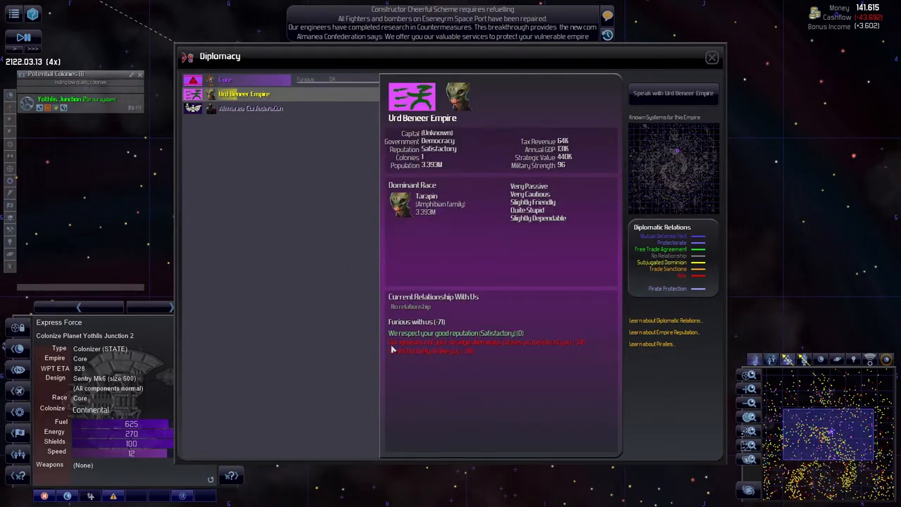
{"action": "mouse_move", "coordinate": [521, 156]}
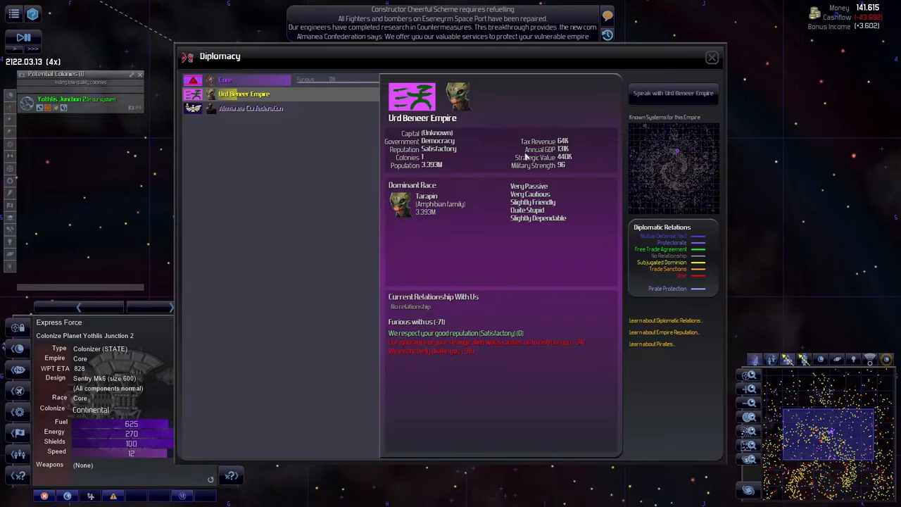
{"action": "left_click", "coordinate": [710, 56]}
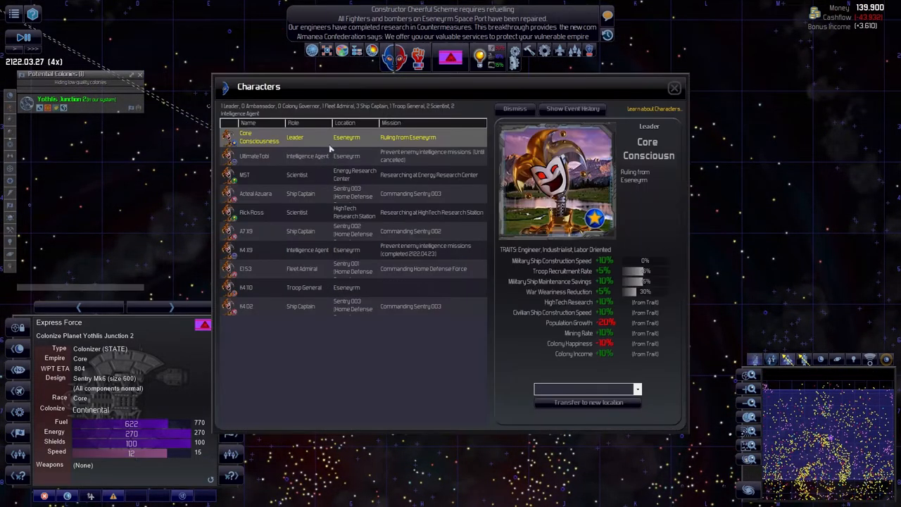
- Assign the intelligence agent a Steal Territory Map mission against the Urdilener Empire
{"action": "left_click", "coordinate": [293, 155]}
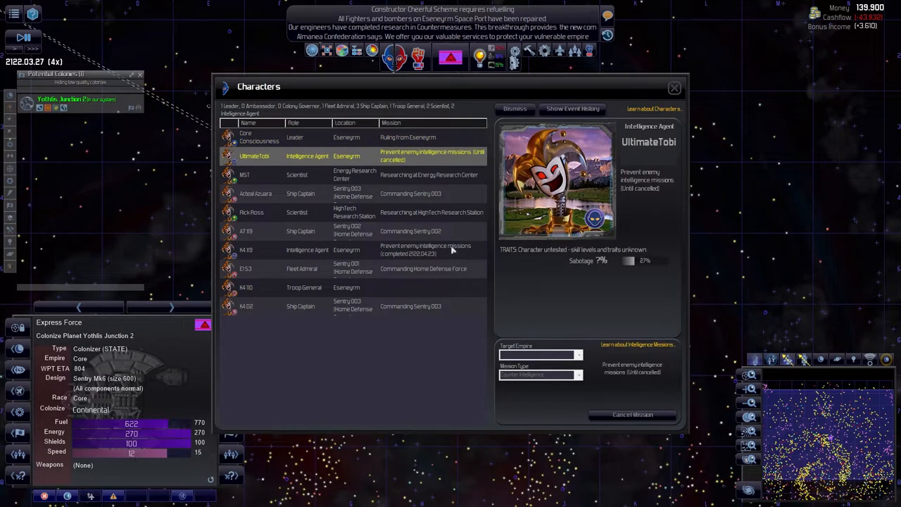
{"action": "mouse_move", "coordinate": [310, 234]}
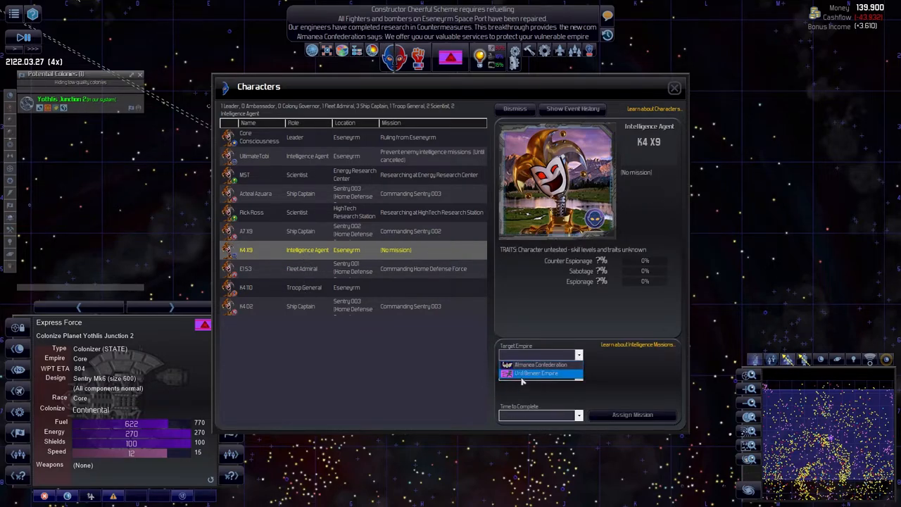
{"action": "left_click", "coordinate": [539, 375]}
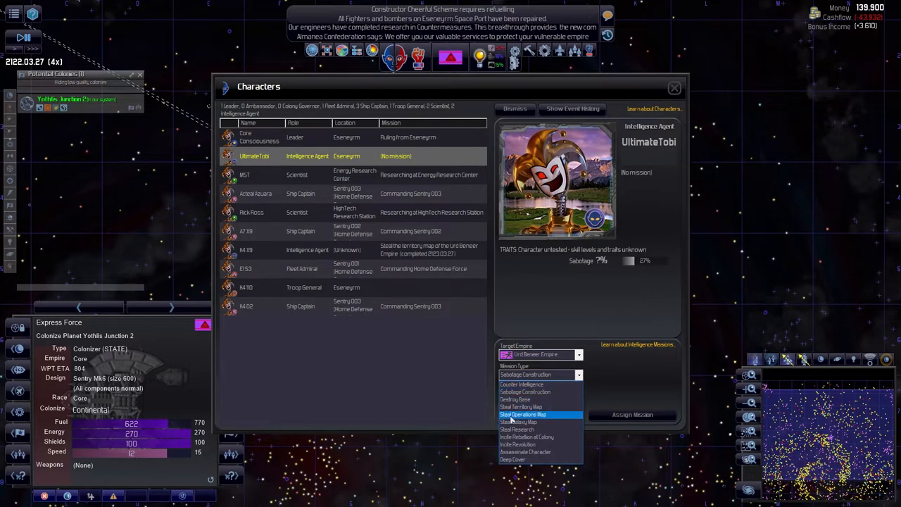
{"action": "mouse_move", "coordinate": [524, 445]}
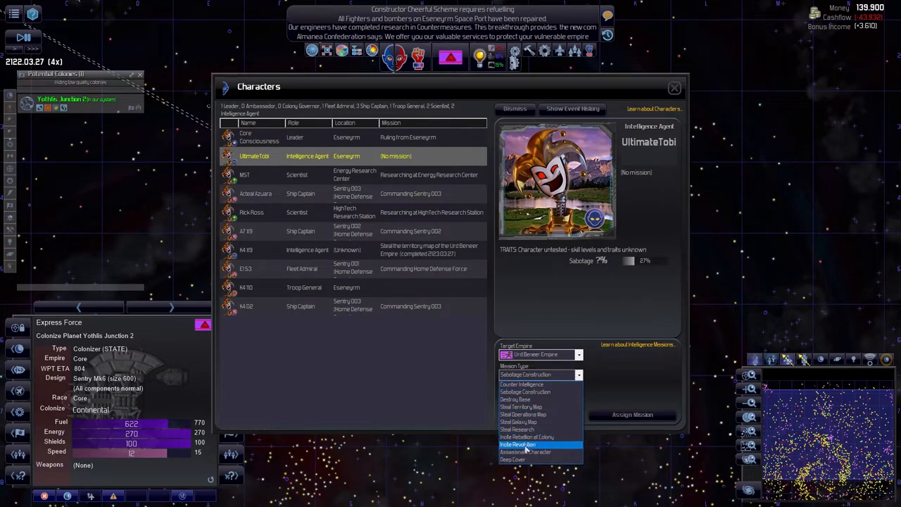
{"action": "mouse_move", "coordinate": [521, 423]}
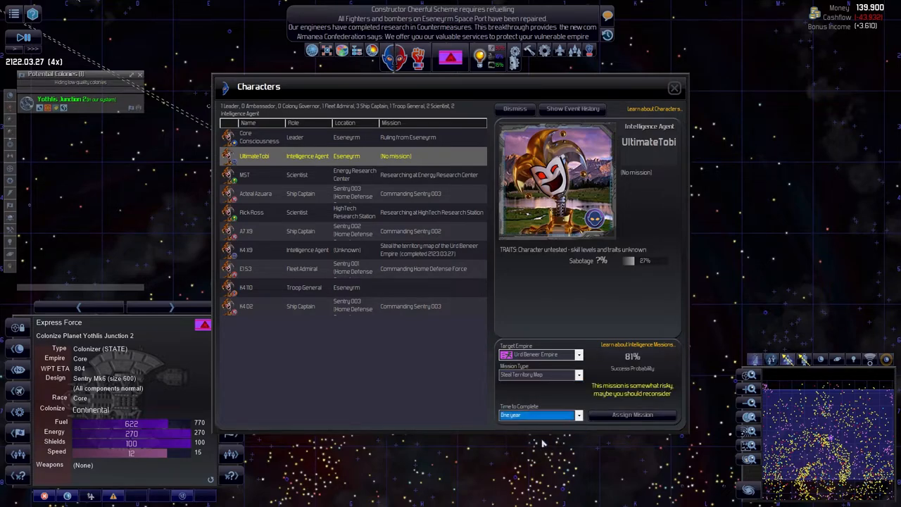
{"action": "mouse_move", "coordinate": [633, 369]}
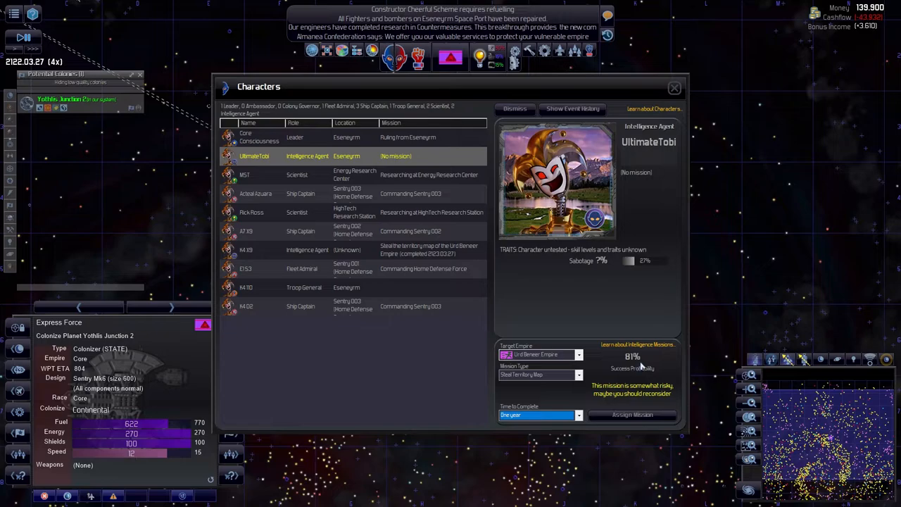
{"action": "mouse_move", "coordinate": [640, 426]}
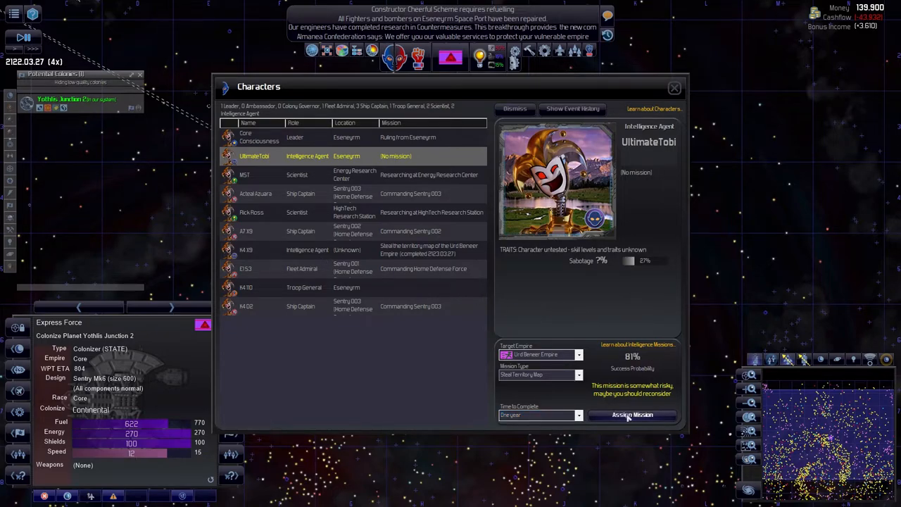
{"action": "left_click", "coordinate": [633, 417]}
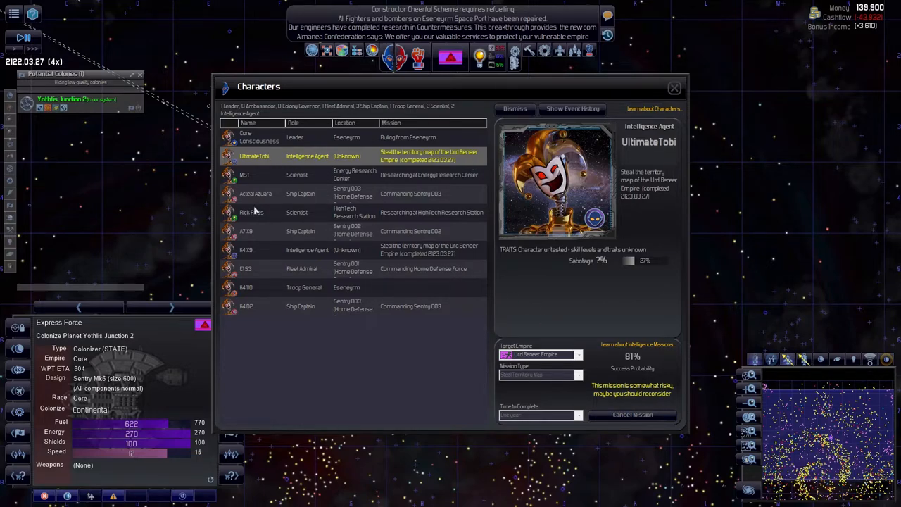
{"action": "mouse_move", "coordinate": [254, 214]}
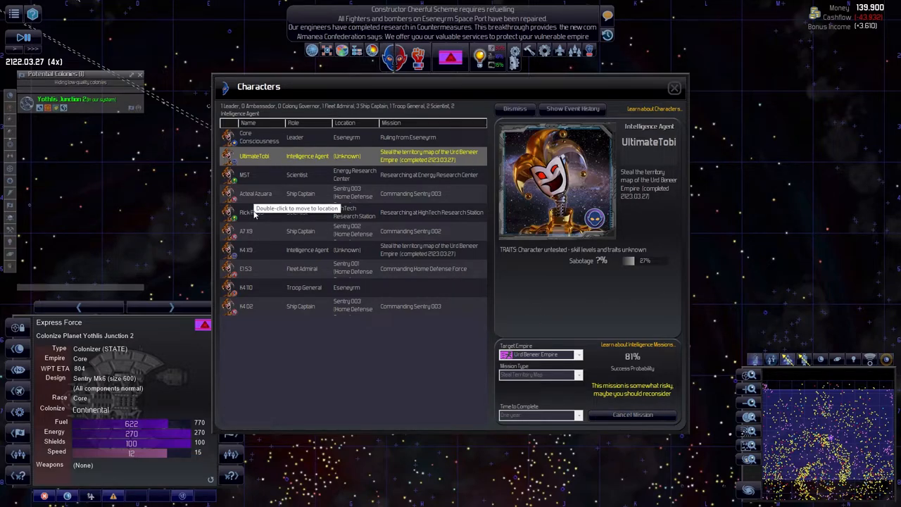
{"action": "mouse_move", "coordinate": [326, 160]}
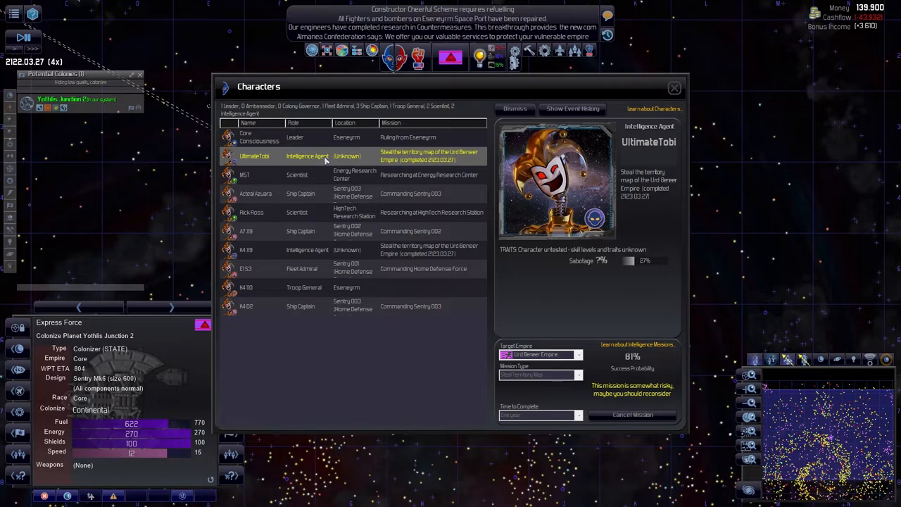
{"action": "mouse_move", "coordinate": [252, 141]}
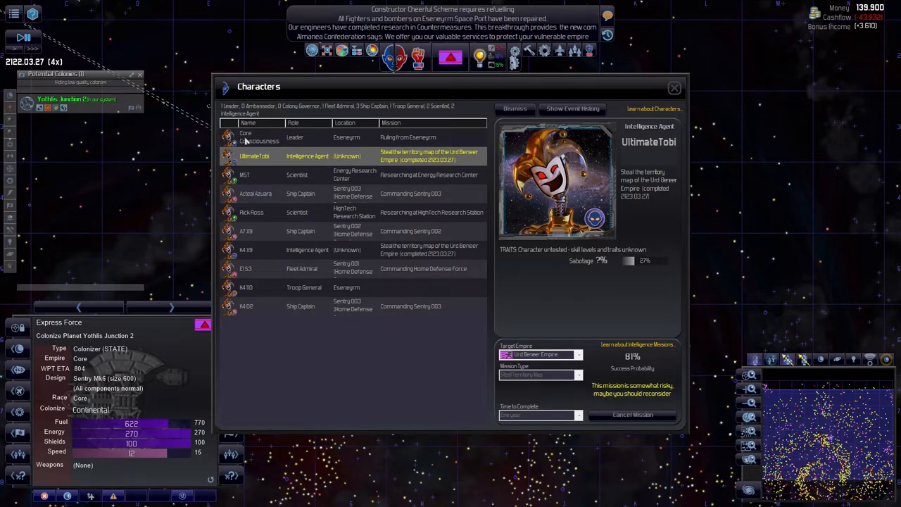
{"action": "mouse_move", "coordinate": [290, 236]}
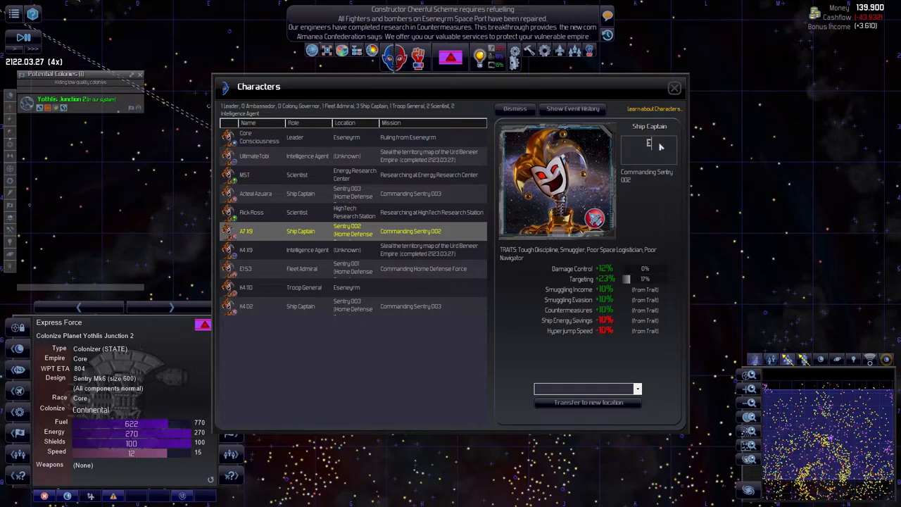
{"action": "type", "text": "vil Scum Bag"}
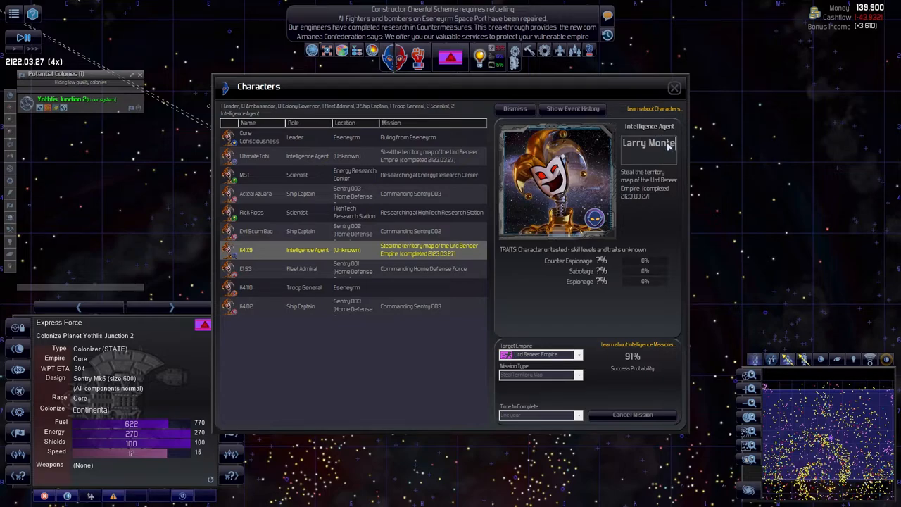
{"action": "mouse_move", "coordinate": [656, 145]}
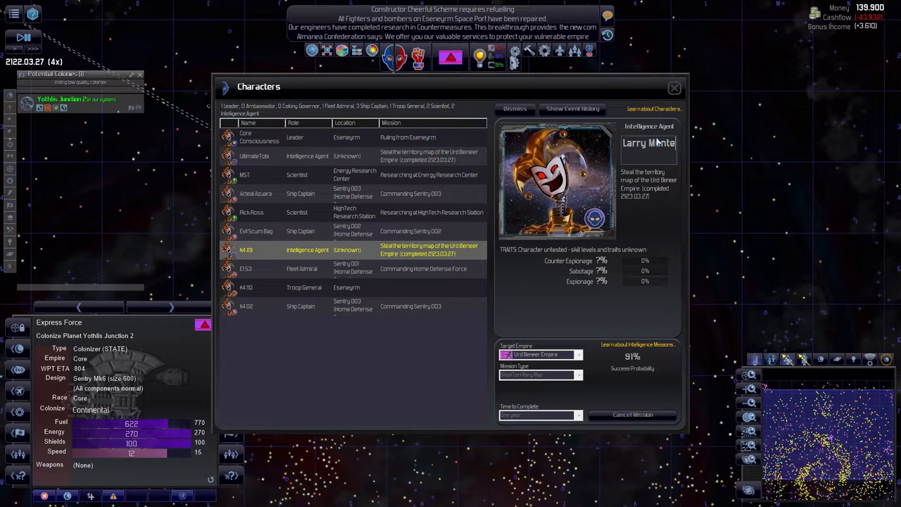
{"action": "mouse_move", "coordinate": [259, 296]}
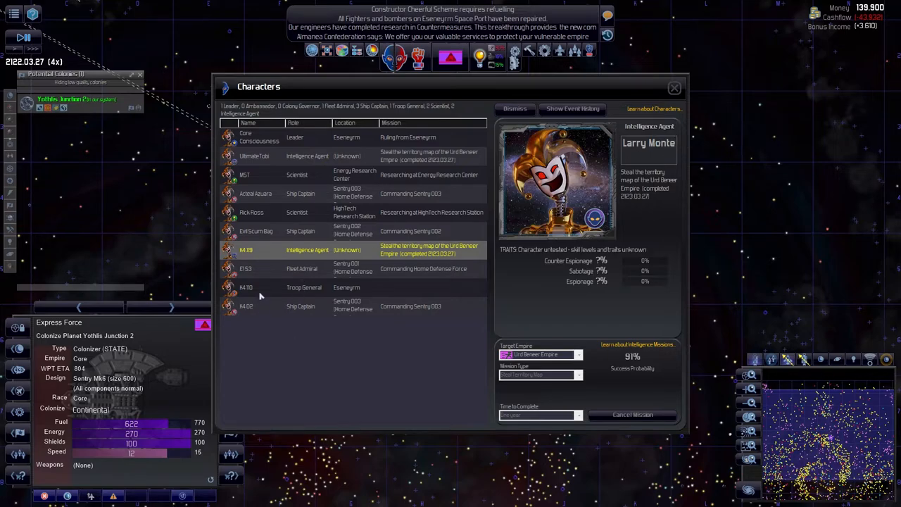
{"action": "left_click", "coordinate": [301, 268]}
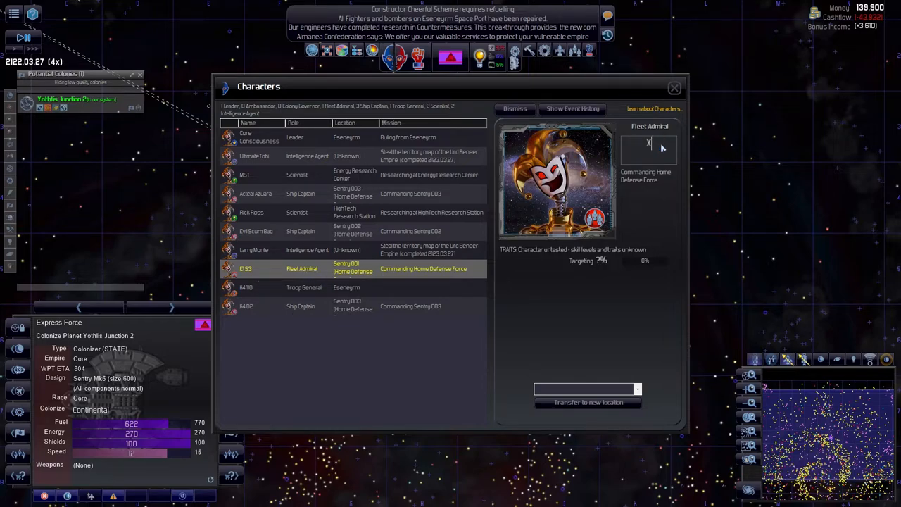
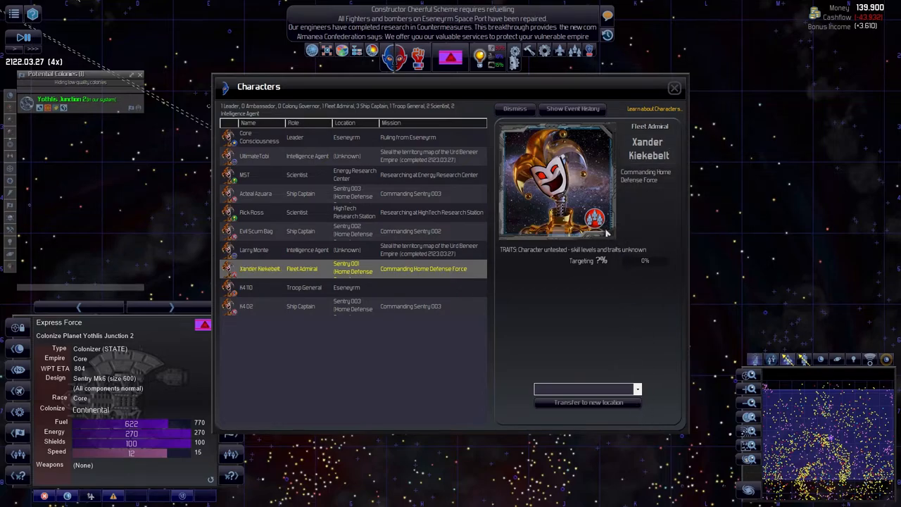
- Set the admiral's transfer destination to the Home Defense Force
{"action": "left_click", "coordinate": [637, 388]}
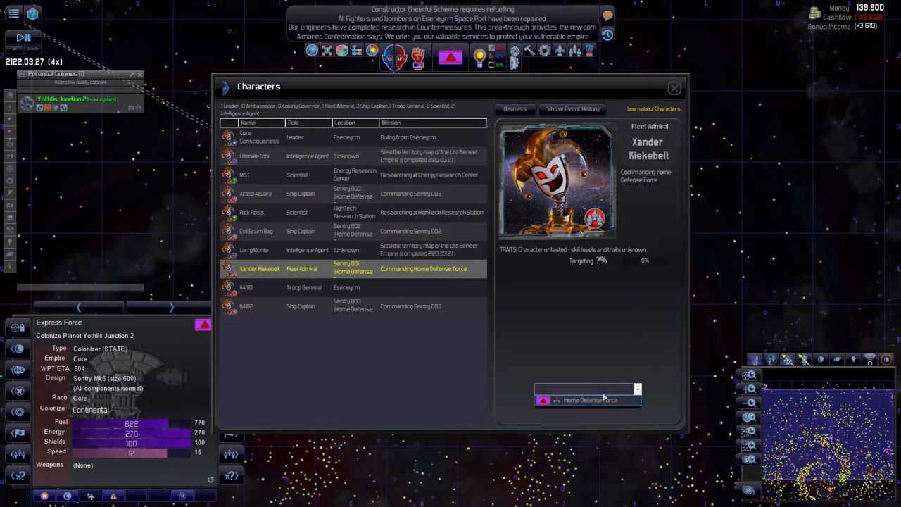
{"action": "left_click", "coordinate": [588, 400]}
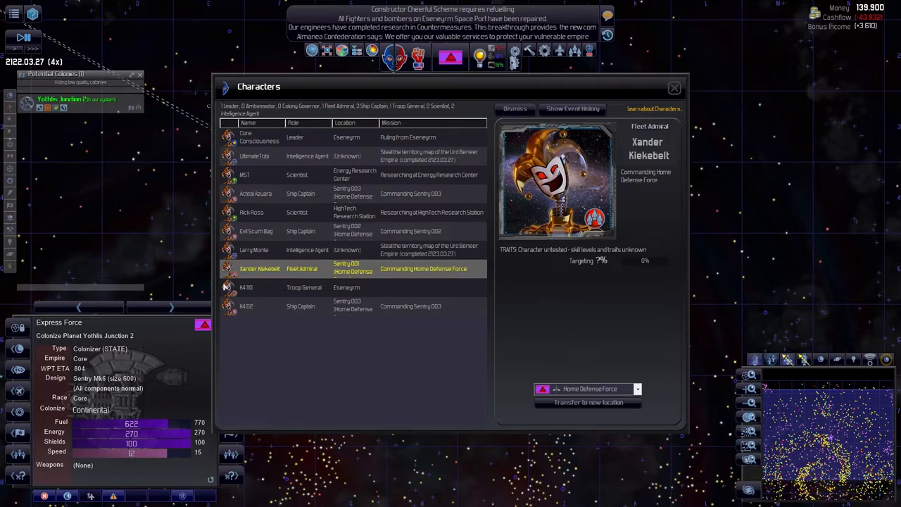
{"action": "mouse_move", "coordinate": [369, 315]}
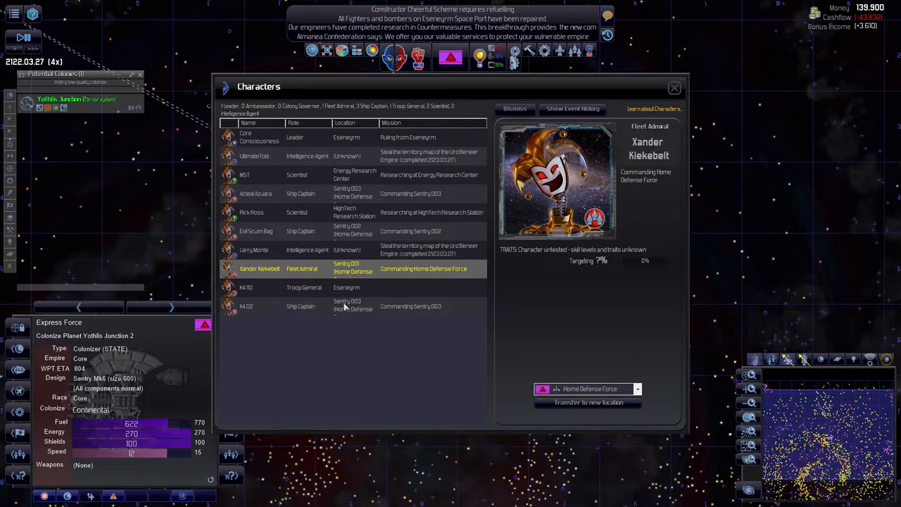
{"action": "mouse_move", "coordinate": [325, 315]}
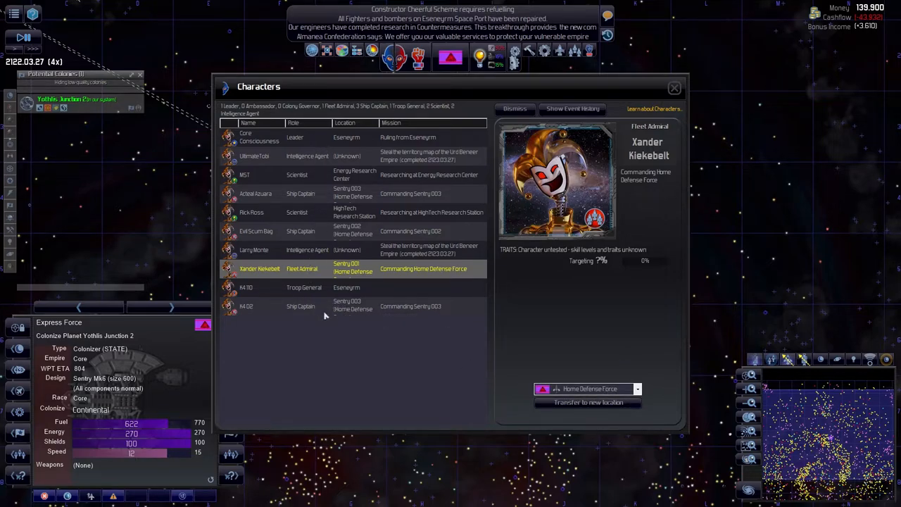
{"action": "mouse_move", "coordinate": [397, 342]}
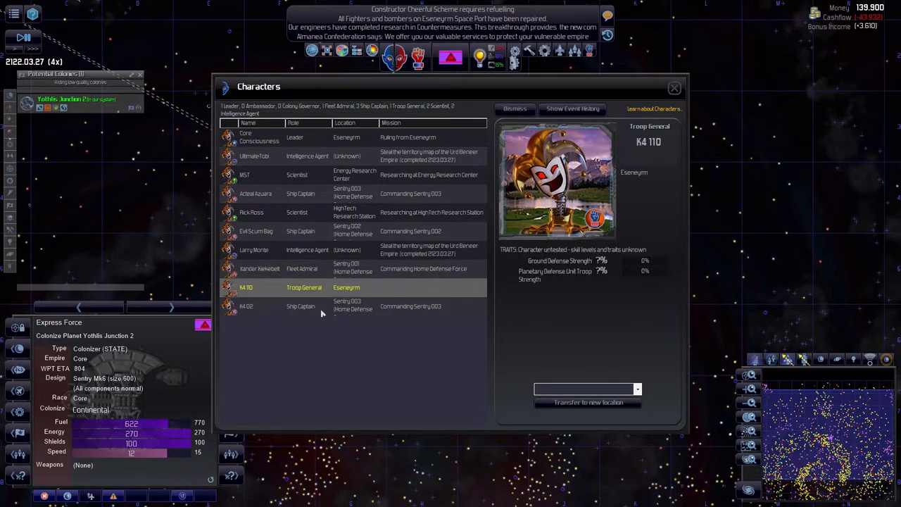
{"action": "mouse_move", "coordinate": [643, 172]}
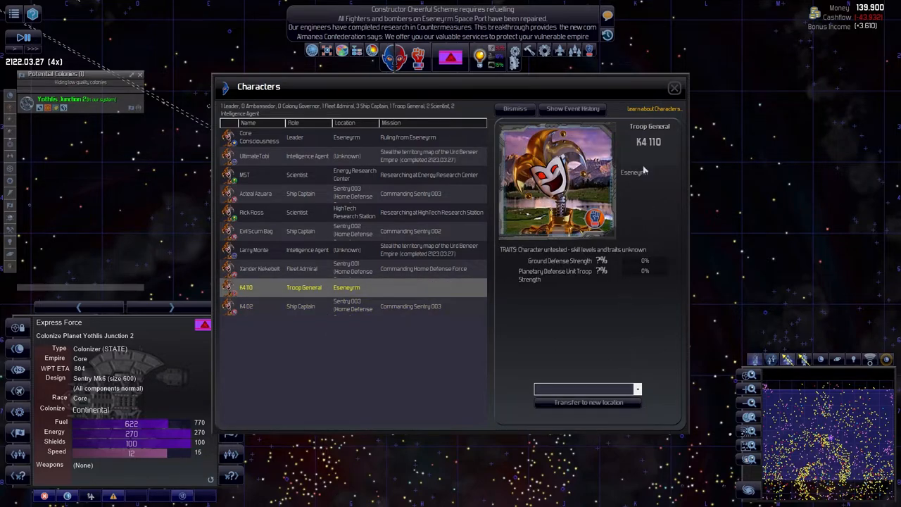
{"action": "mouse_move", "coordinate": [386, 301]}
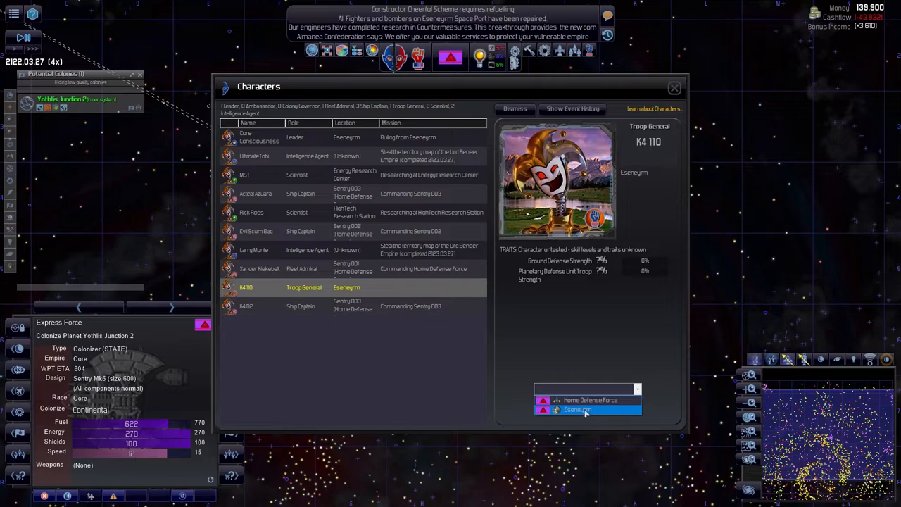
- Pick Esenwyrm as the troop general's destination and close the character roster
{"action": "left_click", "coordinate": [584, 407]}
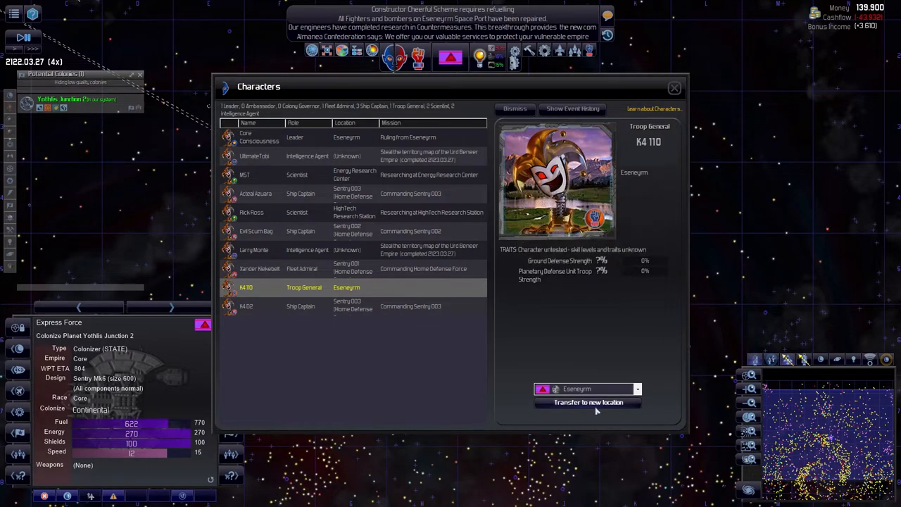
{"action": "mouse_move", "coordinate": [647, 359]}
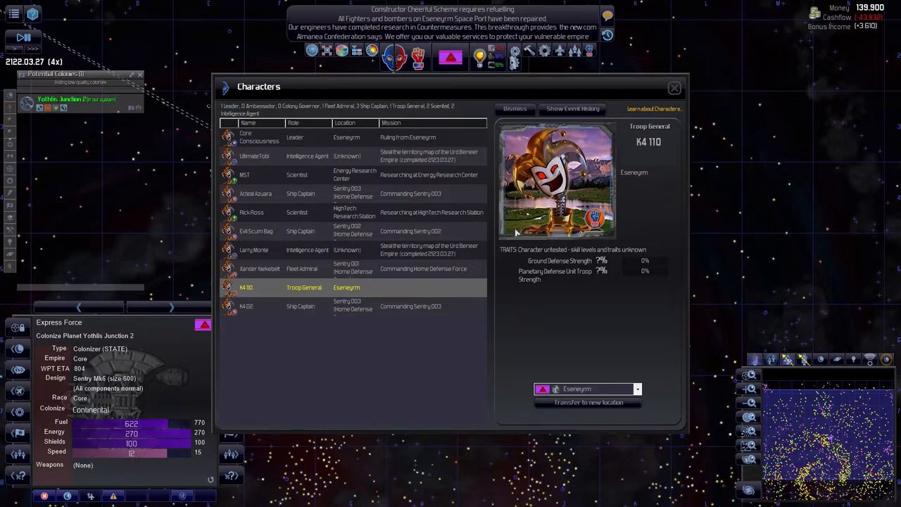
{"action": "mouse_move", "coordinate": [488, 257]}
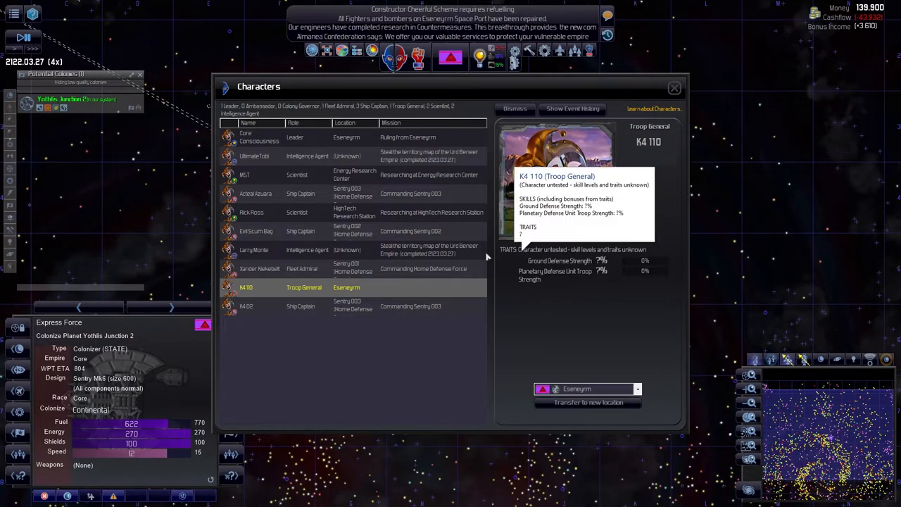
{"action": "mouse_move", "coordinate": [437, 308]}
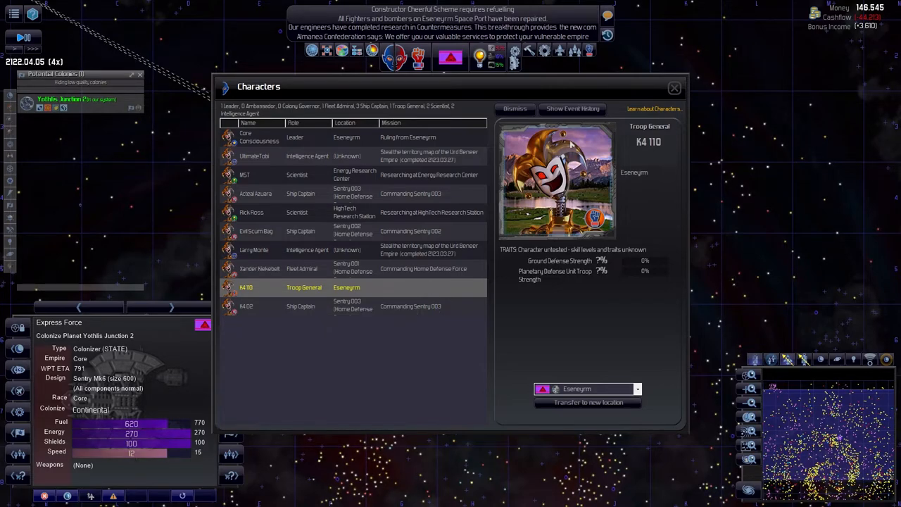
{"action": "left_click", "coordinate": [673, 87]}
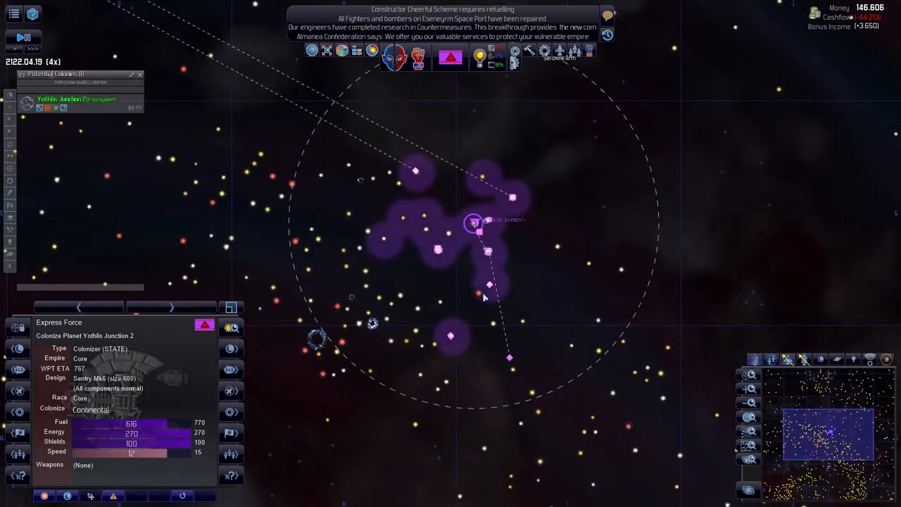
{"action": "mouse_move", "coordinate": [359, 124]}
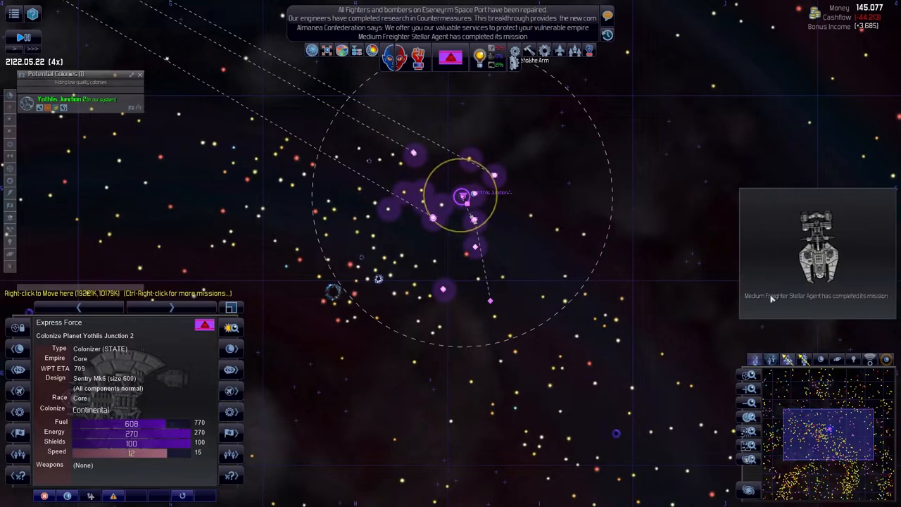
- Pause the game and dismiss the freighter mission-complete notice
{"action": "key", "text": "space"}
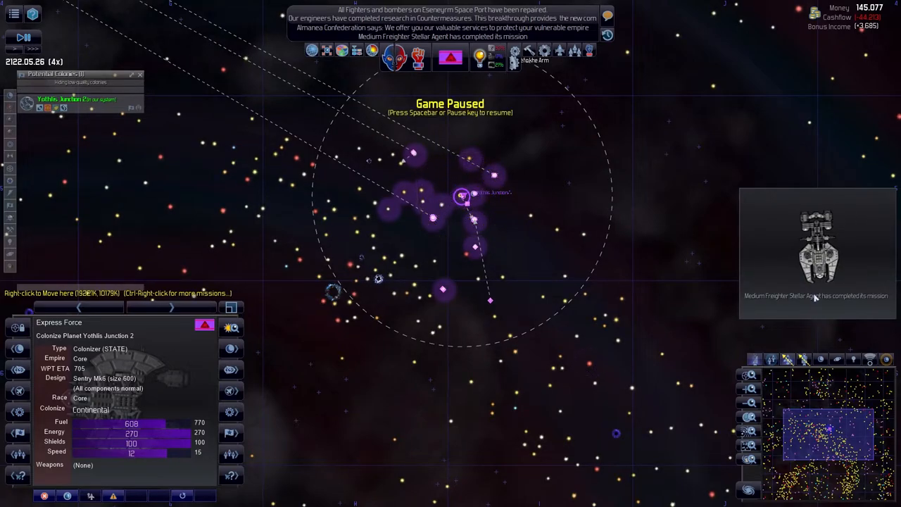
{"action": "left_click", "coordinate": [462, 191]}
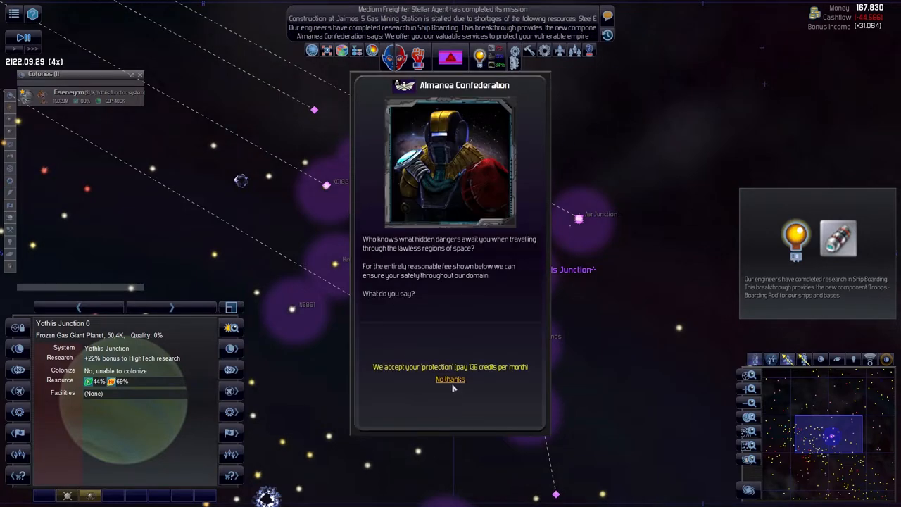
- Decline the pirates' paid protection, review Urd Benner Empire relations, then close diplomacy
{"action": "left_click", "coordinate": [449, 380]}
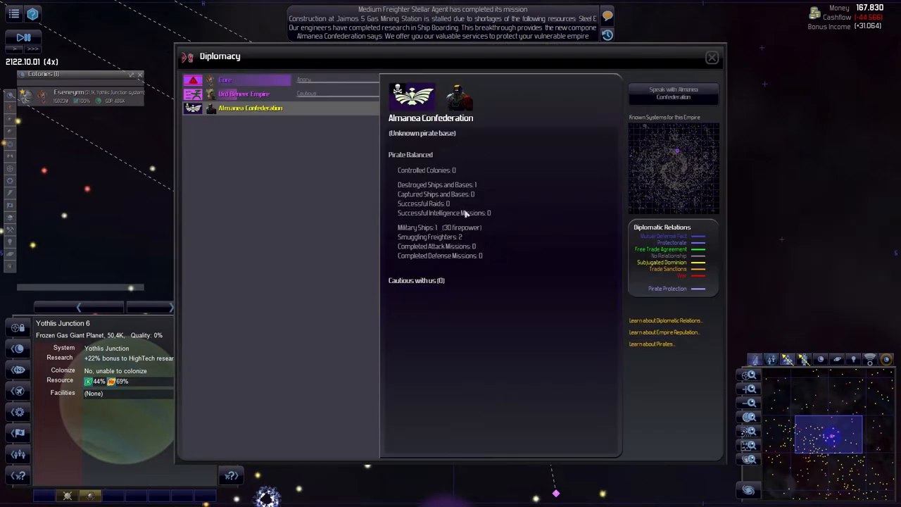
{"action": "mouse_move", "coordinate": [450, 242]}
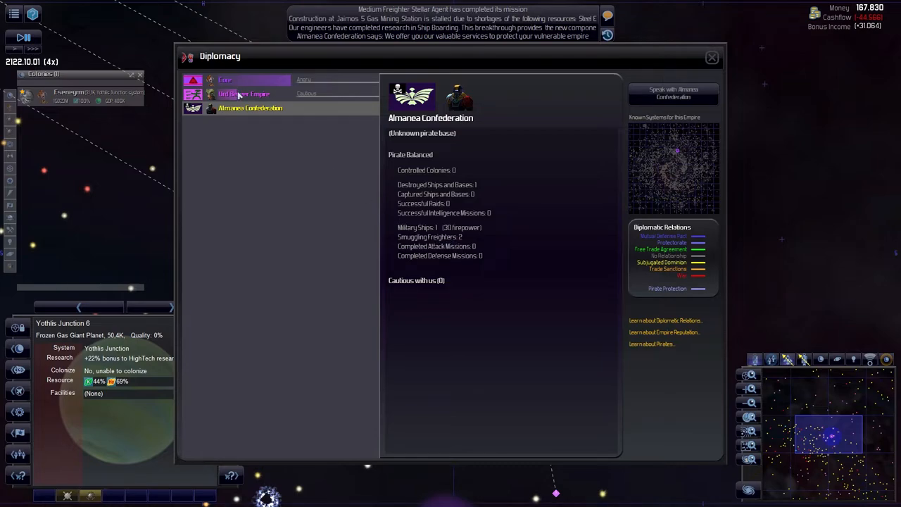
{"action": "left_click", "coordinate": [243, 93]}
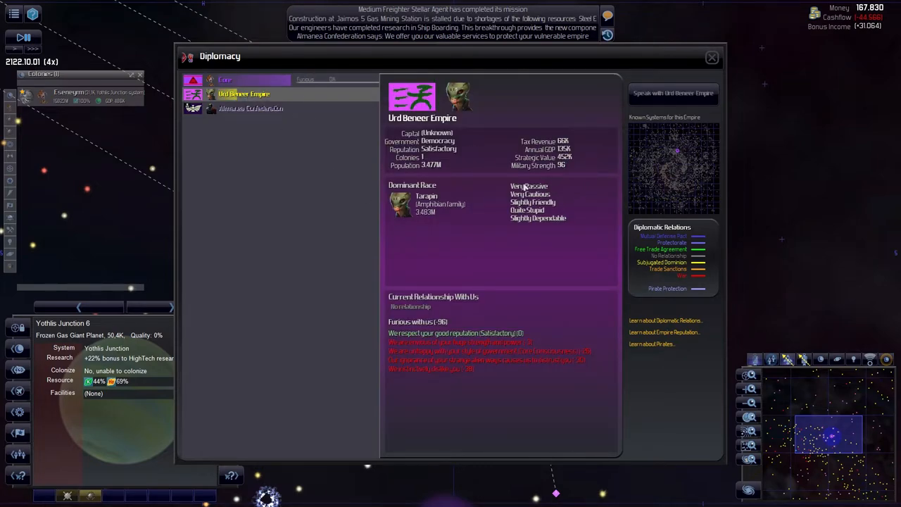
{"action": "mouse_move", "coordinate": [549, 210]}
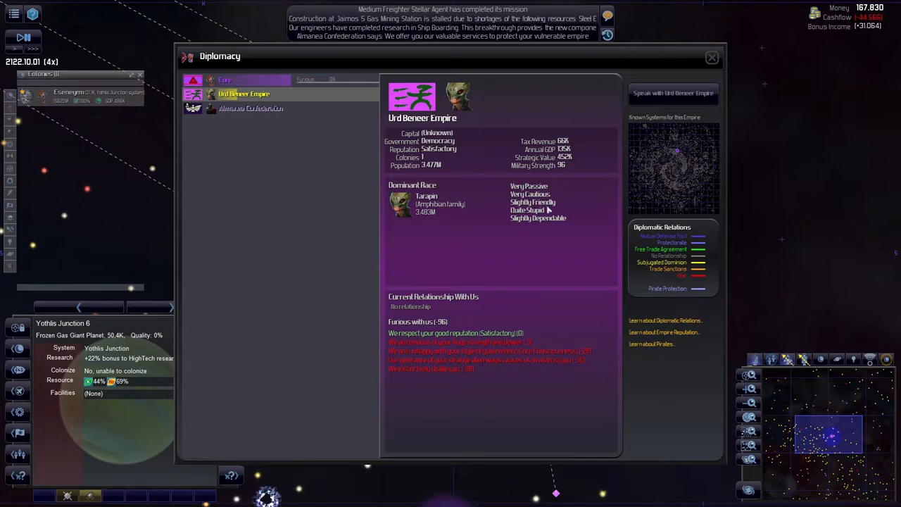
{"action": "mouse_move", "coordinate": [571, 217]}
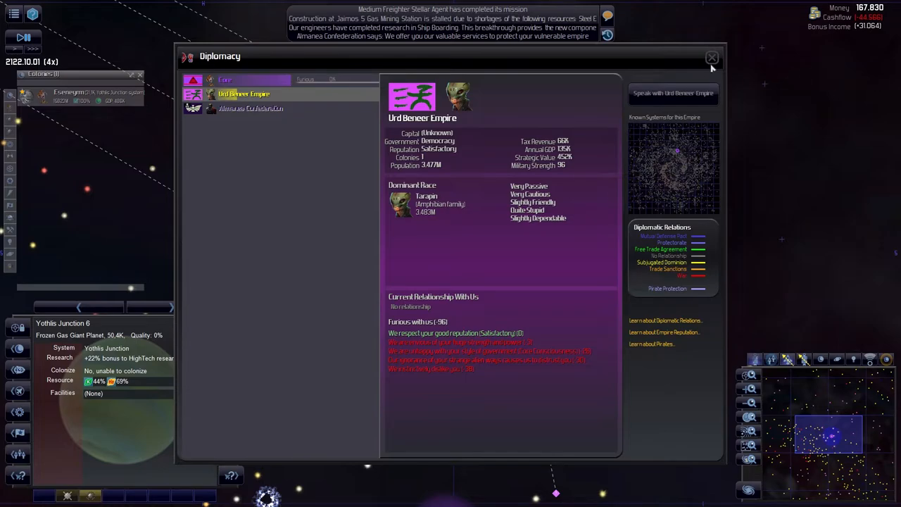
{"action": "left_click", "coordinate": [712, 57]}
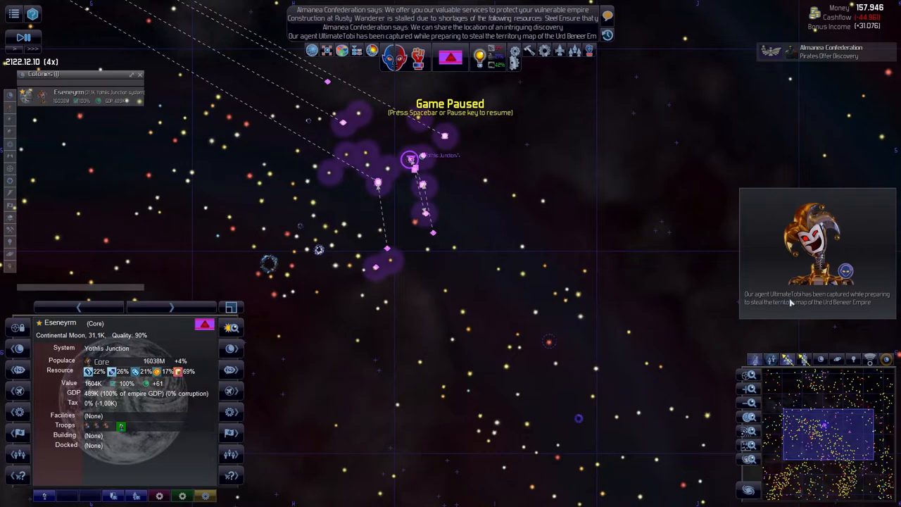
{"action": "mouse_move", "coordinate": [788, 310]}
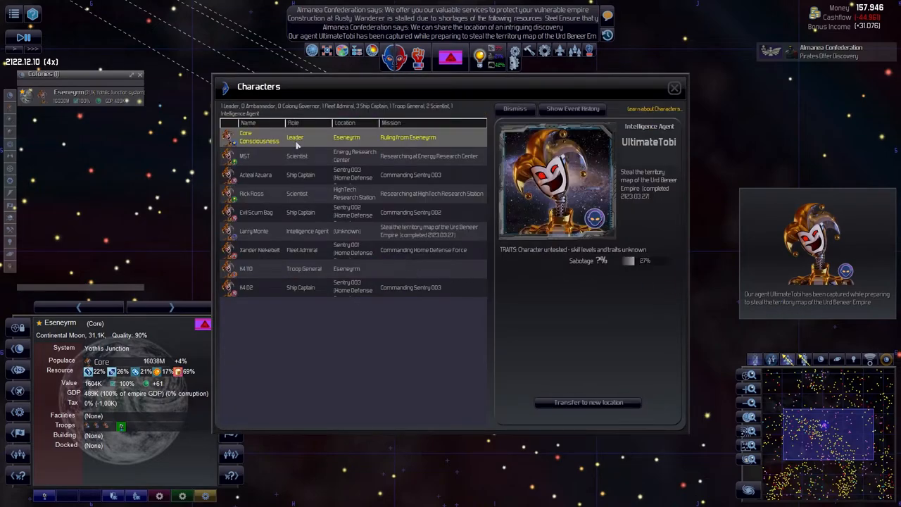
{"action": "mouse_move", "coordinate": [271, 251]}
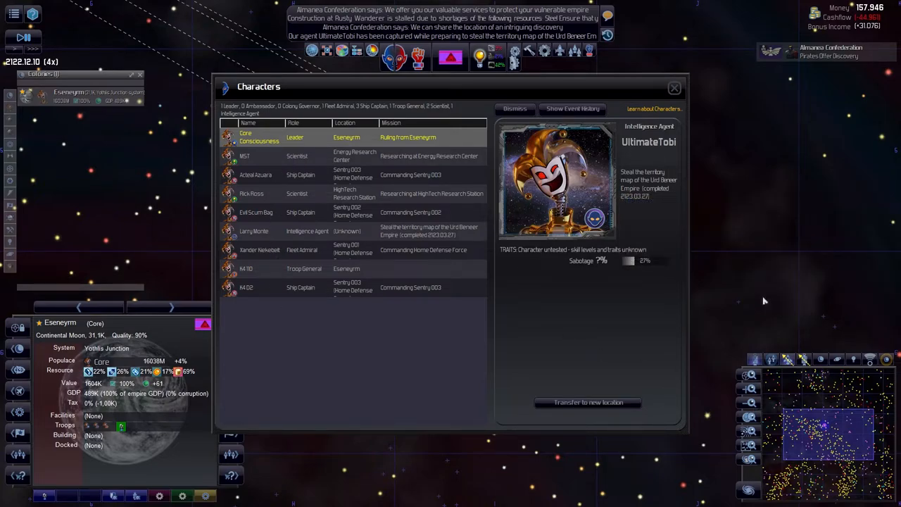
{"action": "mouse_move", "coordinate": [500, 31]}
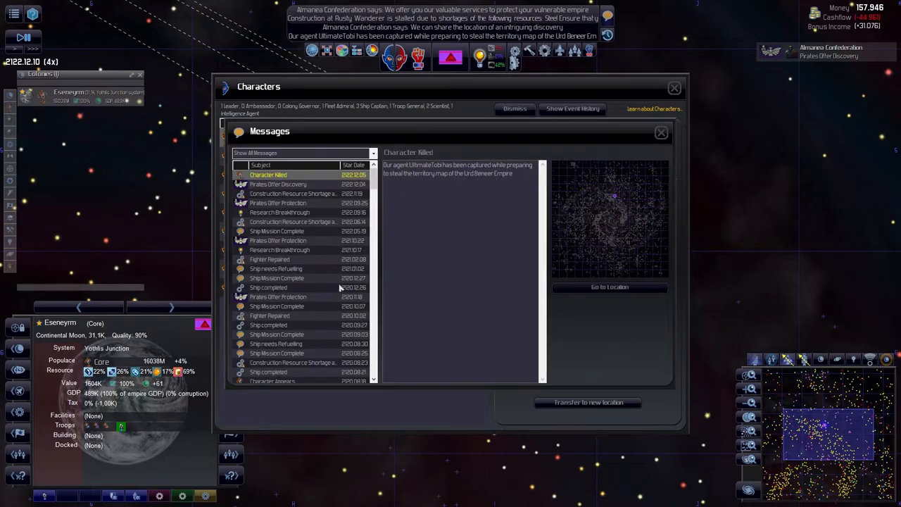
{"action": "mouse_move", "coordinate": [513, 178]}
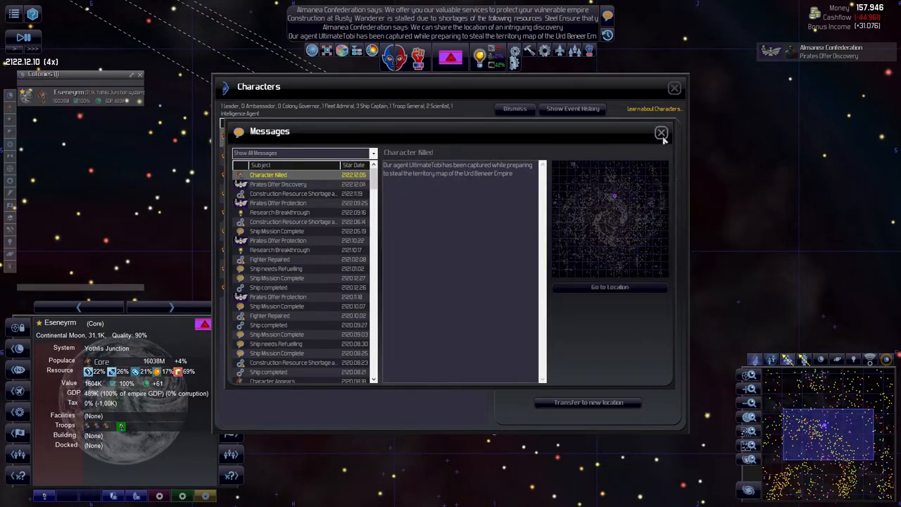
- Close the capture message and bring up ship captain K4 D2's details
{"action": "left_click", "coordinate": [660, 132]}
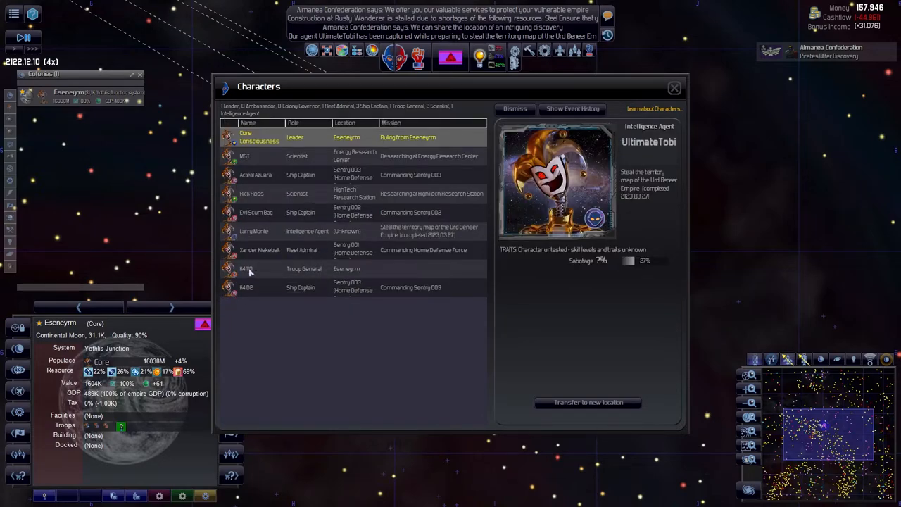
{"action": "left_click", "coordinate": [268, 287]}
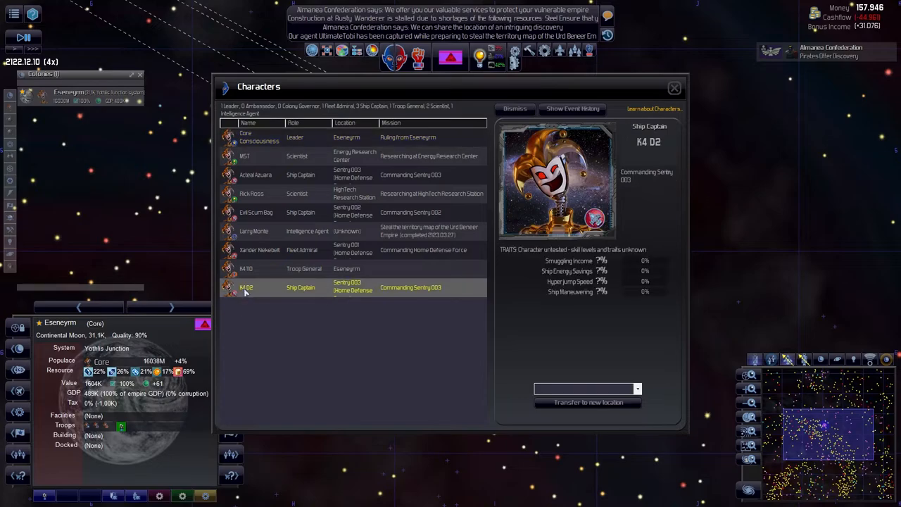
- Rename captain K4 D2 to UltimateTobi and transfer him to a Sentry ship
{"action": "double_click", "coordinate": [648, 144]}
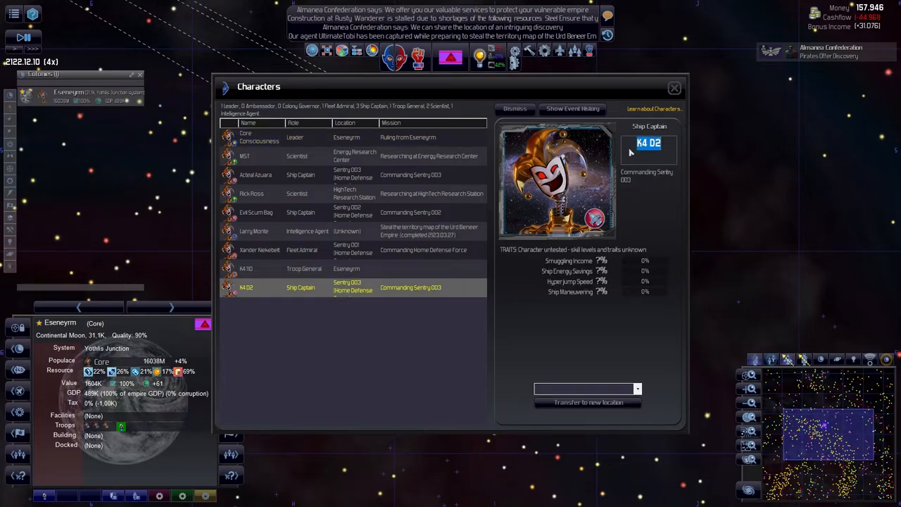
{"action": "type", "text": "Ultib"}
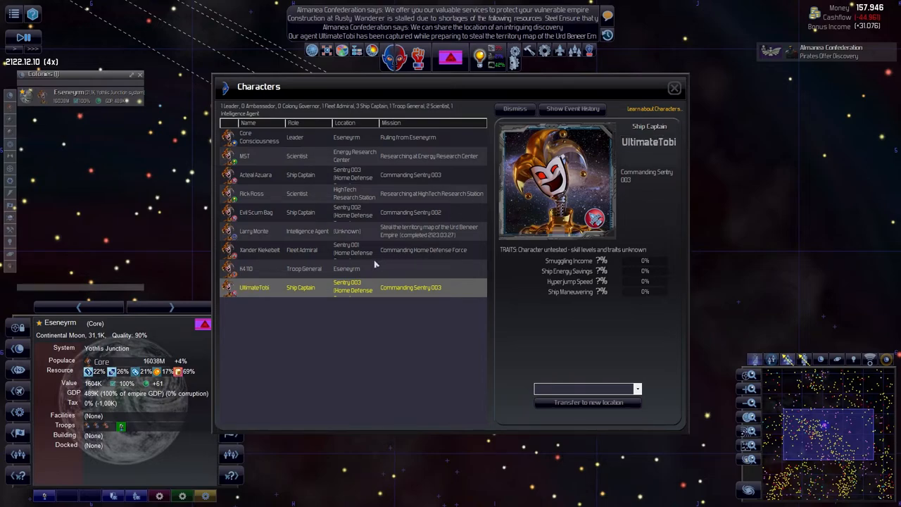
{"action": "mouse_move", "coordinate": [594, 378]}
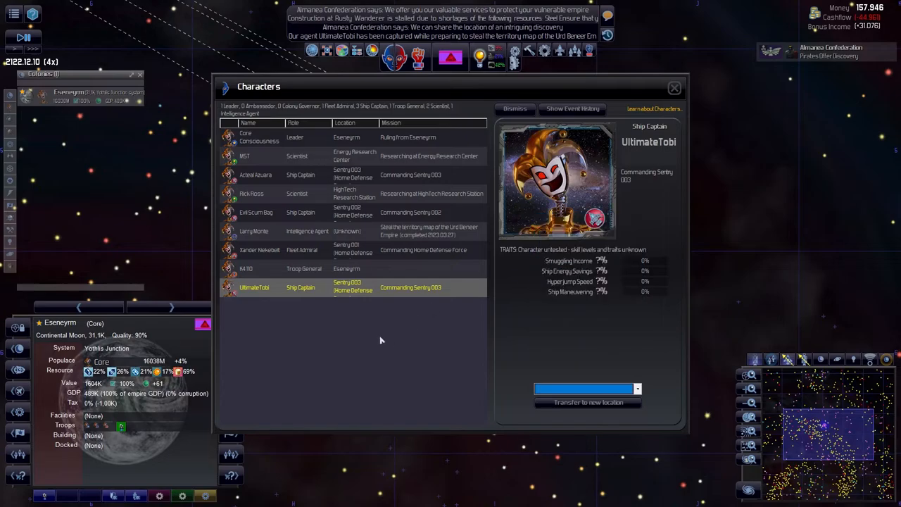
{"action": "mouse_move", "coordinate": [355, 174]}
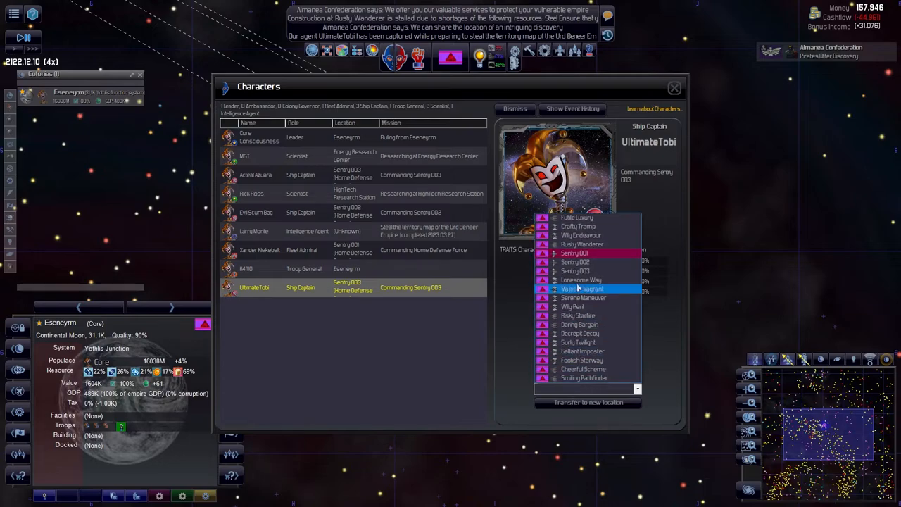
{"action": "left_click", "coordinate": [591, 253]}
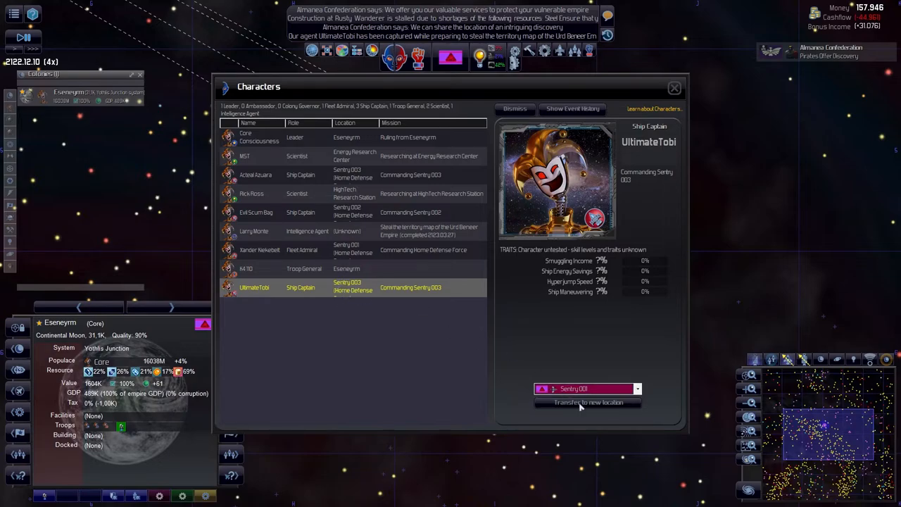
{"action": "left_click", "coordinate": [587, 403]}
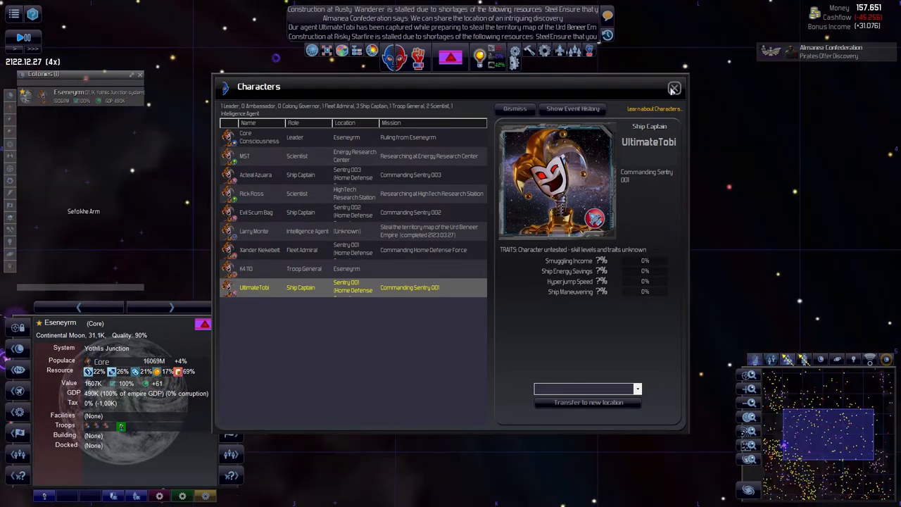
- Close the roster, let time pass, then reopen the empire Characters list
{"action": "left_click", "coordinate": [673, 88]}
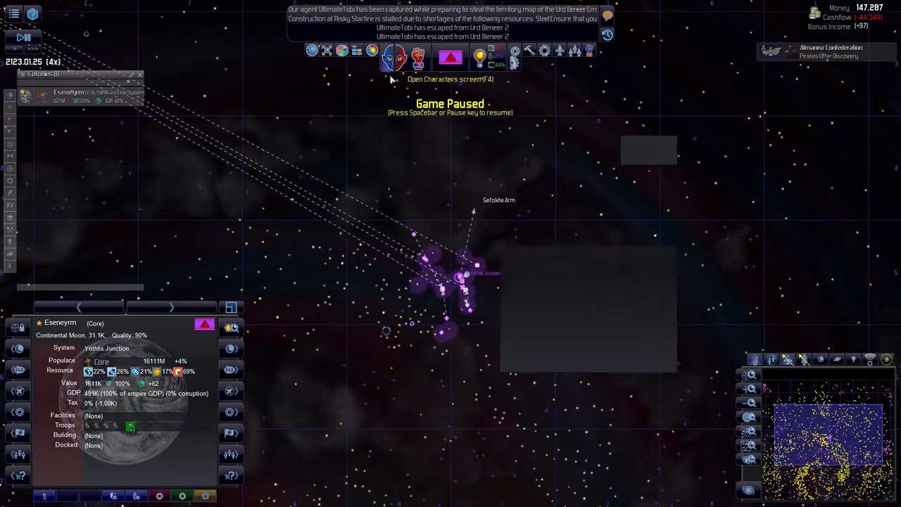
{"action": "left_click", "coordinate": [410, 56]}
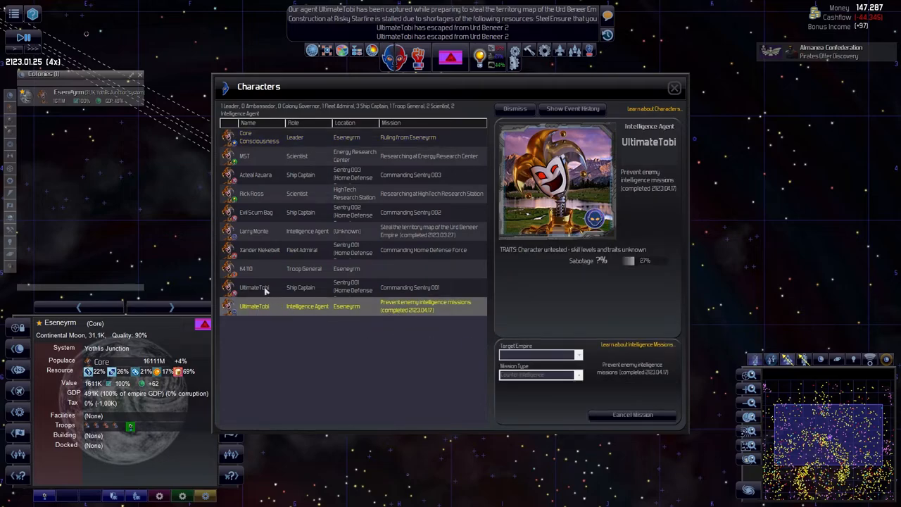
- Rename the Sentry 001 ship captain, entering 'R2'
{"action": "left_click", "coordinate": [254, 287]}
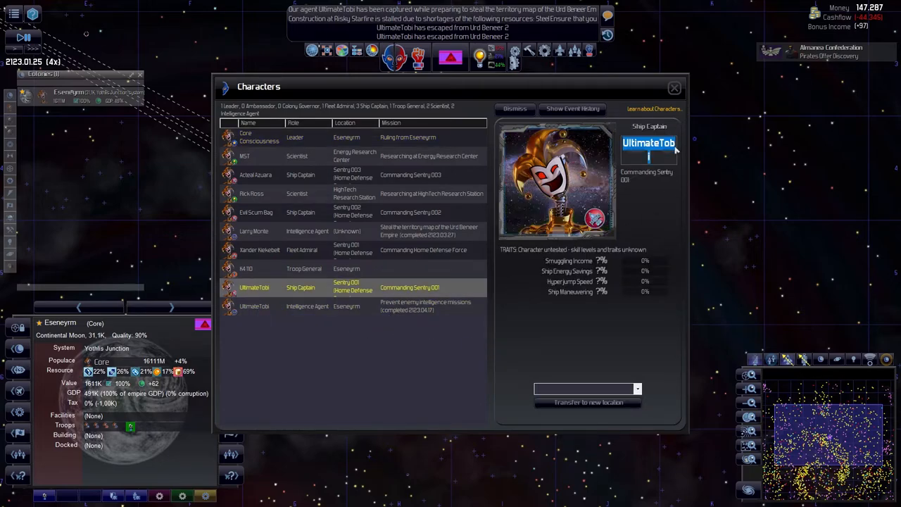
{"action": "type", "text": "R2"}
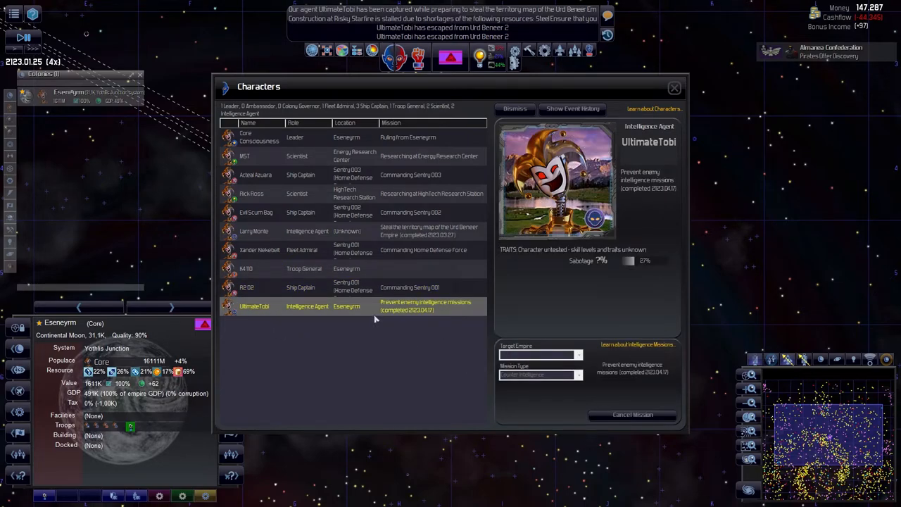
{"action": "mouse_move", "coordinate": [625, 406]}
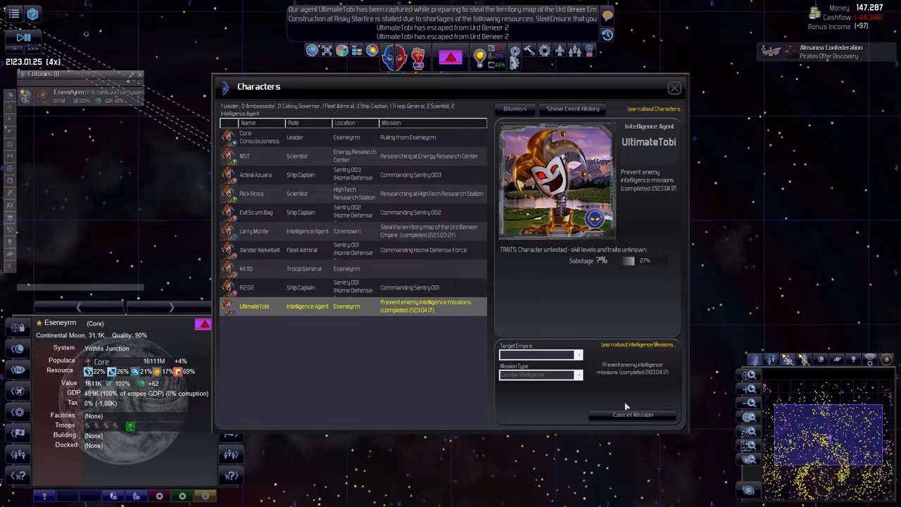
{"action": "mouse_move", "coordinate": [582, 397]}
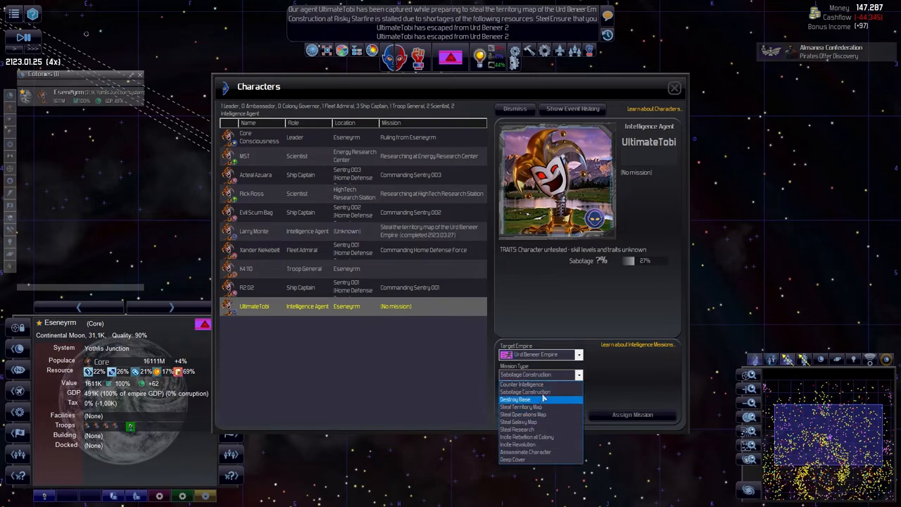
- Assign the spy a Steal Territory Map mission against the Urd Beneer Empire
{"action": "left_click", "coordinate": [521, 407]}
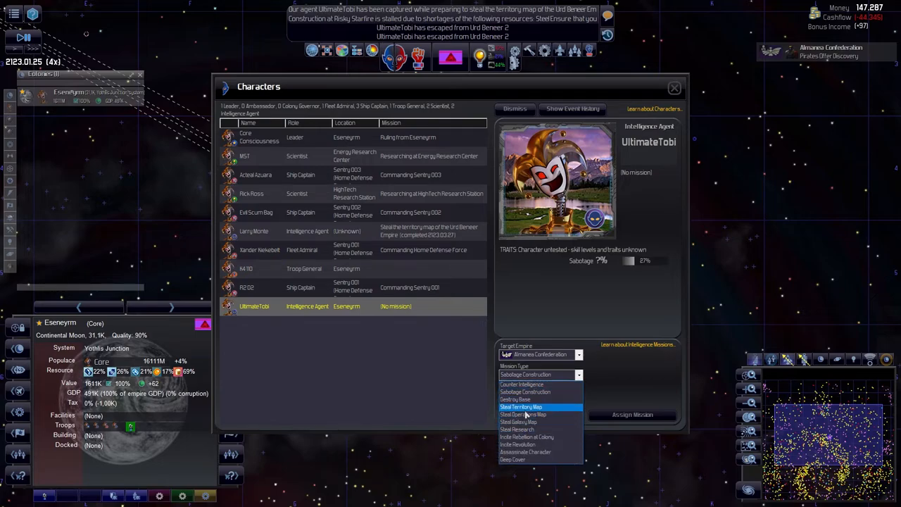
{"action": "left_click", "coordinate": [522, 406]}
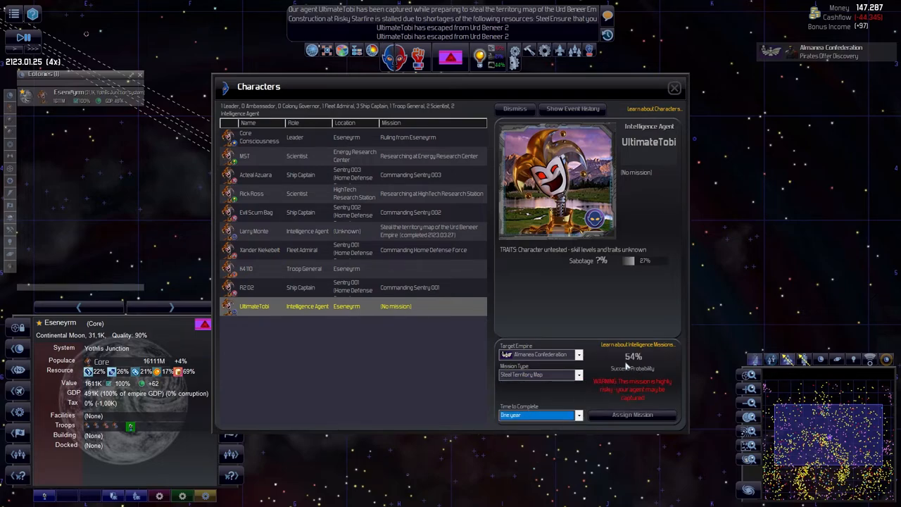
{"action": "left_click", "coordinate": [541, 375]}
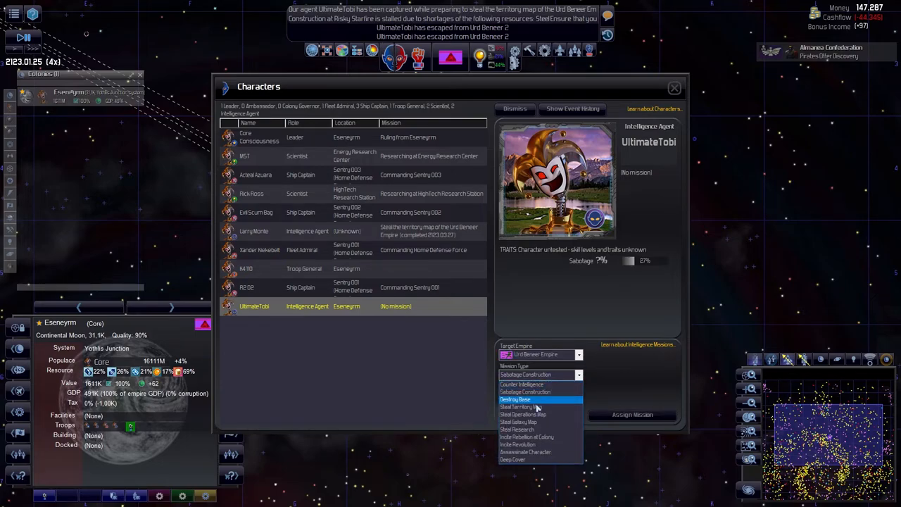
{"action": "left_click", "coordinate": [514, 407]}
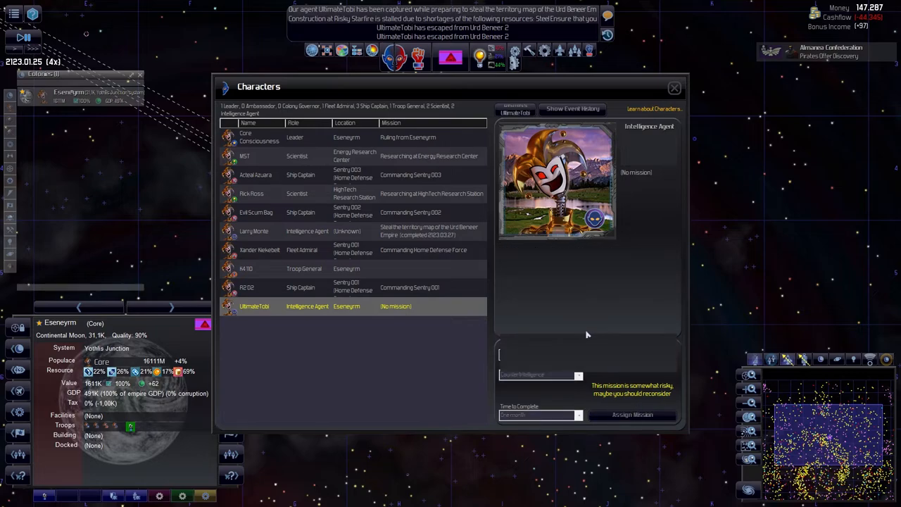
{"action": "left_click", "coordinate": [673, 87]}
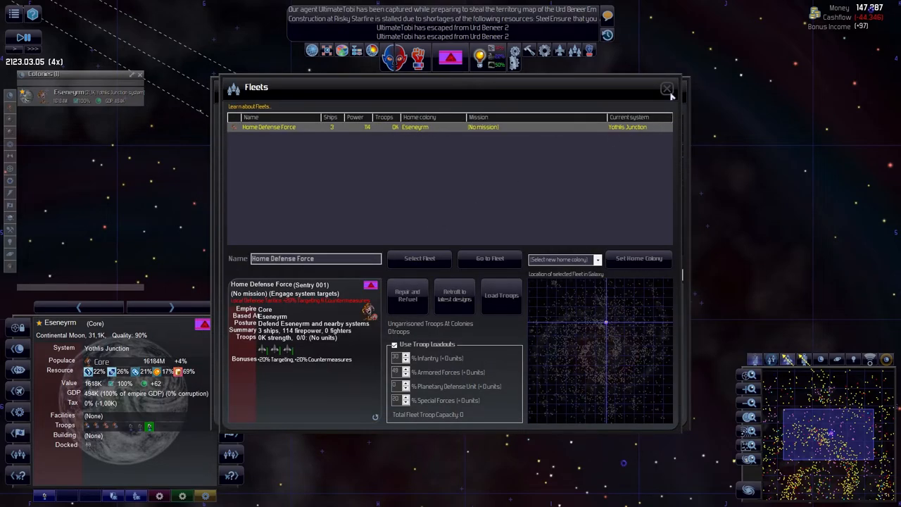
- Close the Fleets window, check the Characters roster, and return to the galaxy map
{"action": "left_click", "coordinate": [667, 88]}
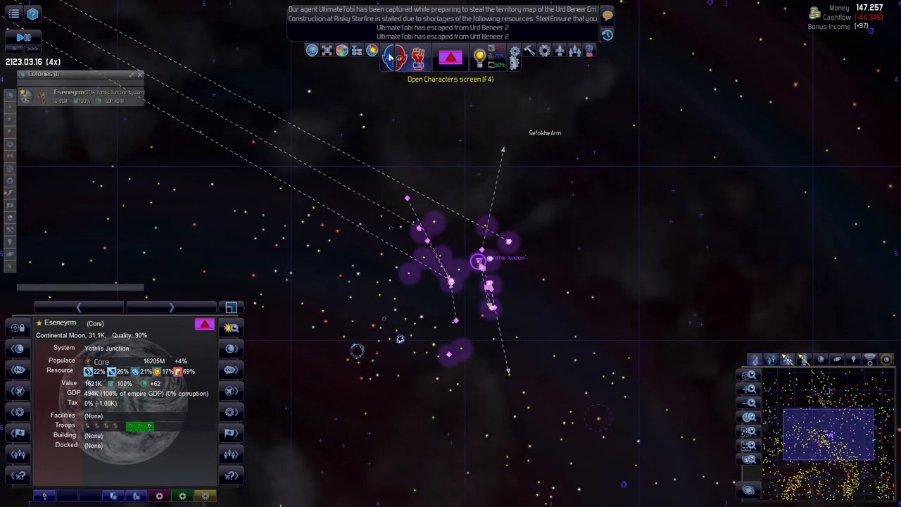
{"action": "left_click", "coordinate": [389, 55]}
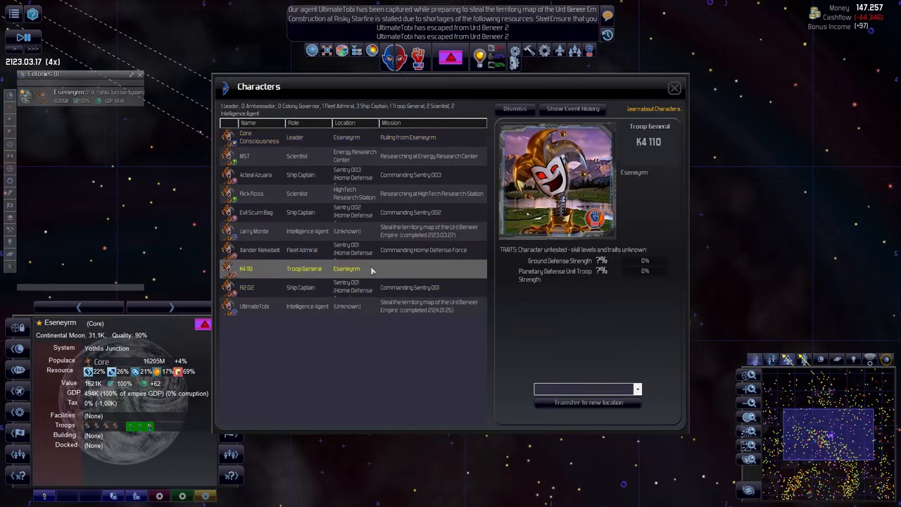
{"action": "left_click", "coordinate": [673, 87]}
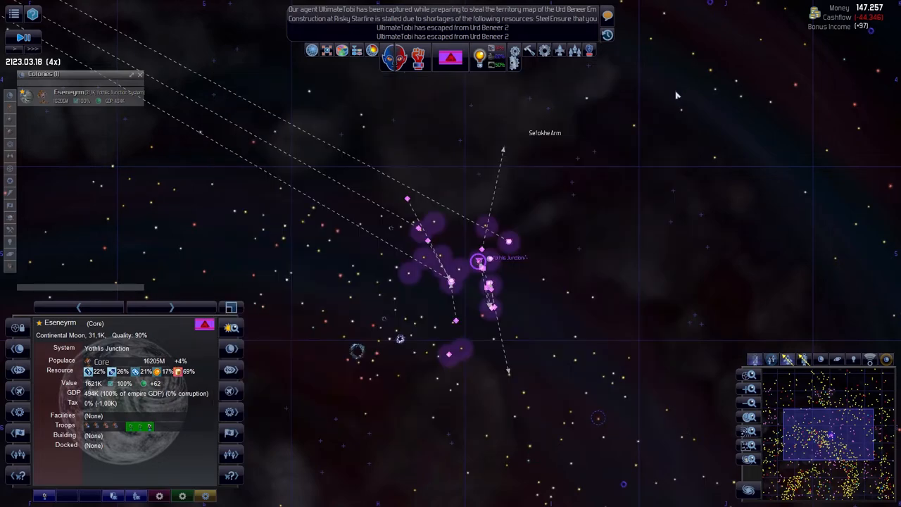
{"action": "mouse_move", "coordinate": [428, 56]}
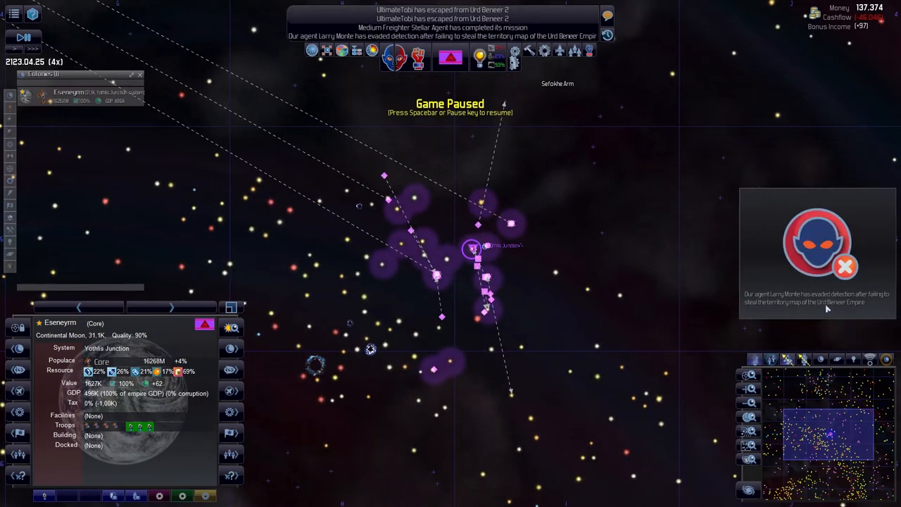
{"action": "mouse_move", "coordinate": [769, 305]}
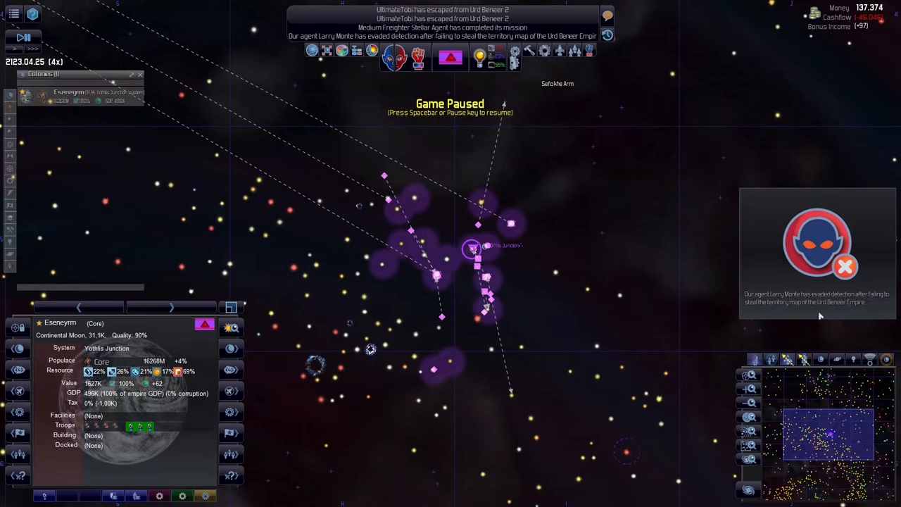
{"action": "mouse_move", "coordinate": [772, 291]}
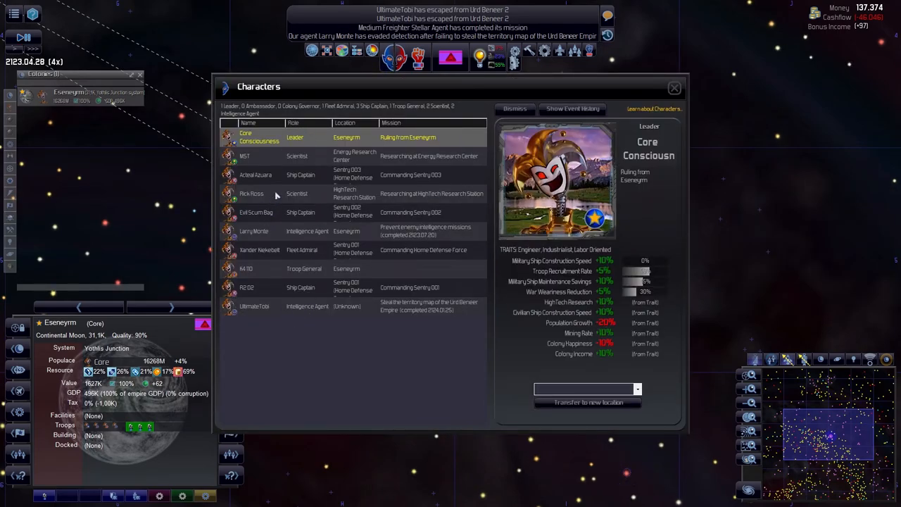
- Task idle agent Larry Monte with stealing the Urd Beneer Empire's territory map
{"action": "left_click", "coordinate": [253, 231]}
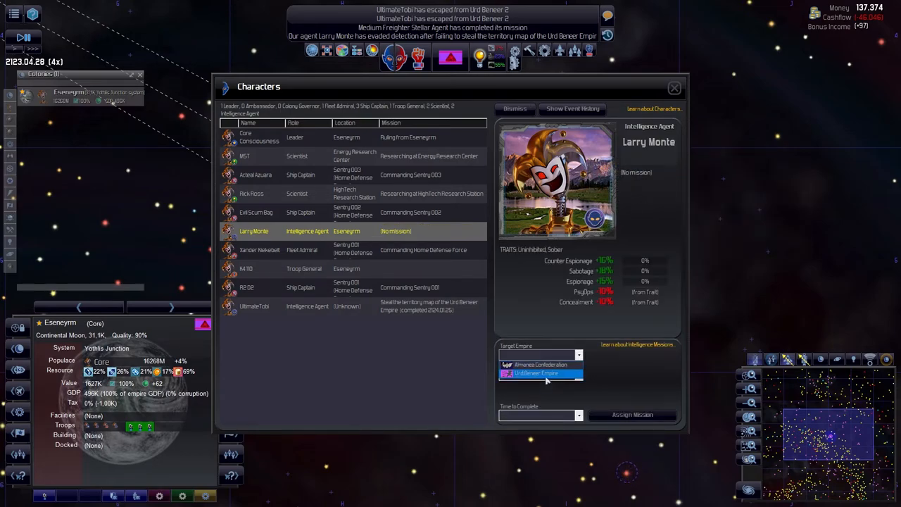
{"action": "left_click", "coordinate": [537, 374]}
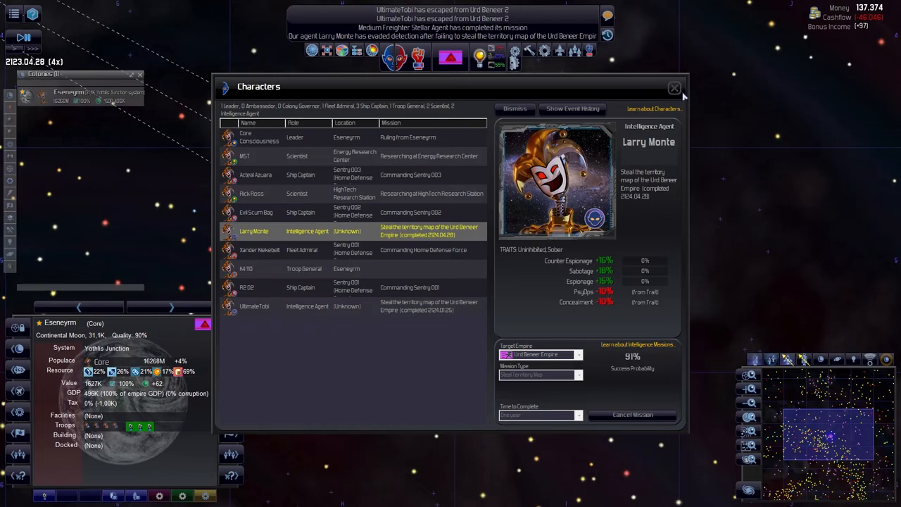
{"action": "left_click", "coordinate": [674, 88]}
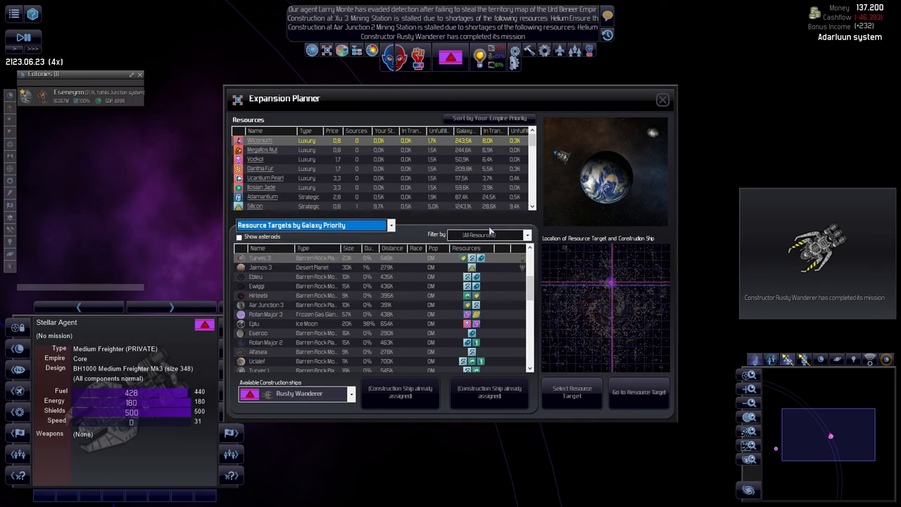
{"action": "mouse_move", "coordinate": [352, 144]}
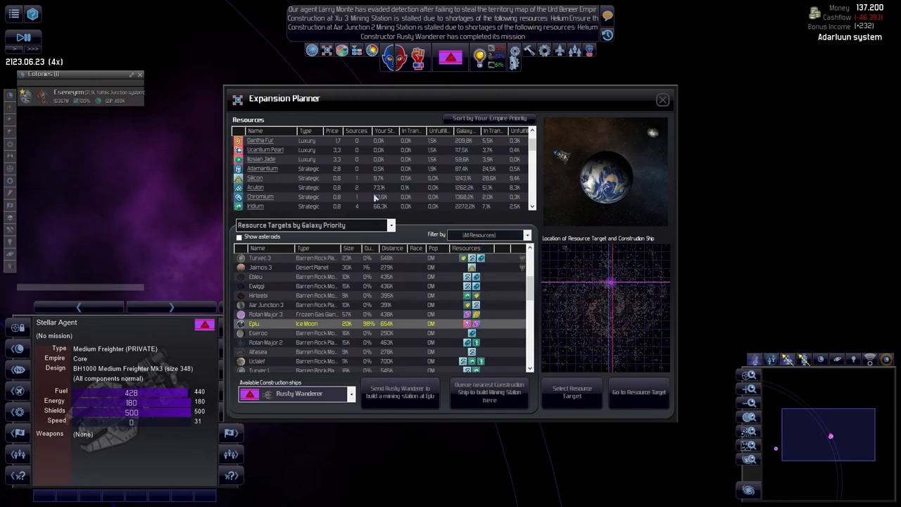
- Sort the resource targets, review the ice moon entry, and send Rusty Wanderer to mine at Ealu
{"action": "left_click", "coordinate": [255, 131]}
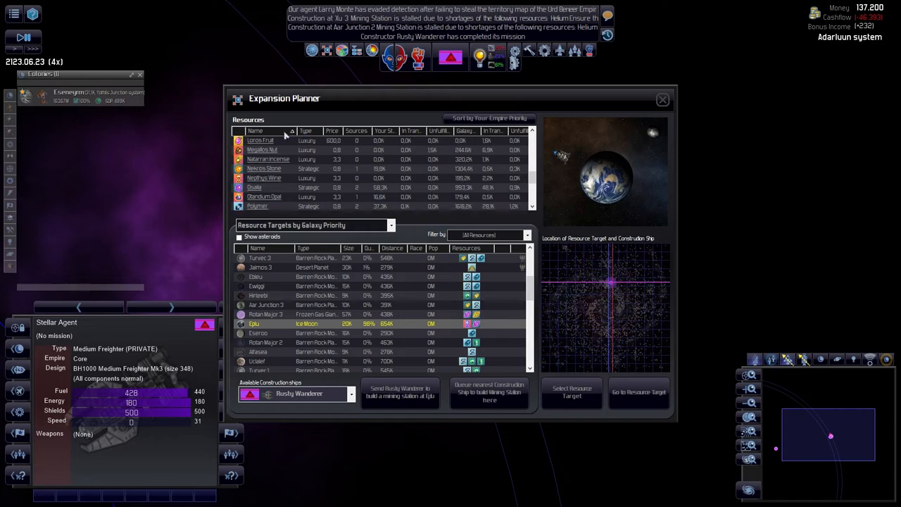
{"action": "left_click", "coordinate": [307, 131]}
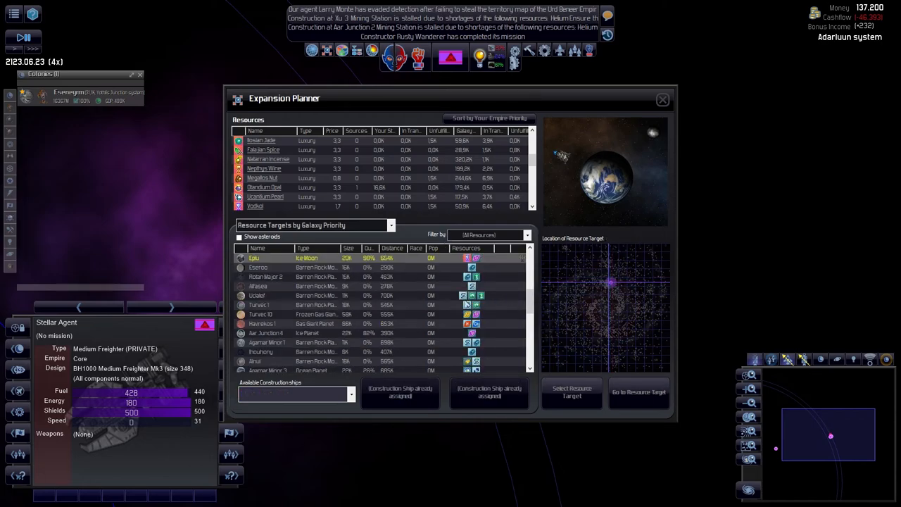
{"action": "mouse_move", "coordinate": [473, 304]}
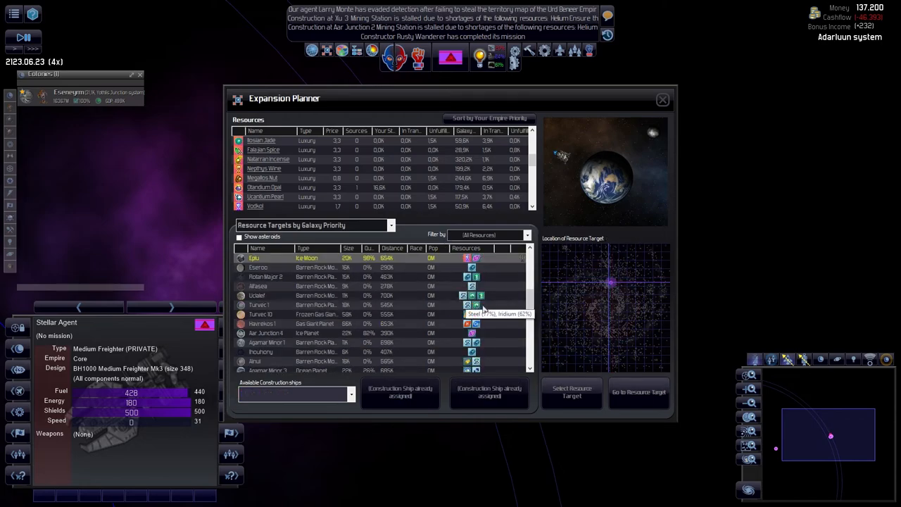
{"action": "scroll", "scroll_direction": "down", "scroll_amount": 3}
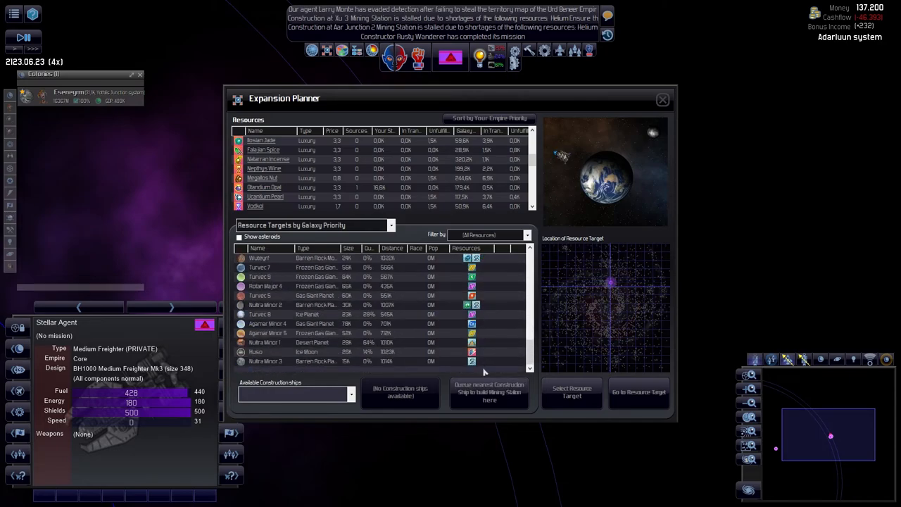
{"action": "mouse_move", "coordinate": [470, 352]}
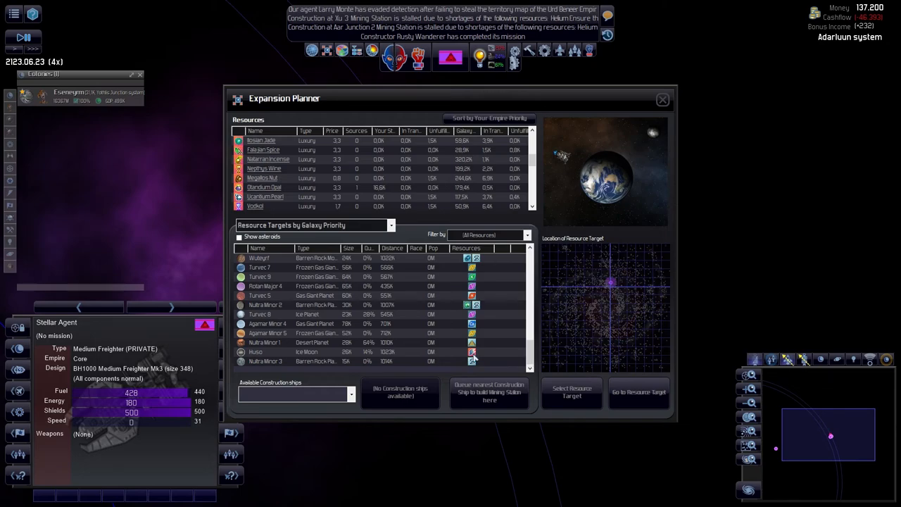
{"action": "left_click", "coordinate": [662, 99]}
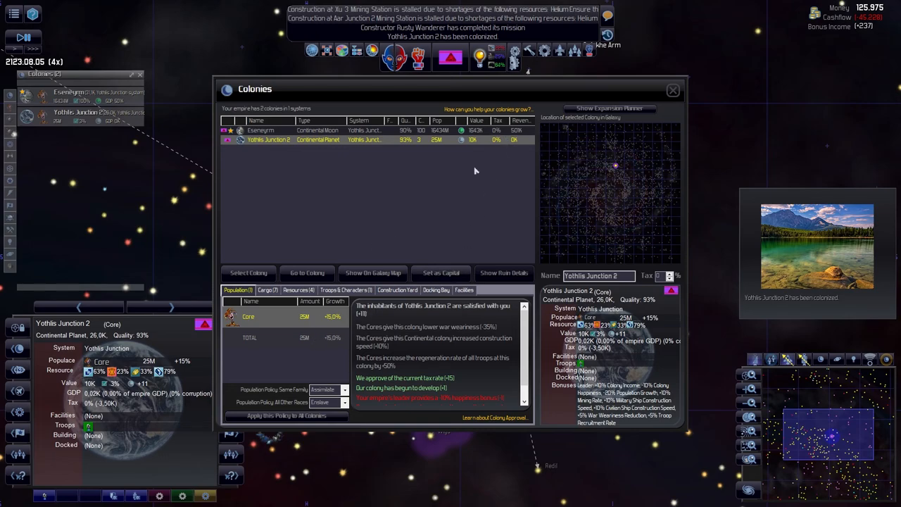
- Jump to the Yothis Junction system of the new colony Yothis Junction 2
{"action": "left_click", "coordinate": [673, 90]}
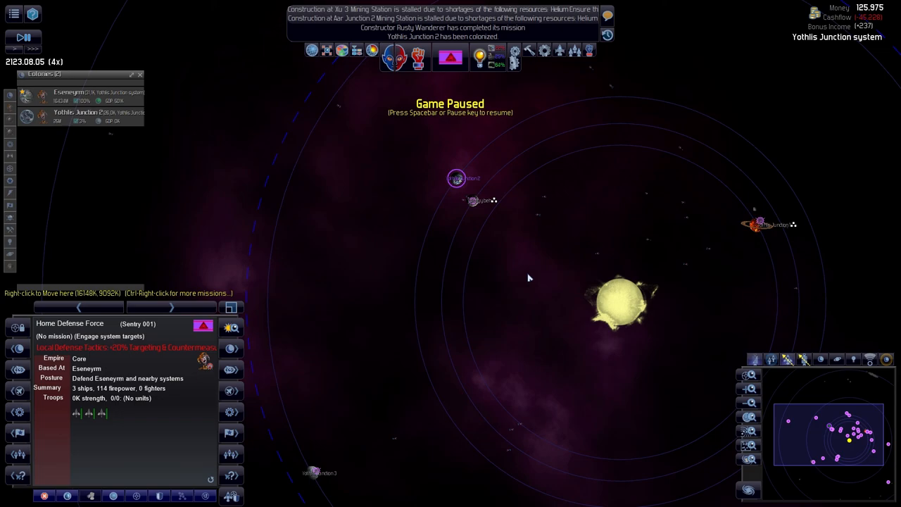
{"action": "mouse_move", "coordinate": [519, 267]}
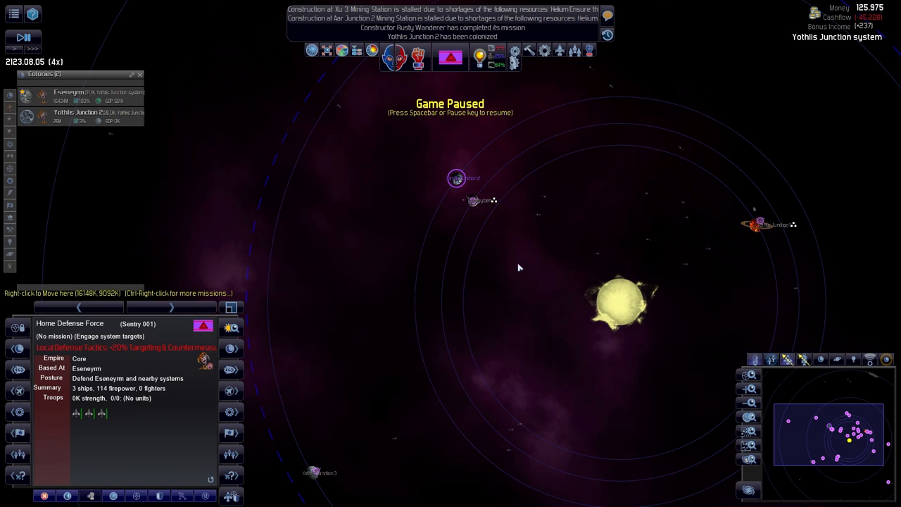